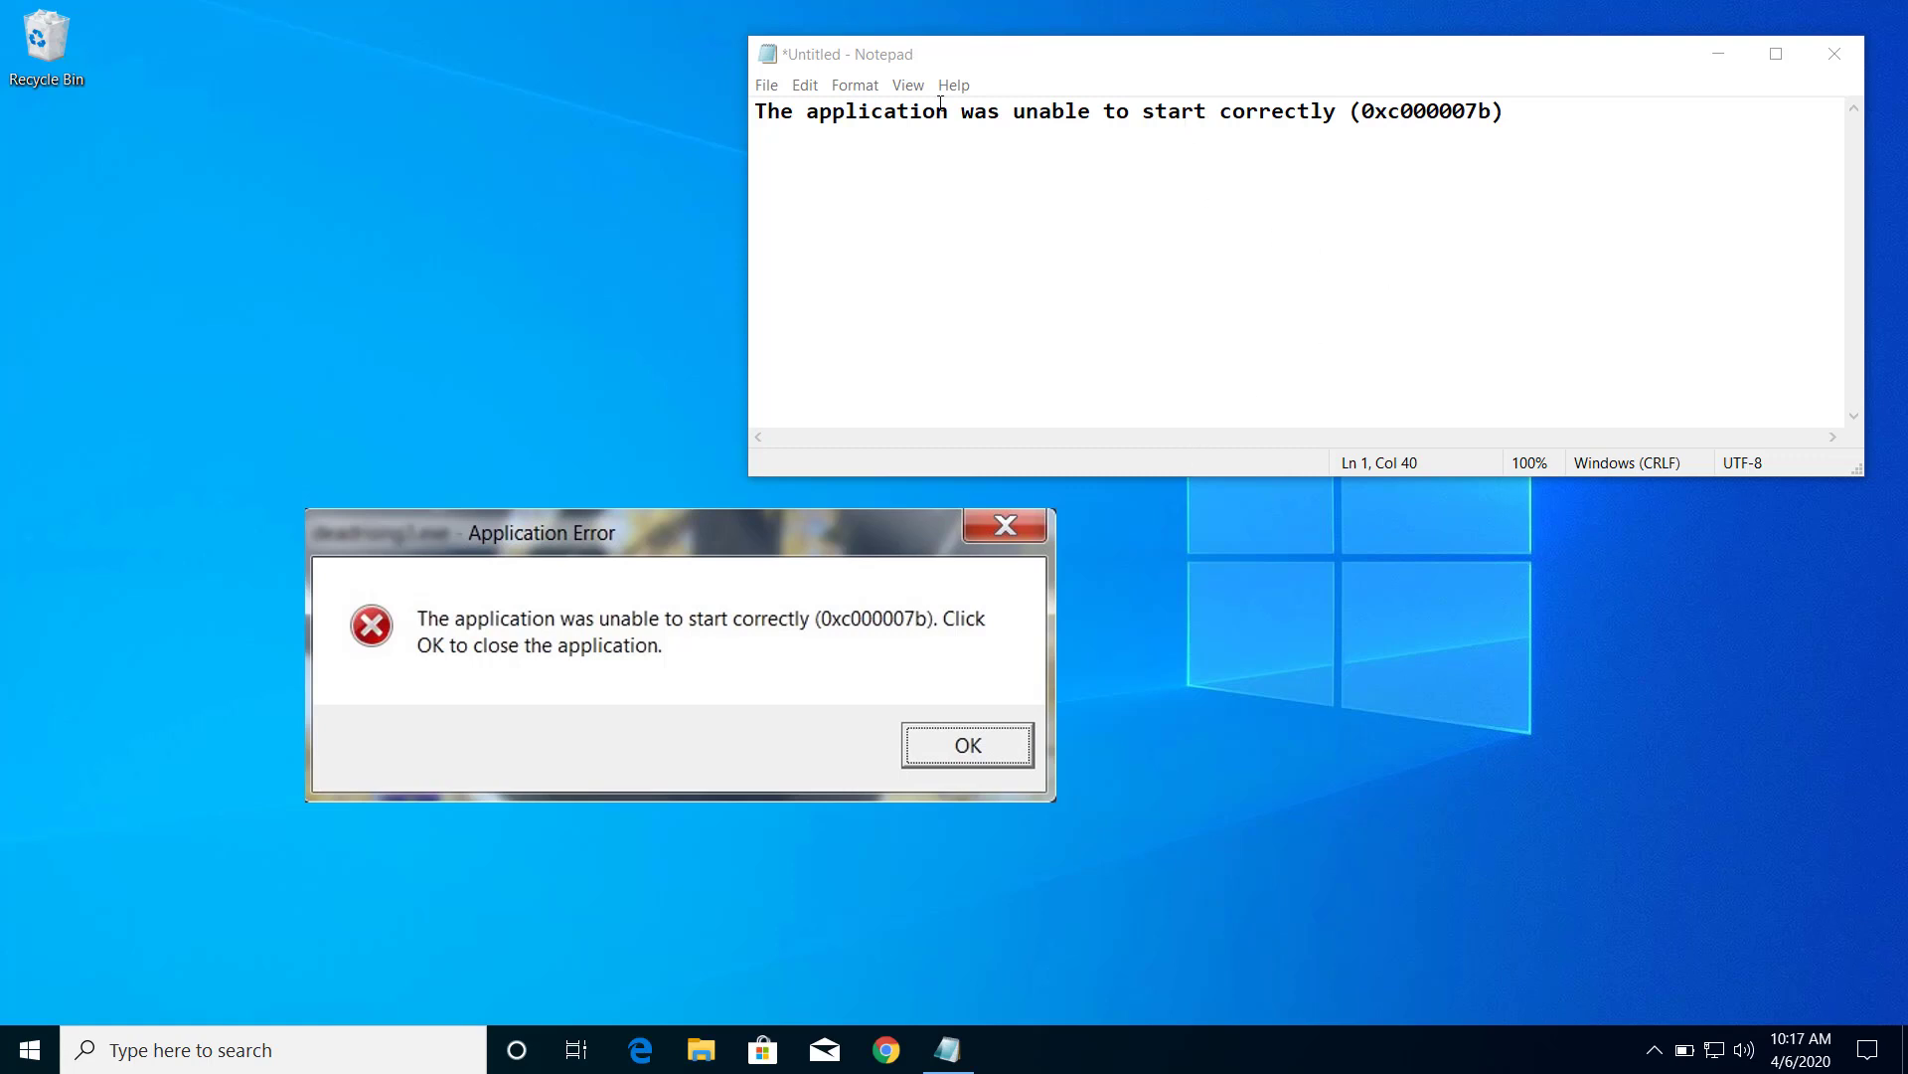
pyautogui.moveTo(1336, 149)
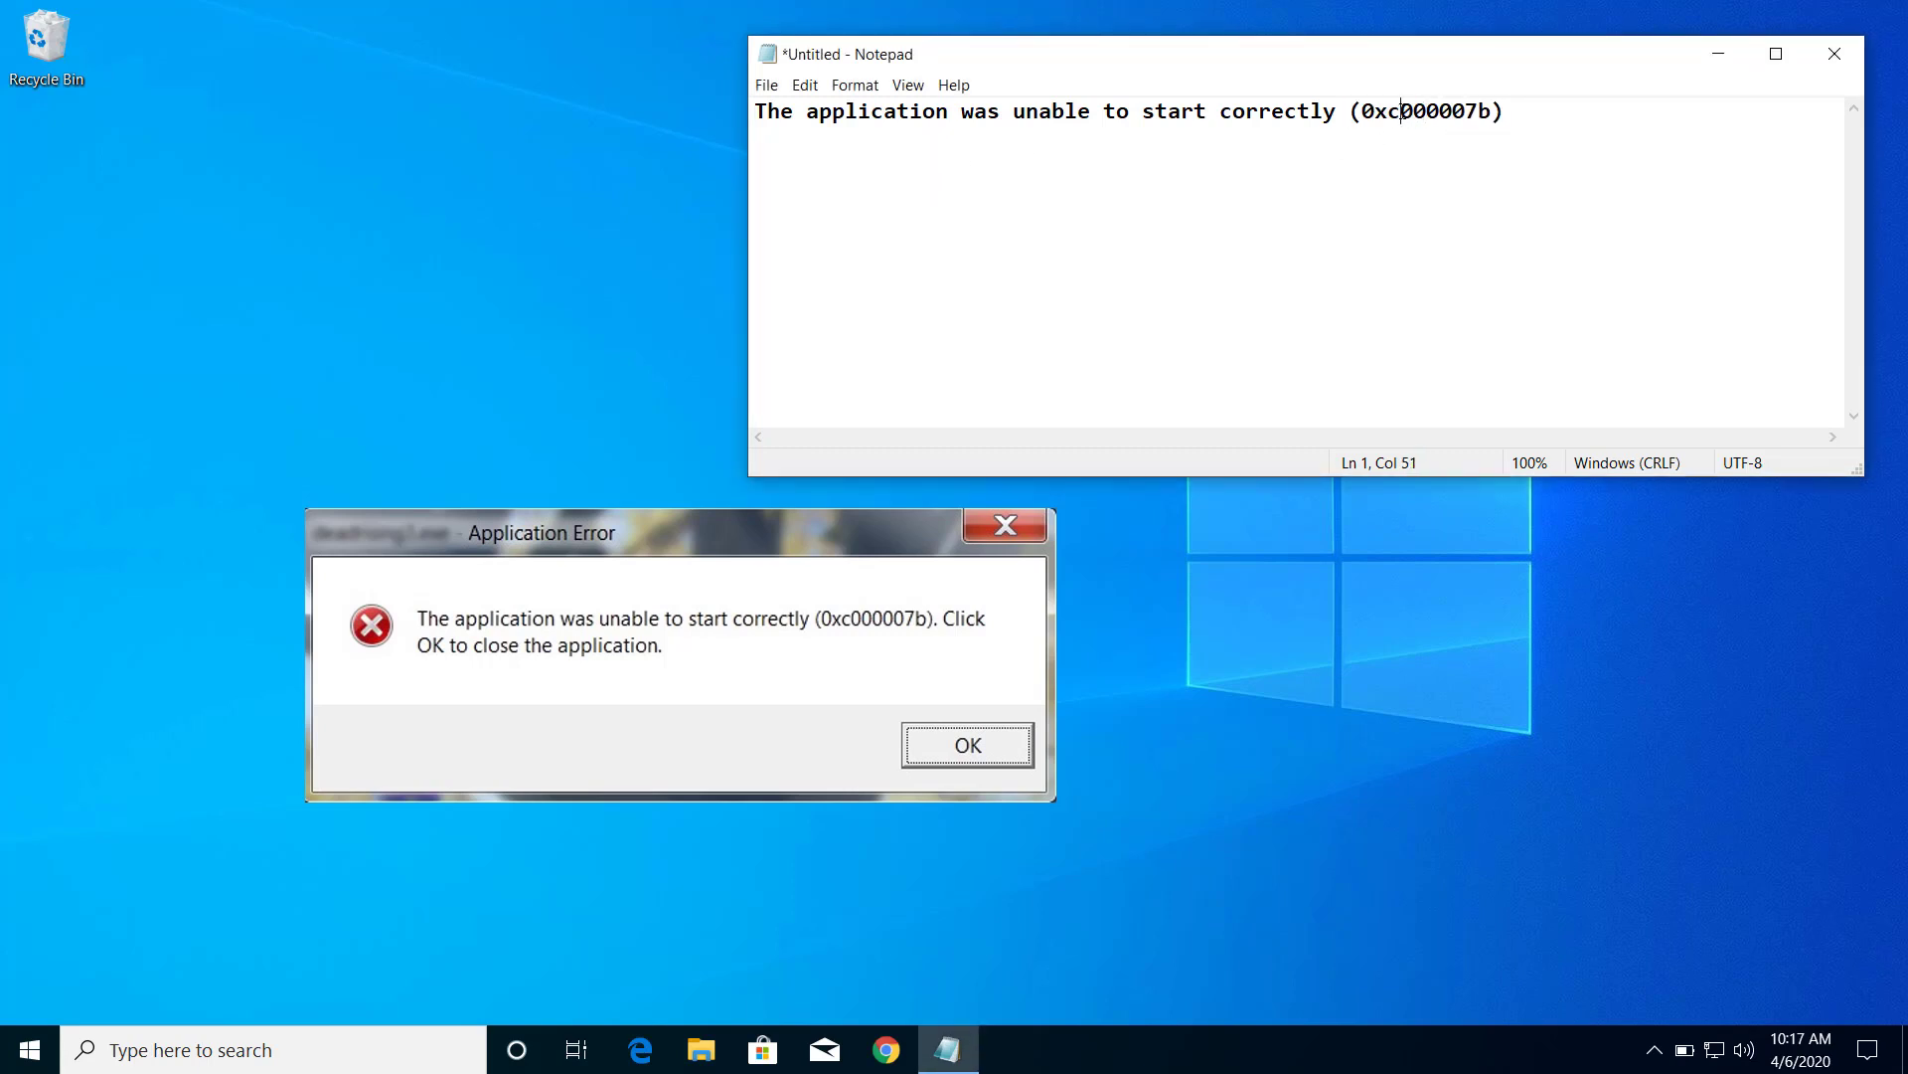
# Acknowledge the 0xc000007b Application Error dialog with OK, leaving the note in Notepad.
pyautogui.moveTo(1354, 111); pyautogui.dragTo(1503, 111)
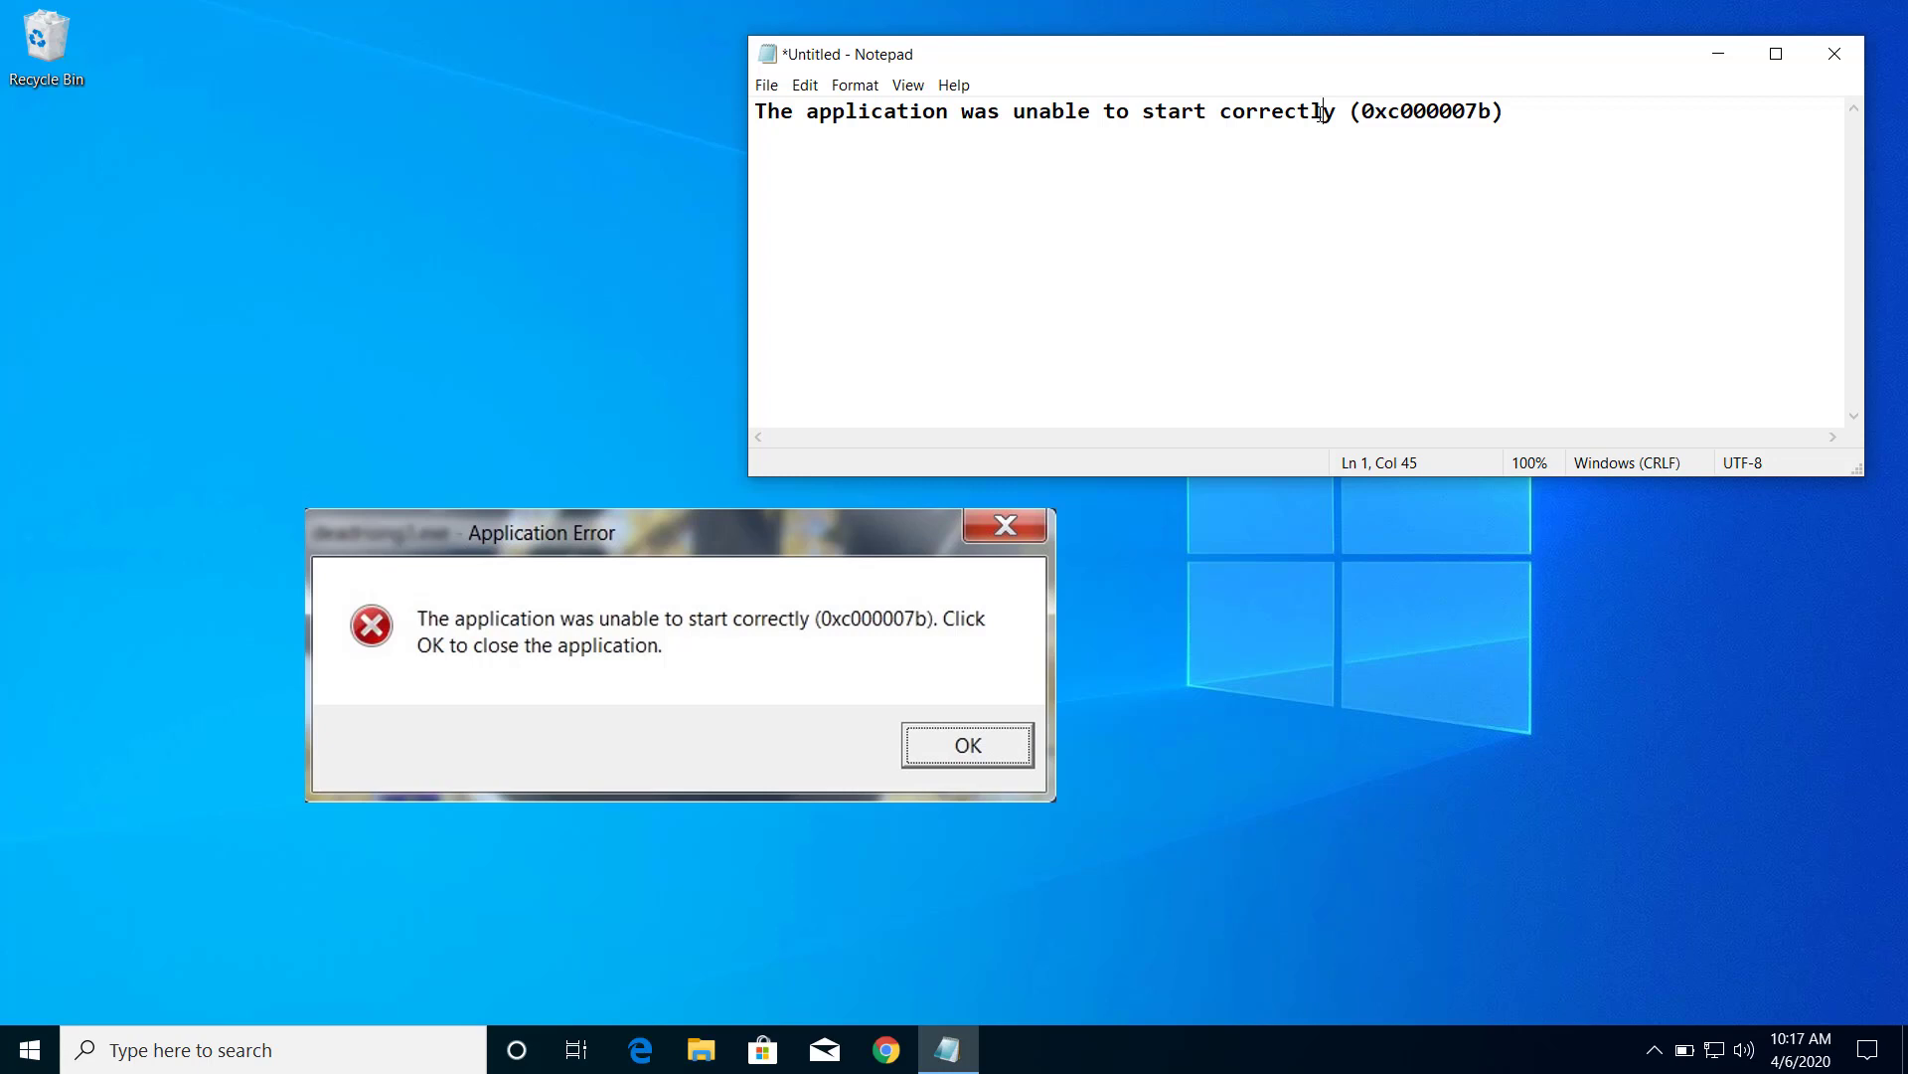
pyautogui.click(966, 743)
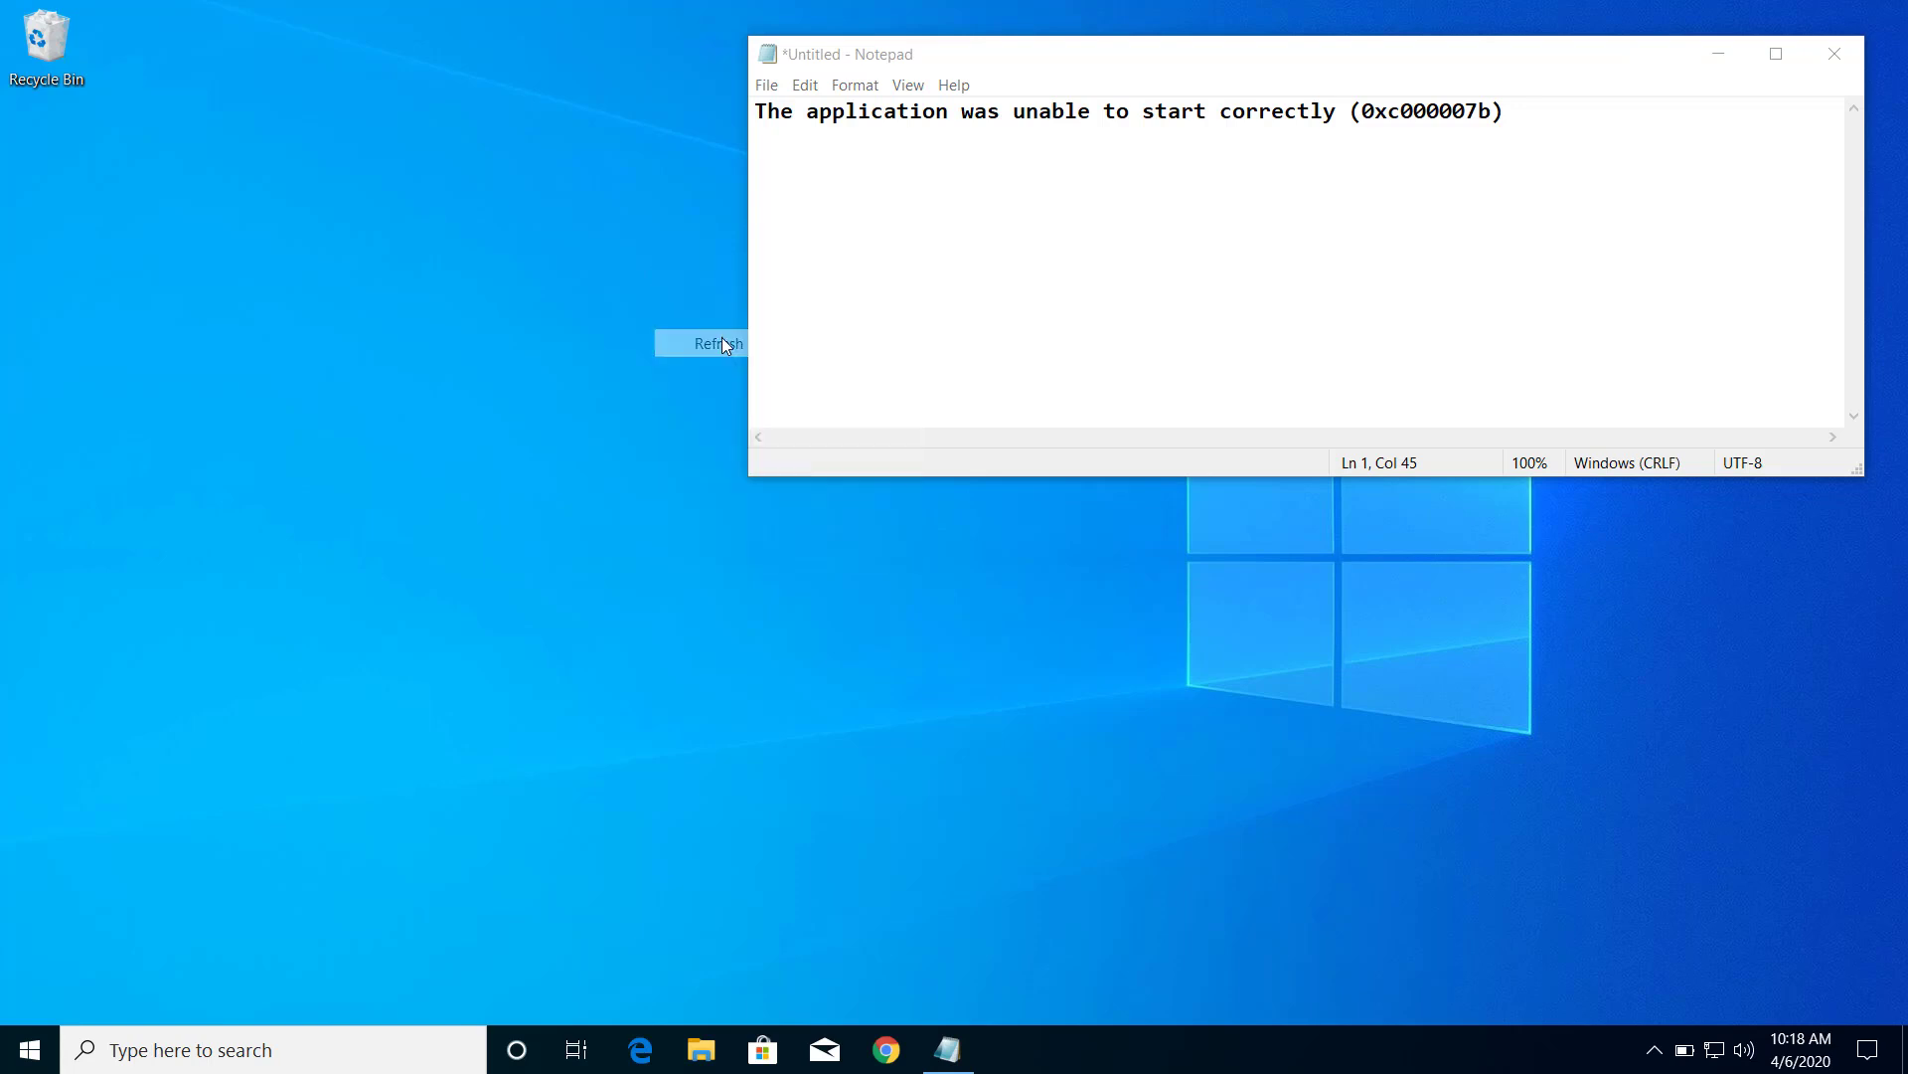
# Launch Control Panel from the Run box using the 'control' command.
pyautogui.click(30, 1048)
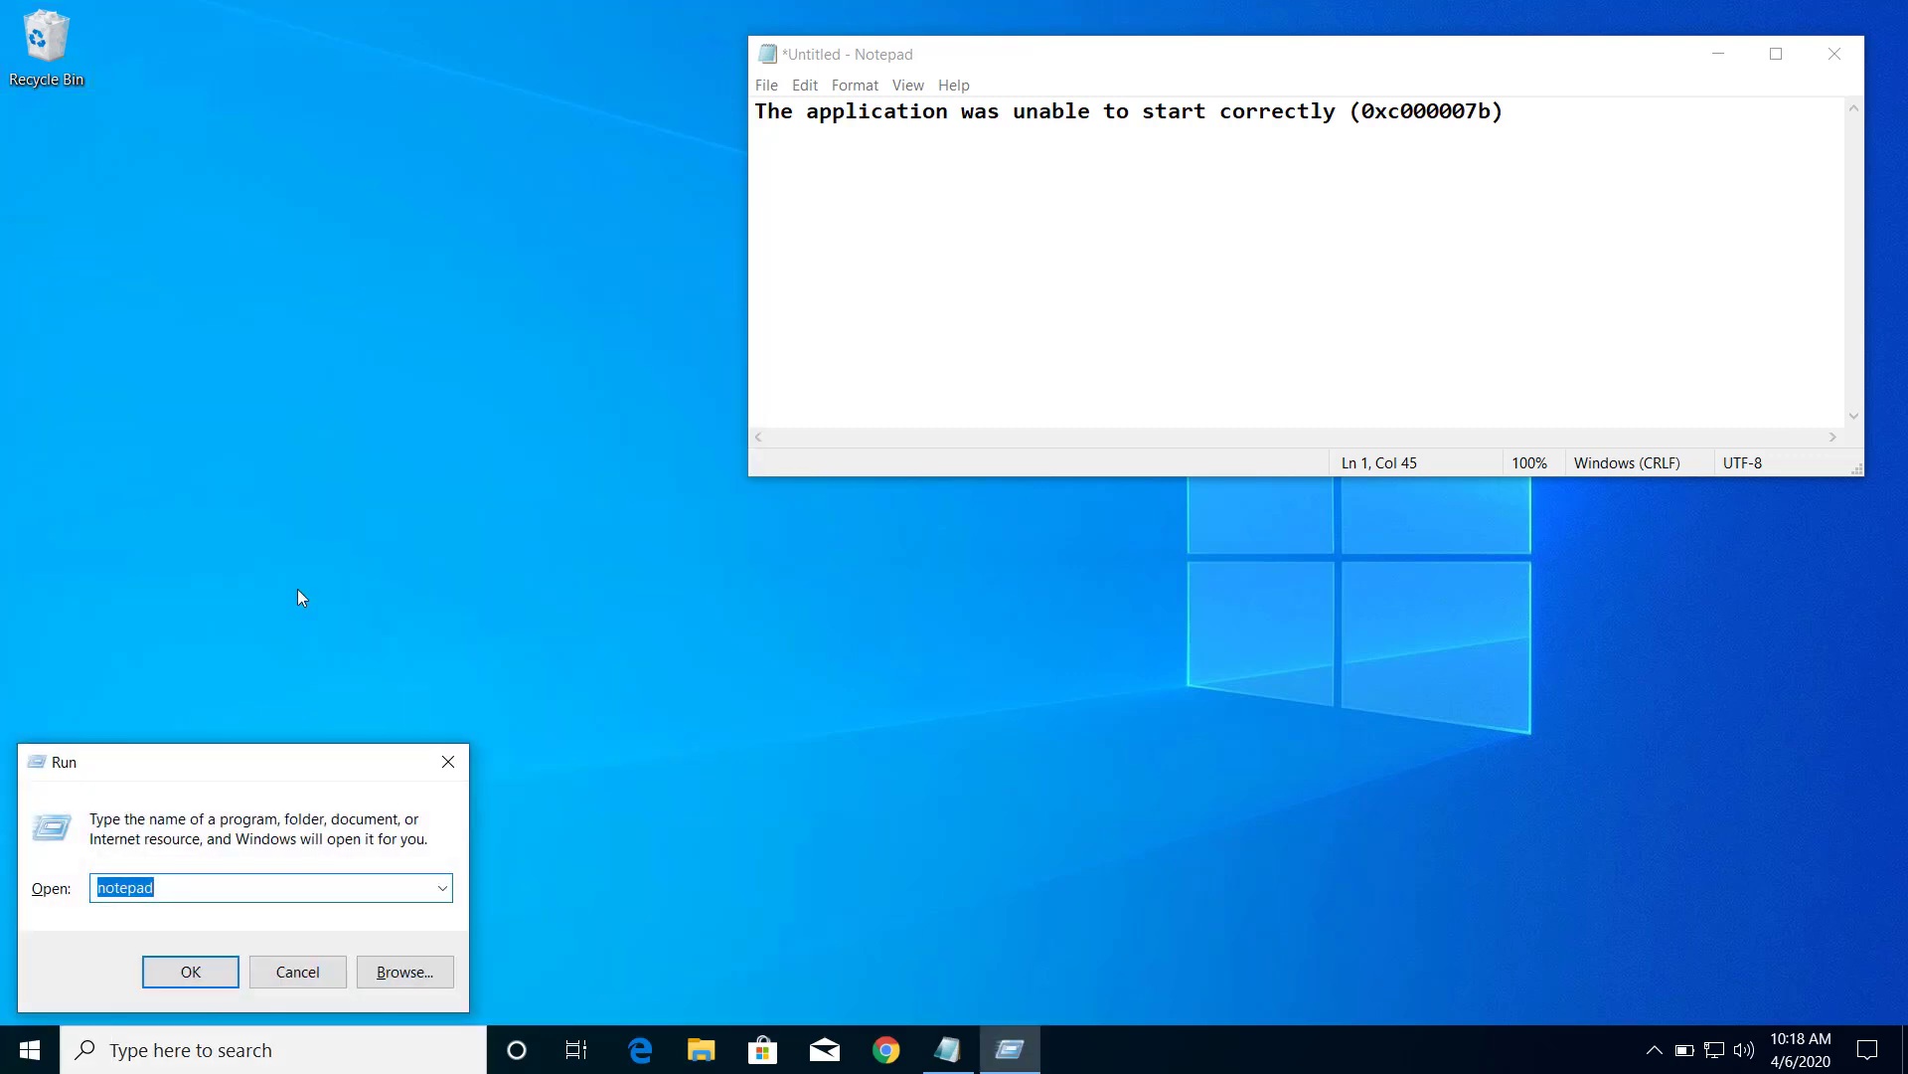
pyautogui.write('control')
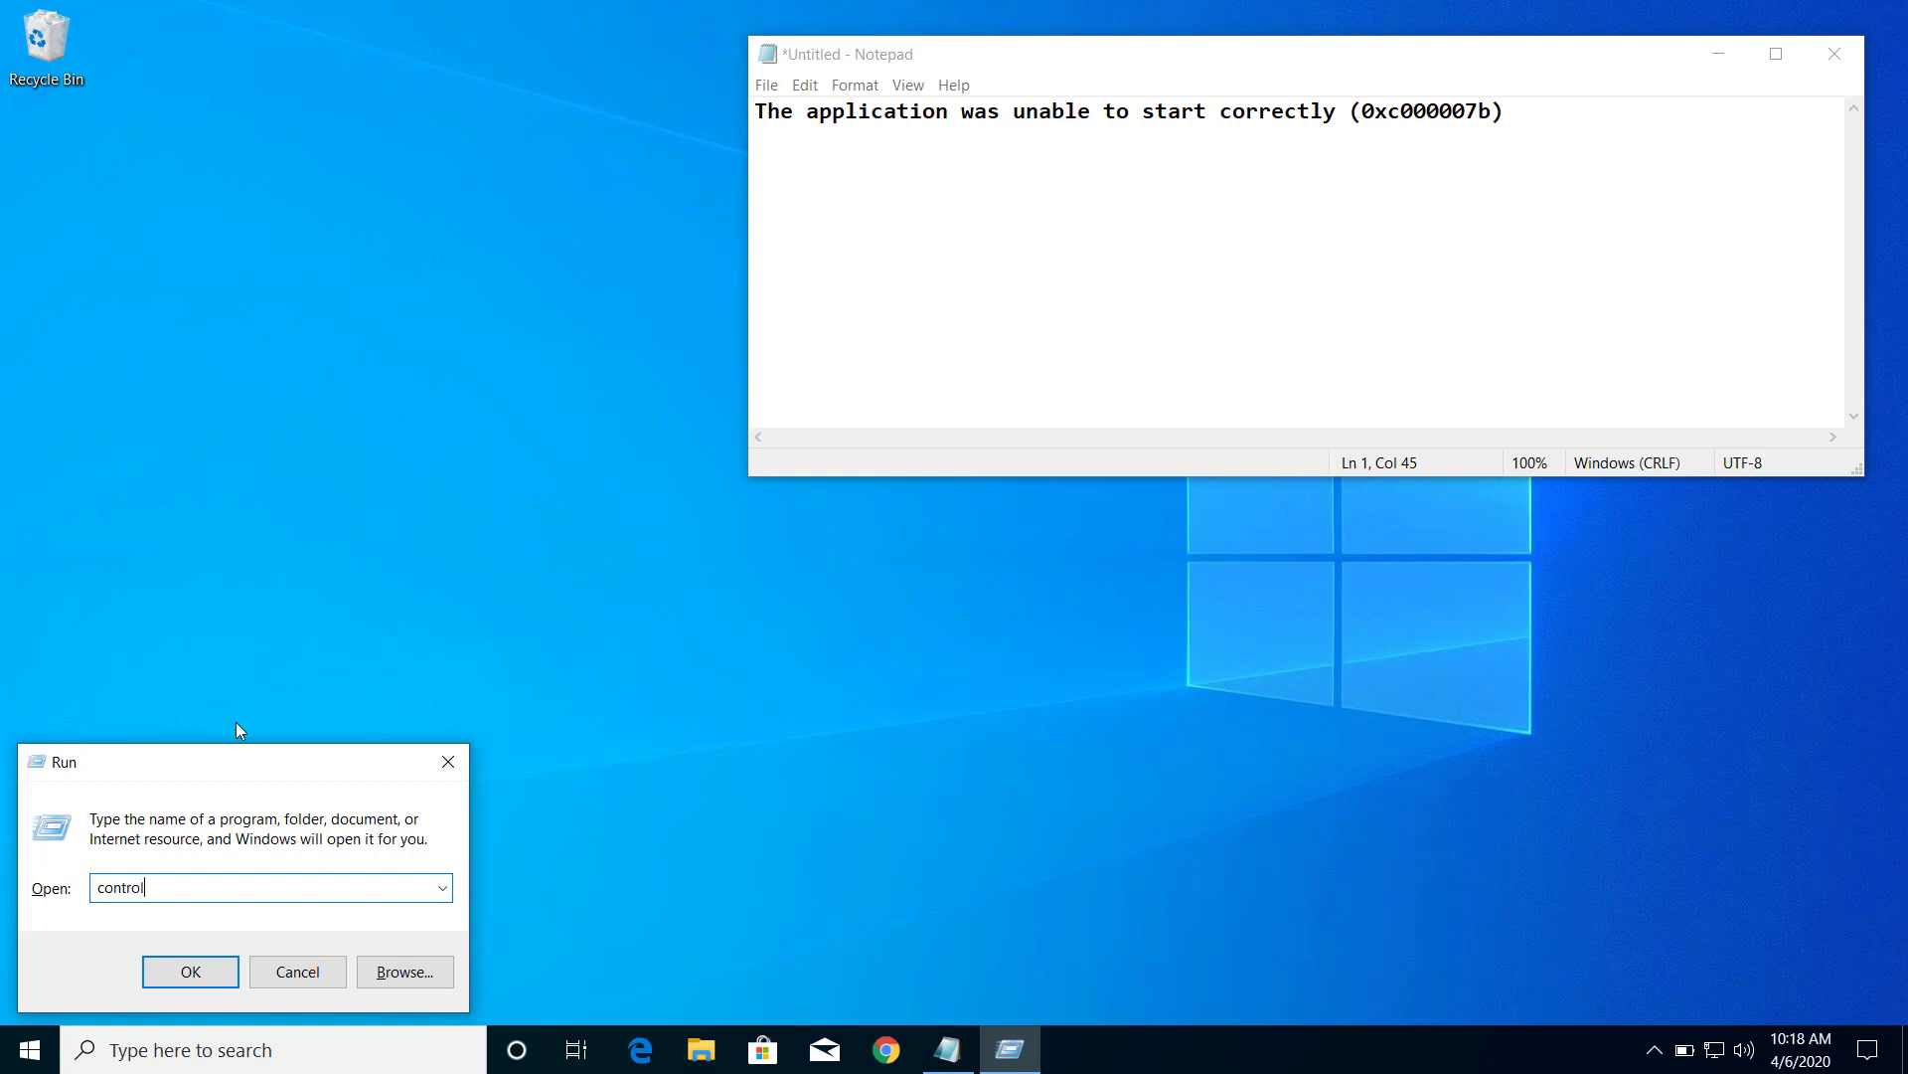
pyautogui.click(189, 972)
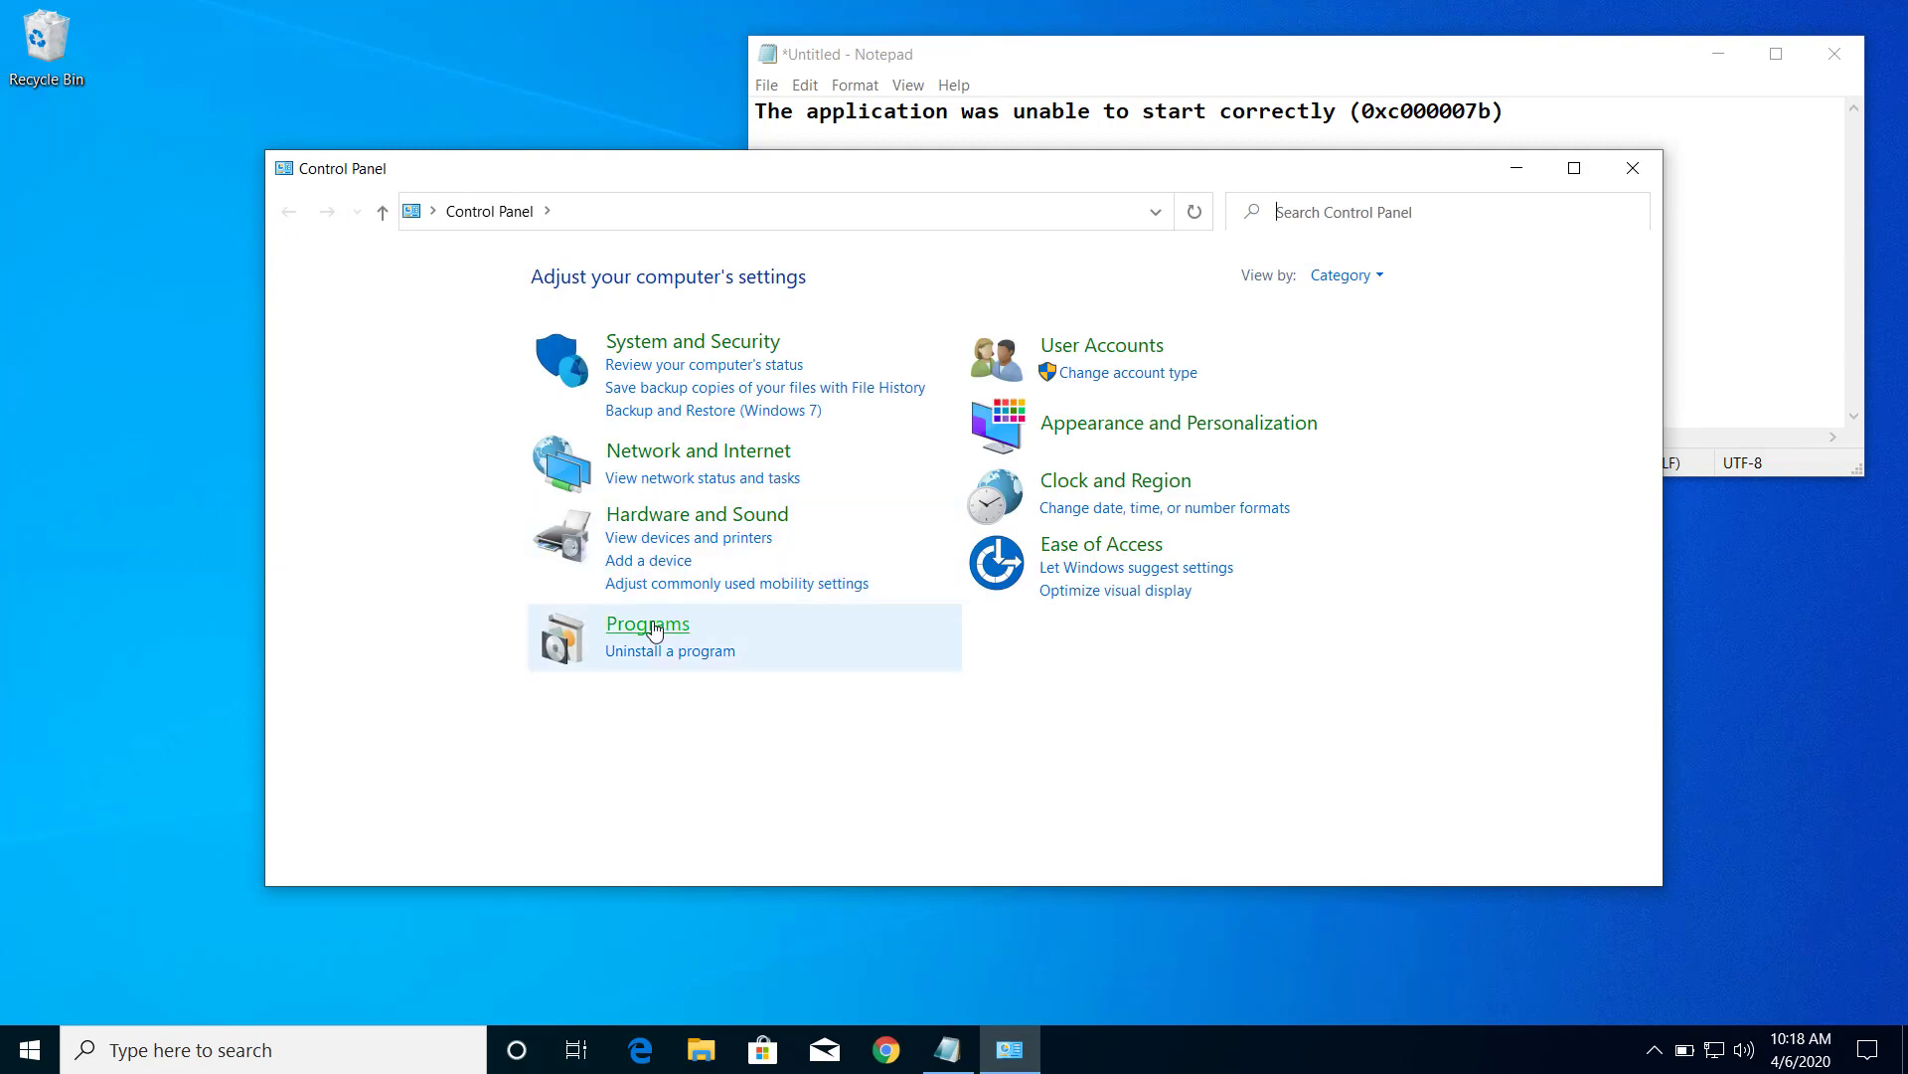
# Go to Programs and bring up 'Turn Windows features on or off'.
pyautogui.click(646, 622)
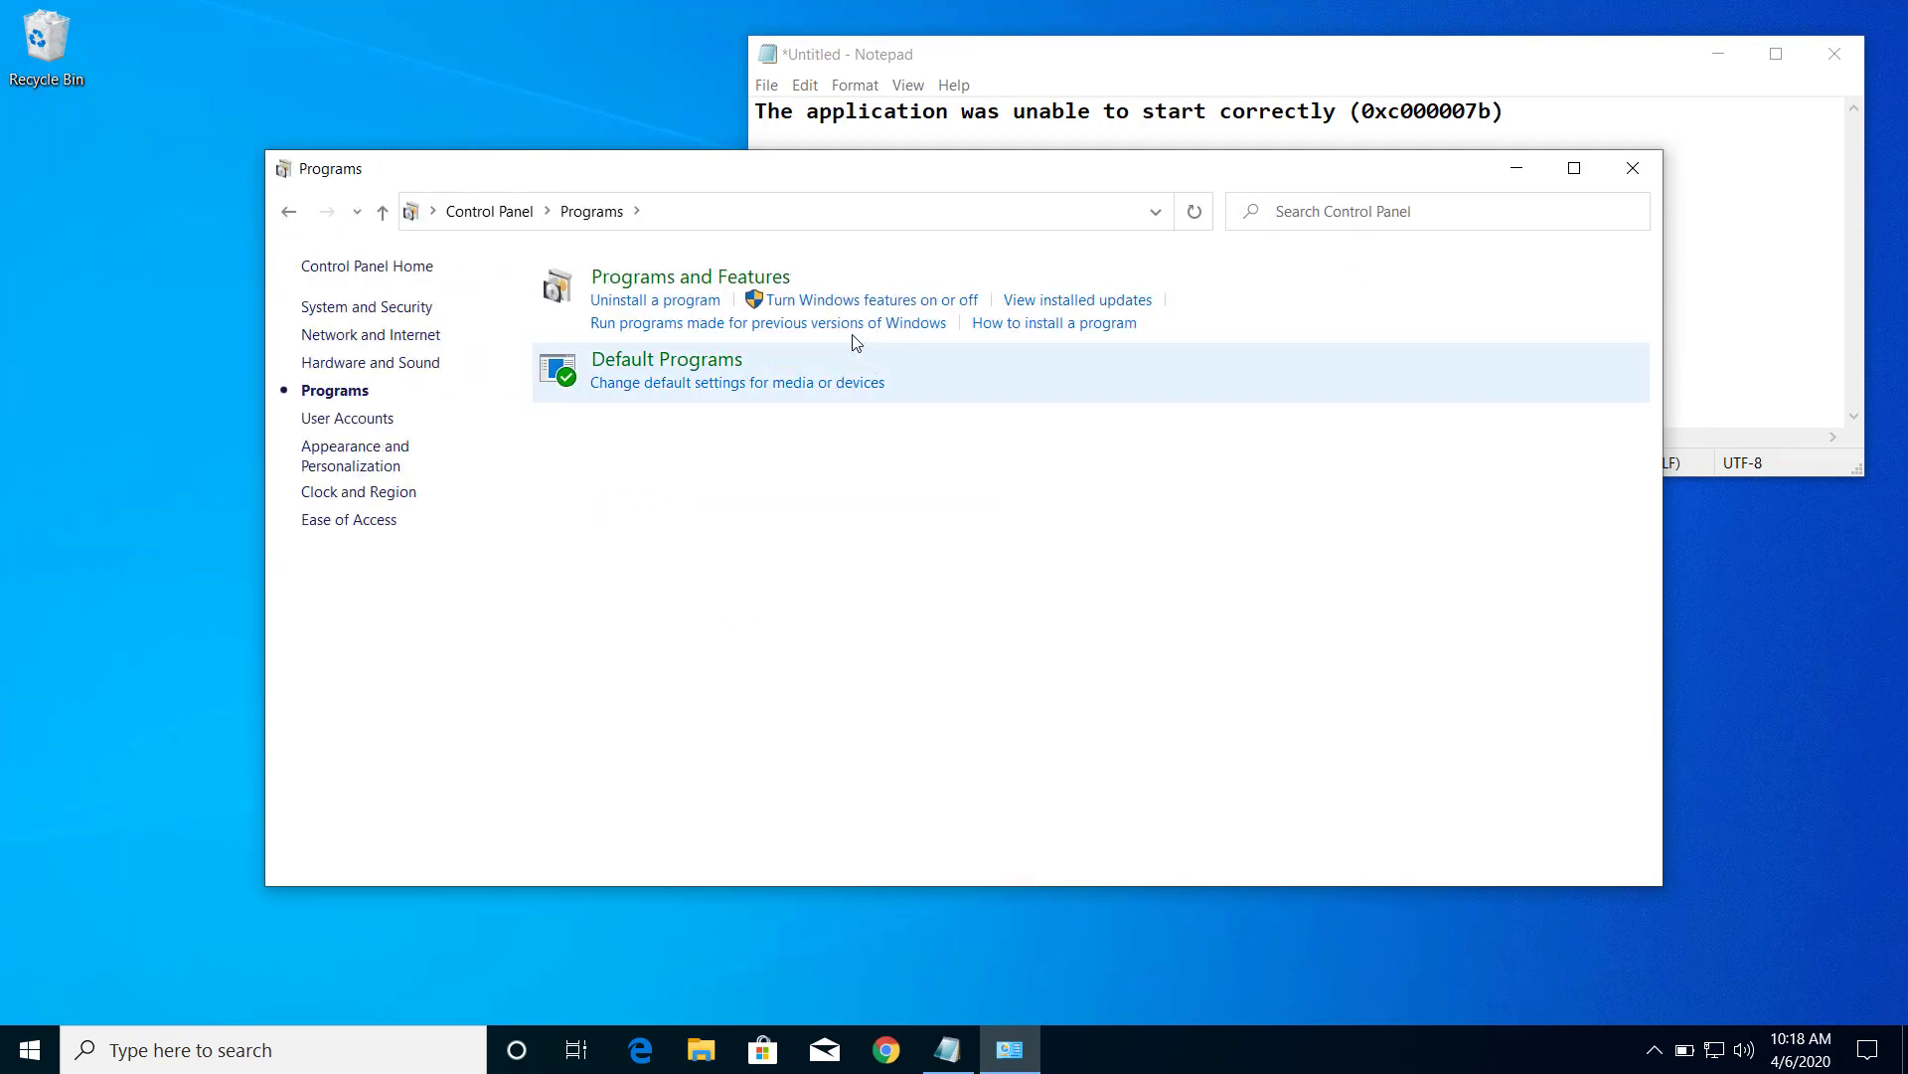
pyautogui.moveTo(798, 312)
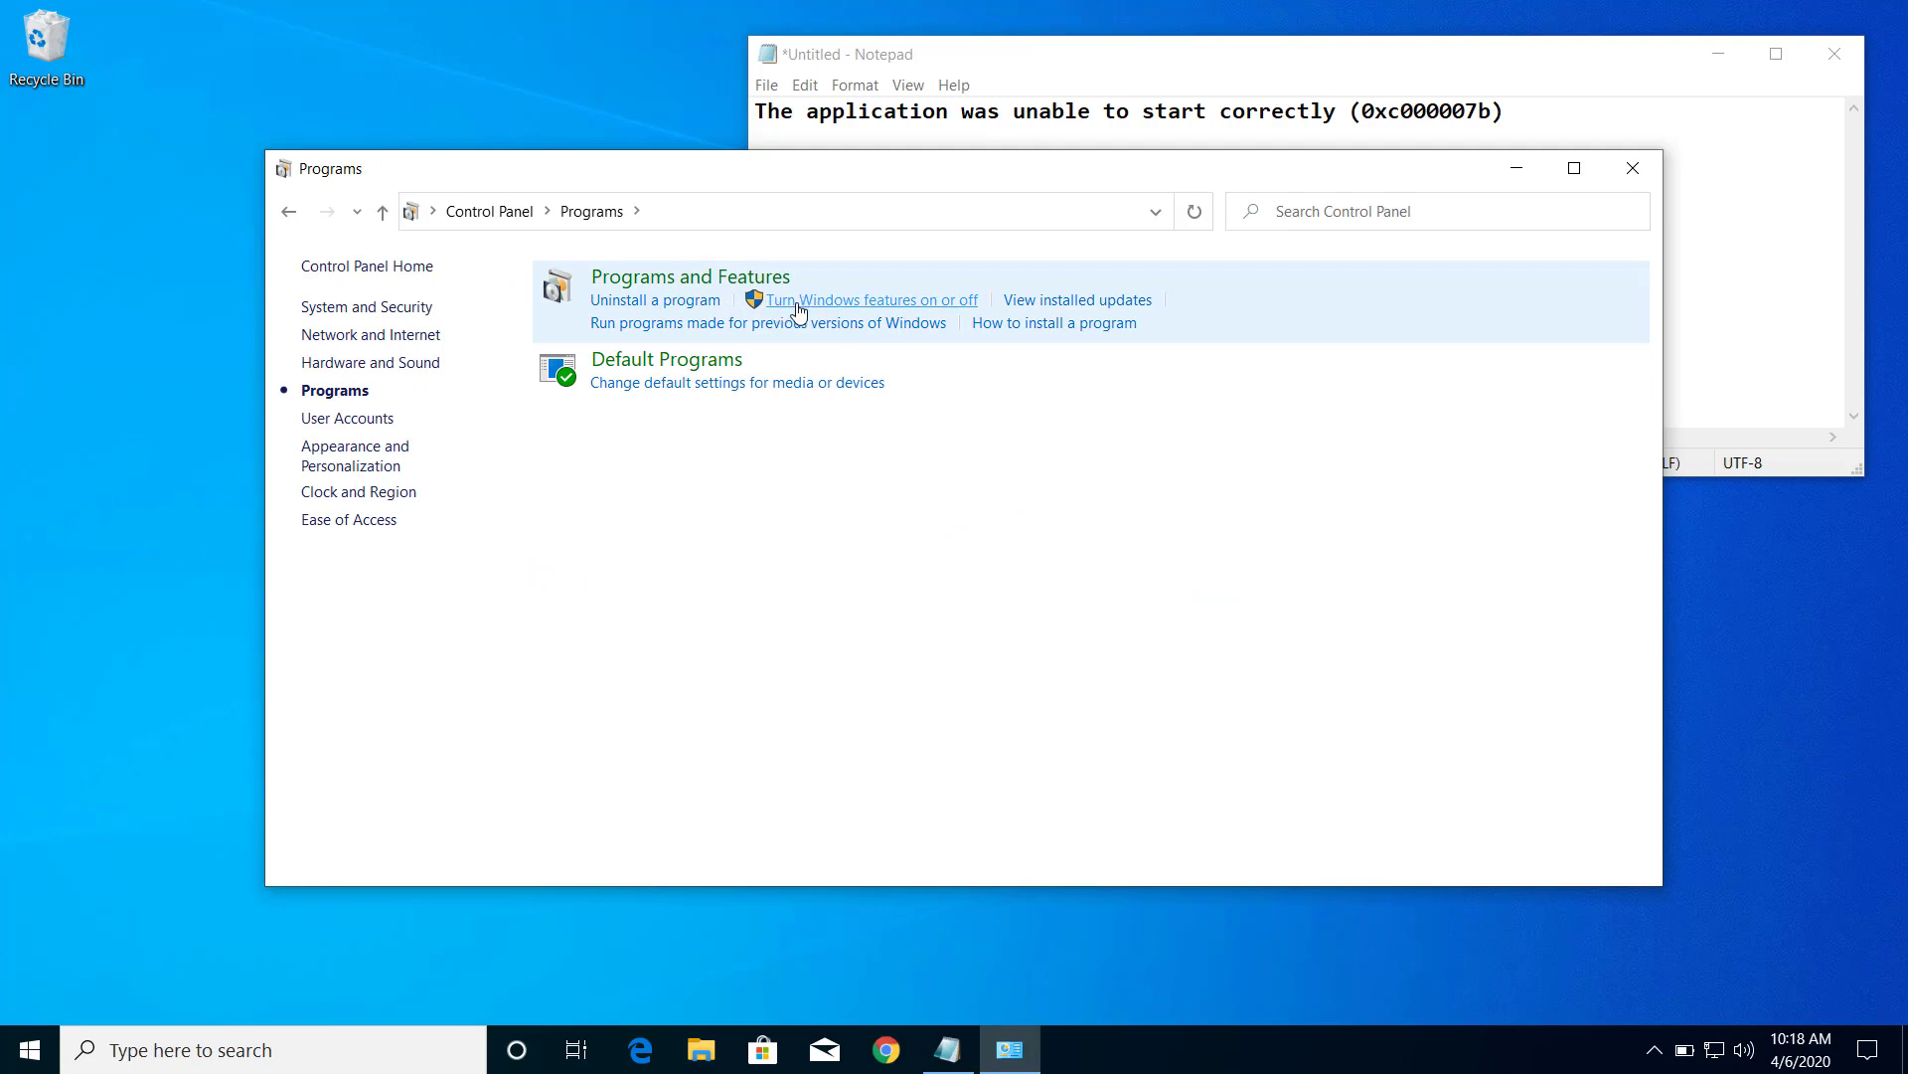
pyautogui.moveTo(849, 306)
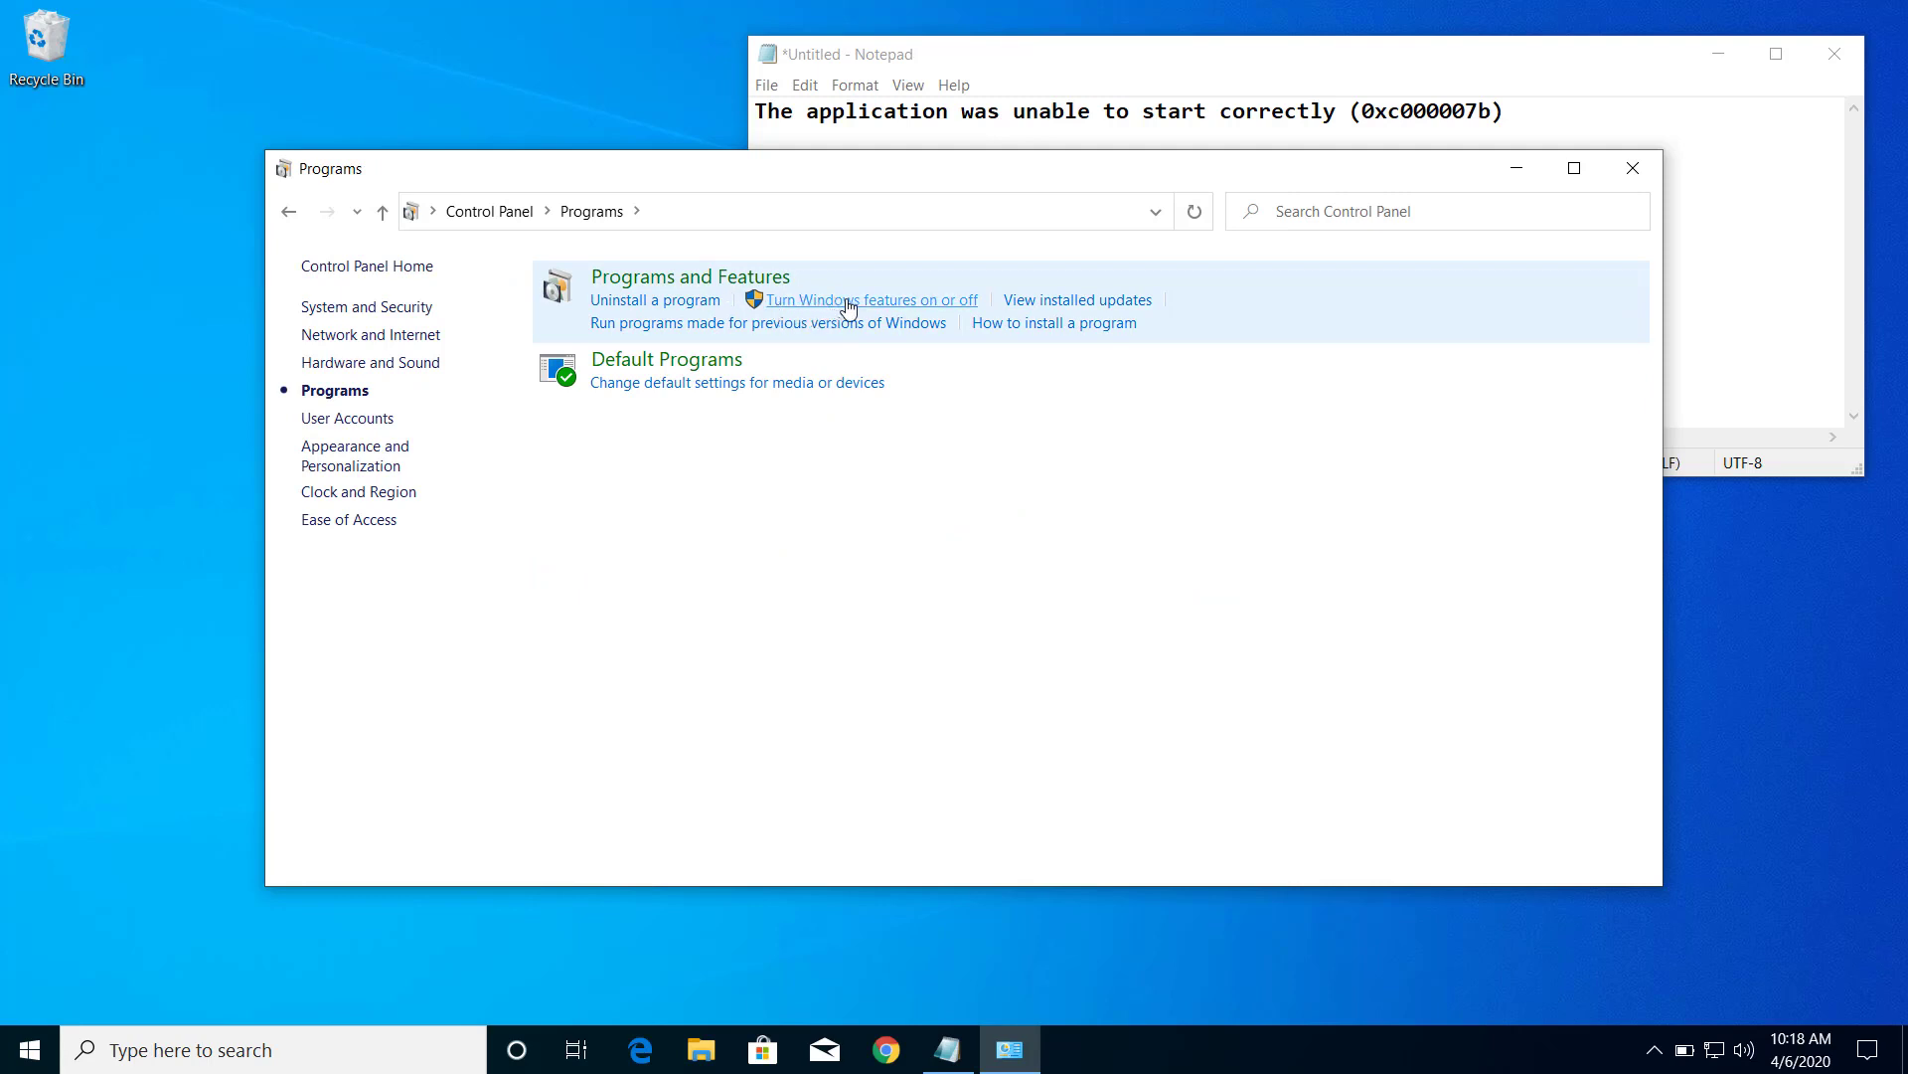
pyautogui.click(869, 300)
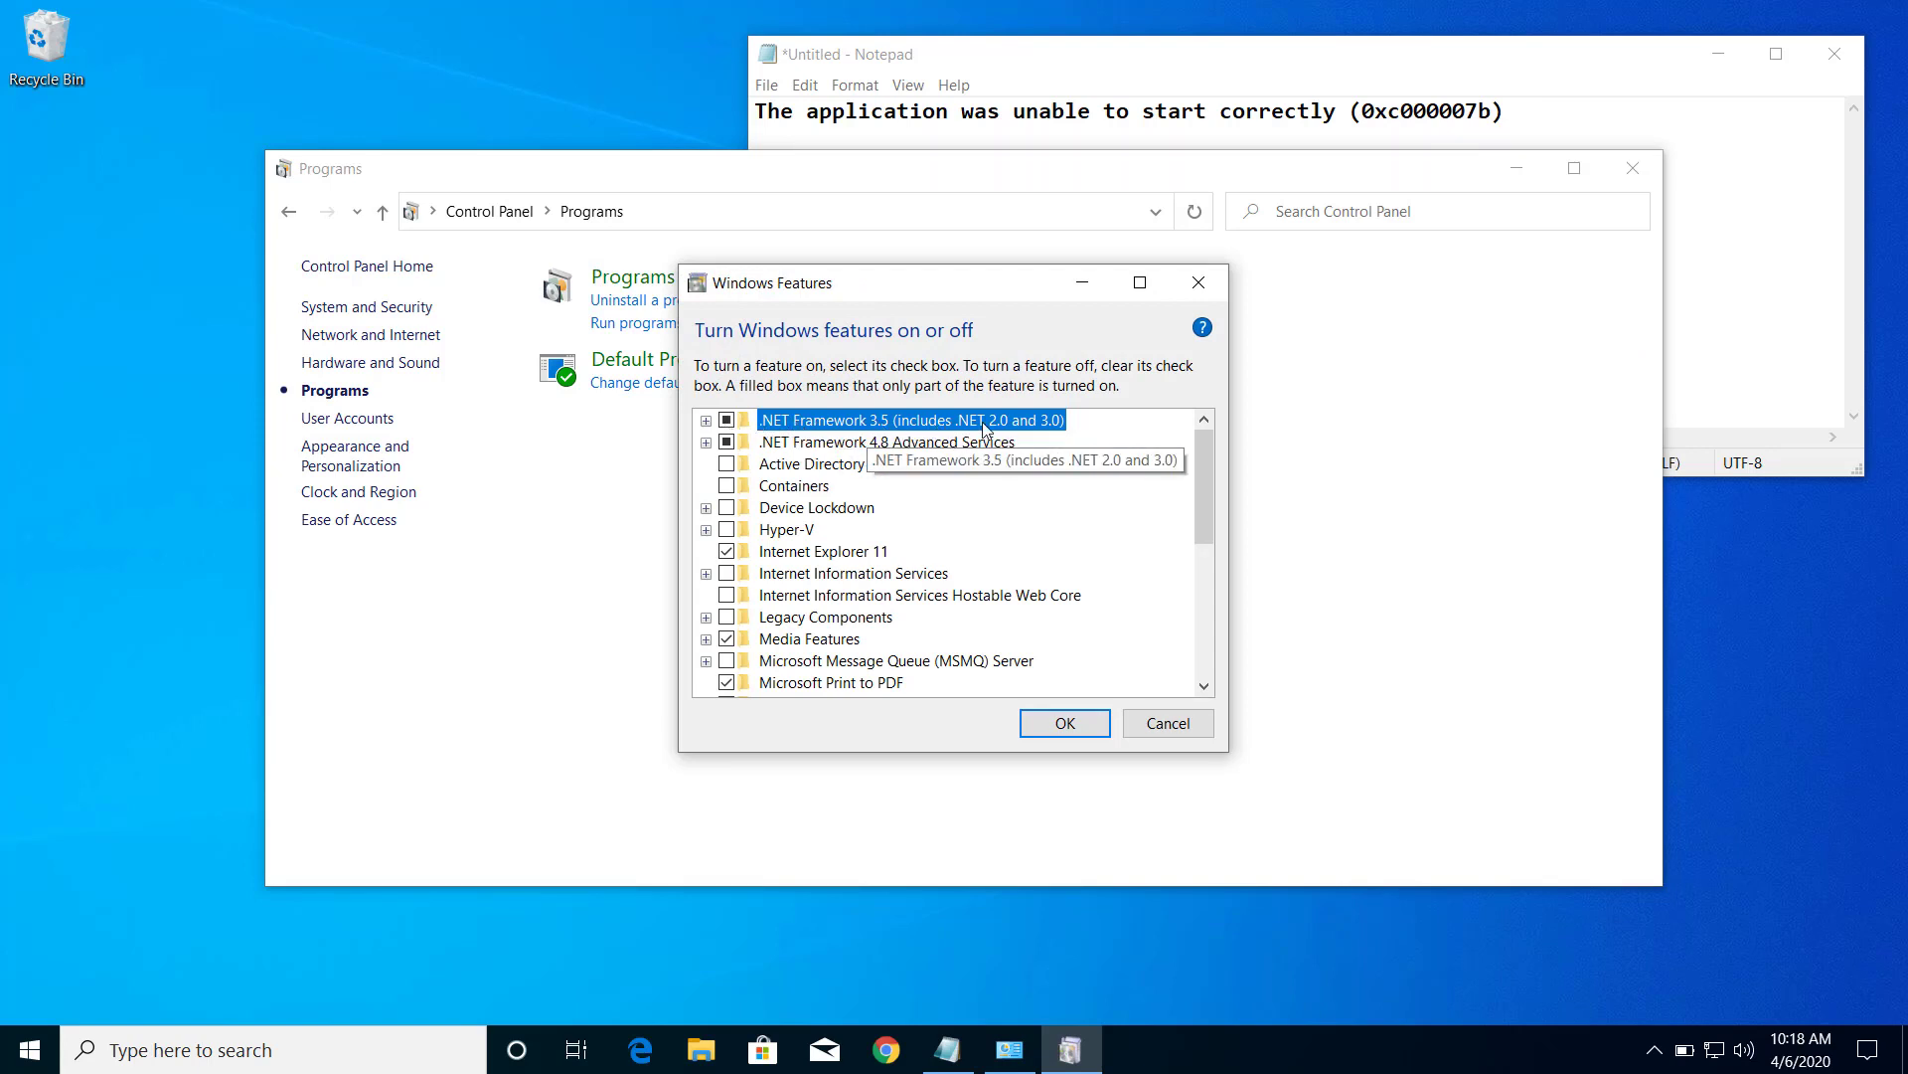
pyautogui.moveTo(801, 463)
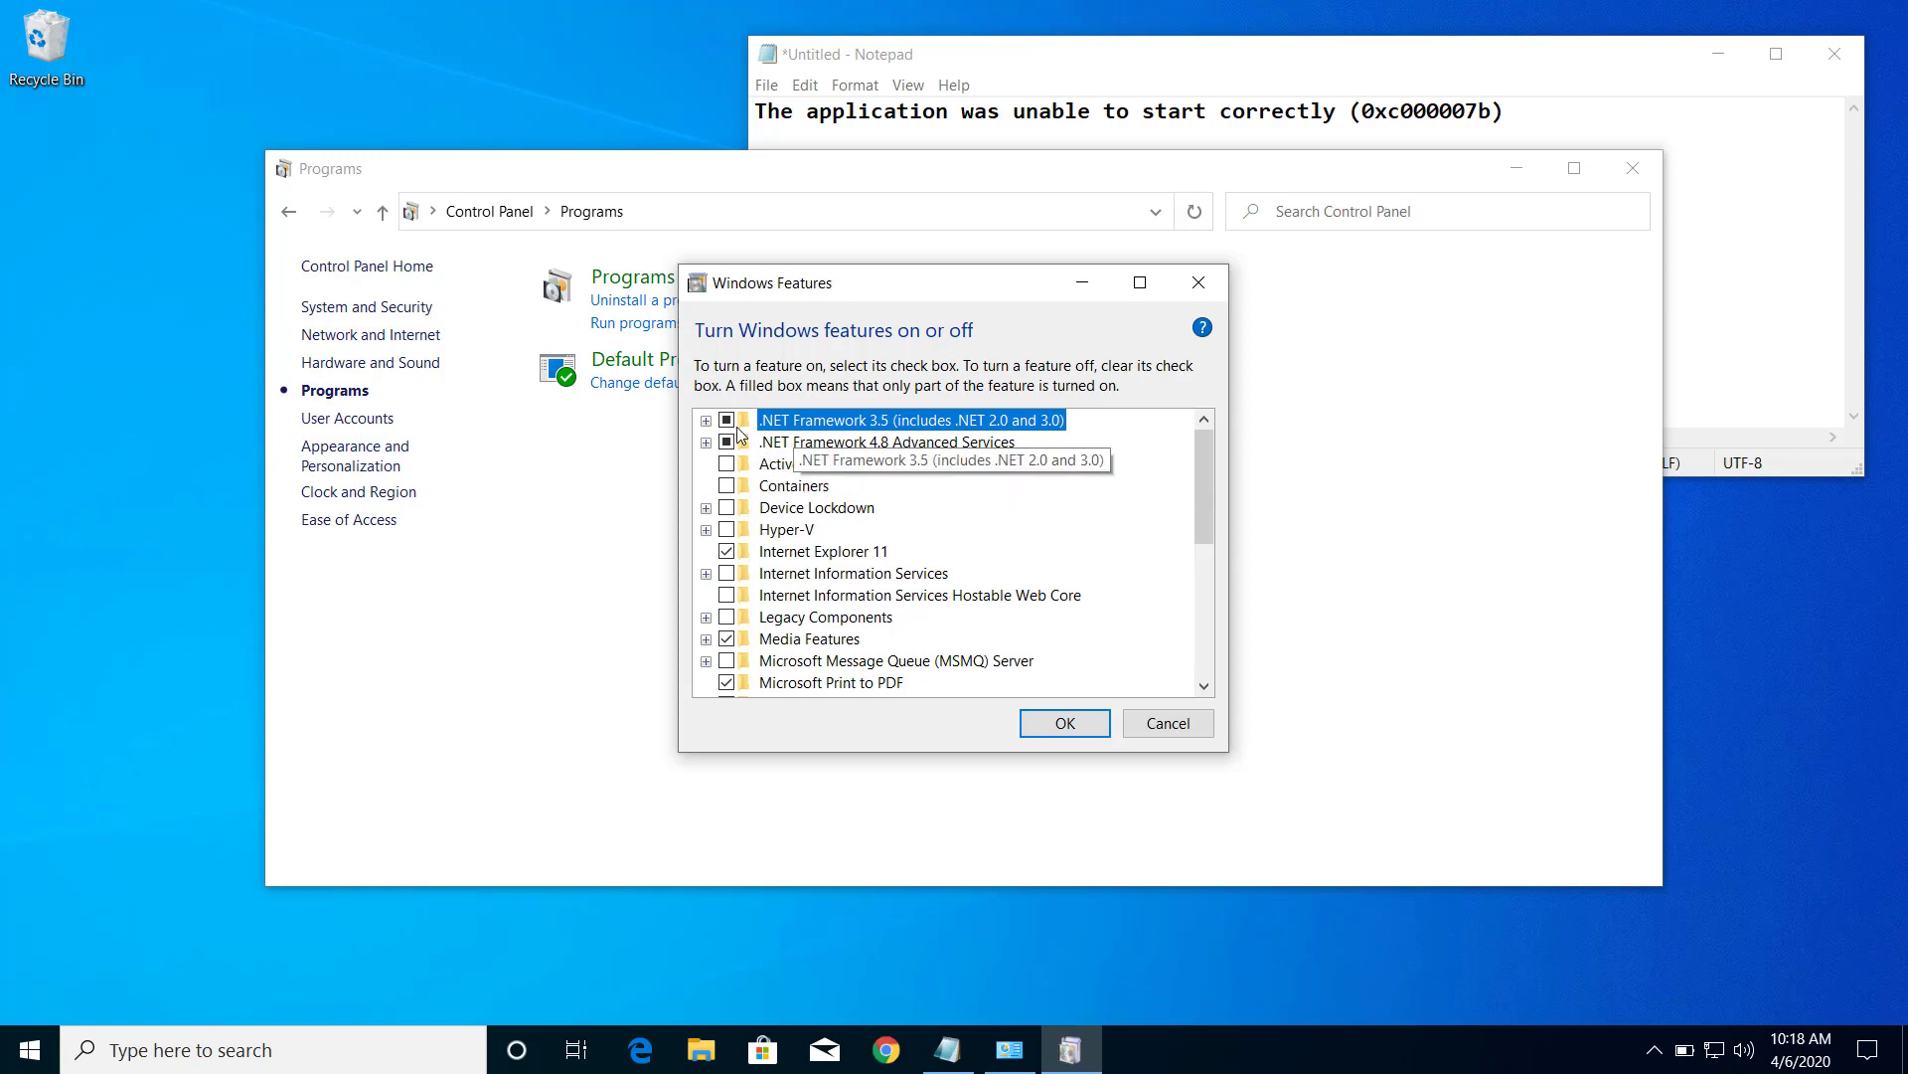
pyautogui.moveTo(854, 583)
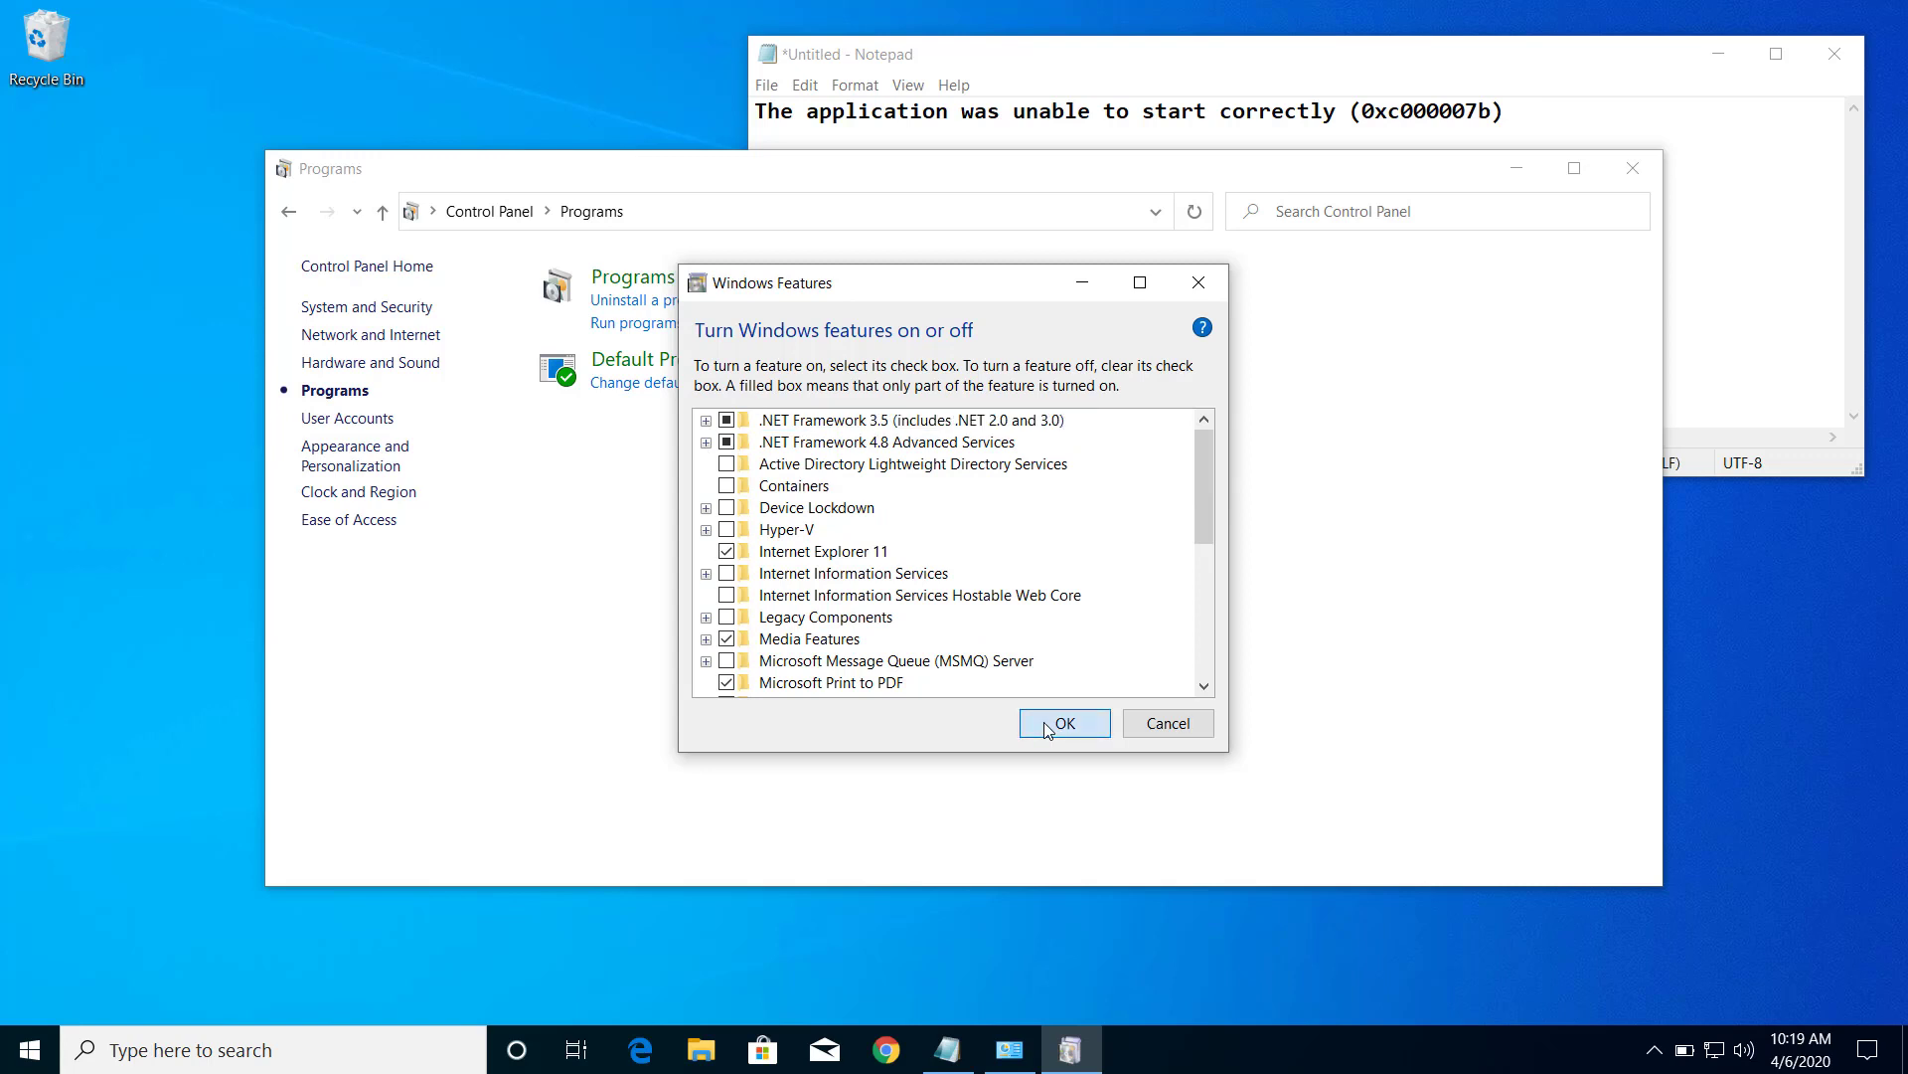
# Apply the .NET Framework 3.5 change, letting Windows Update download the files, then close the finished message.
pyautogui.click(1061, 722)
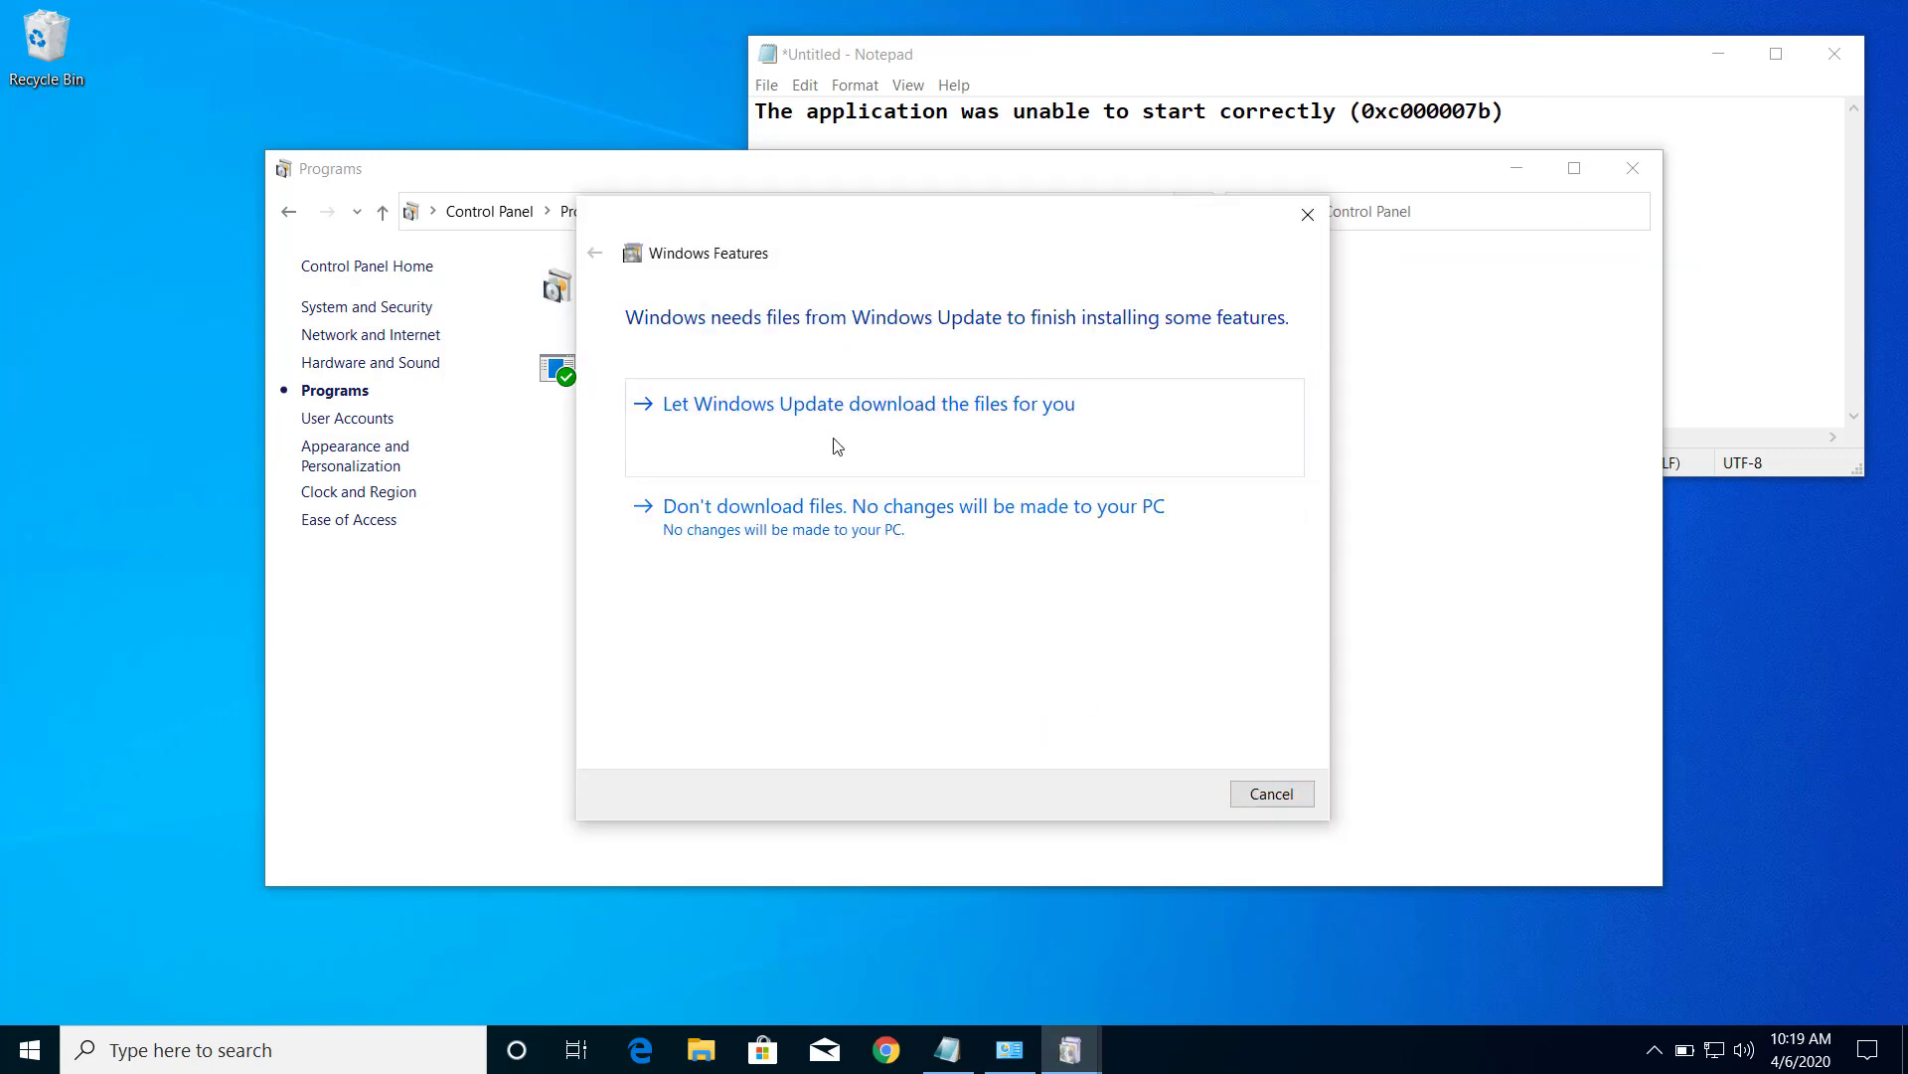
pyautogui.click(869, 404)
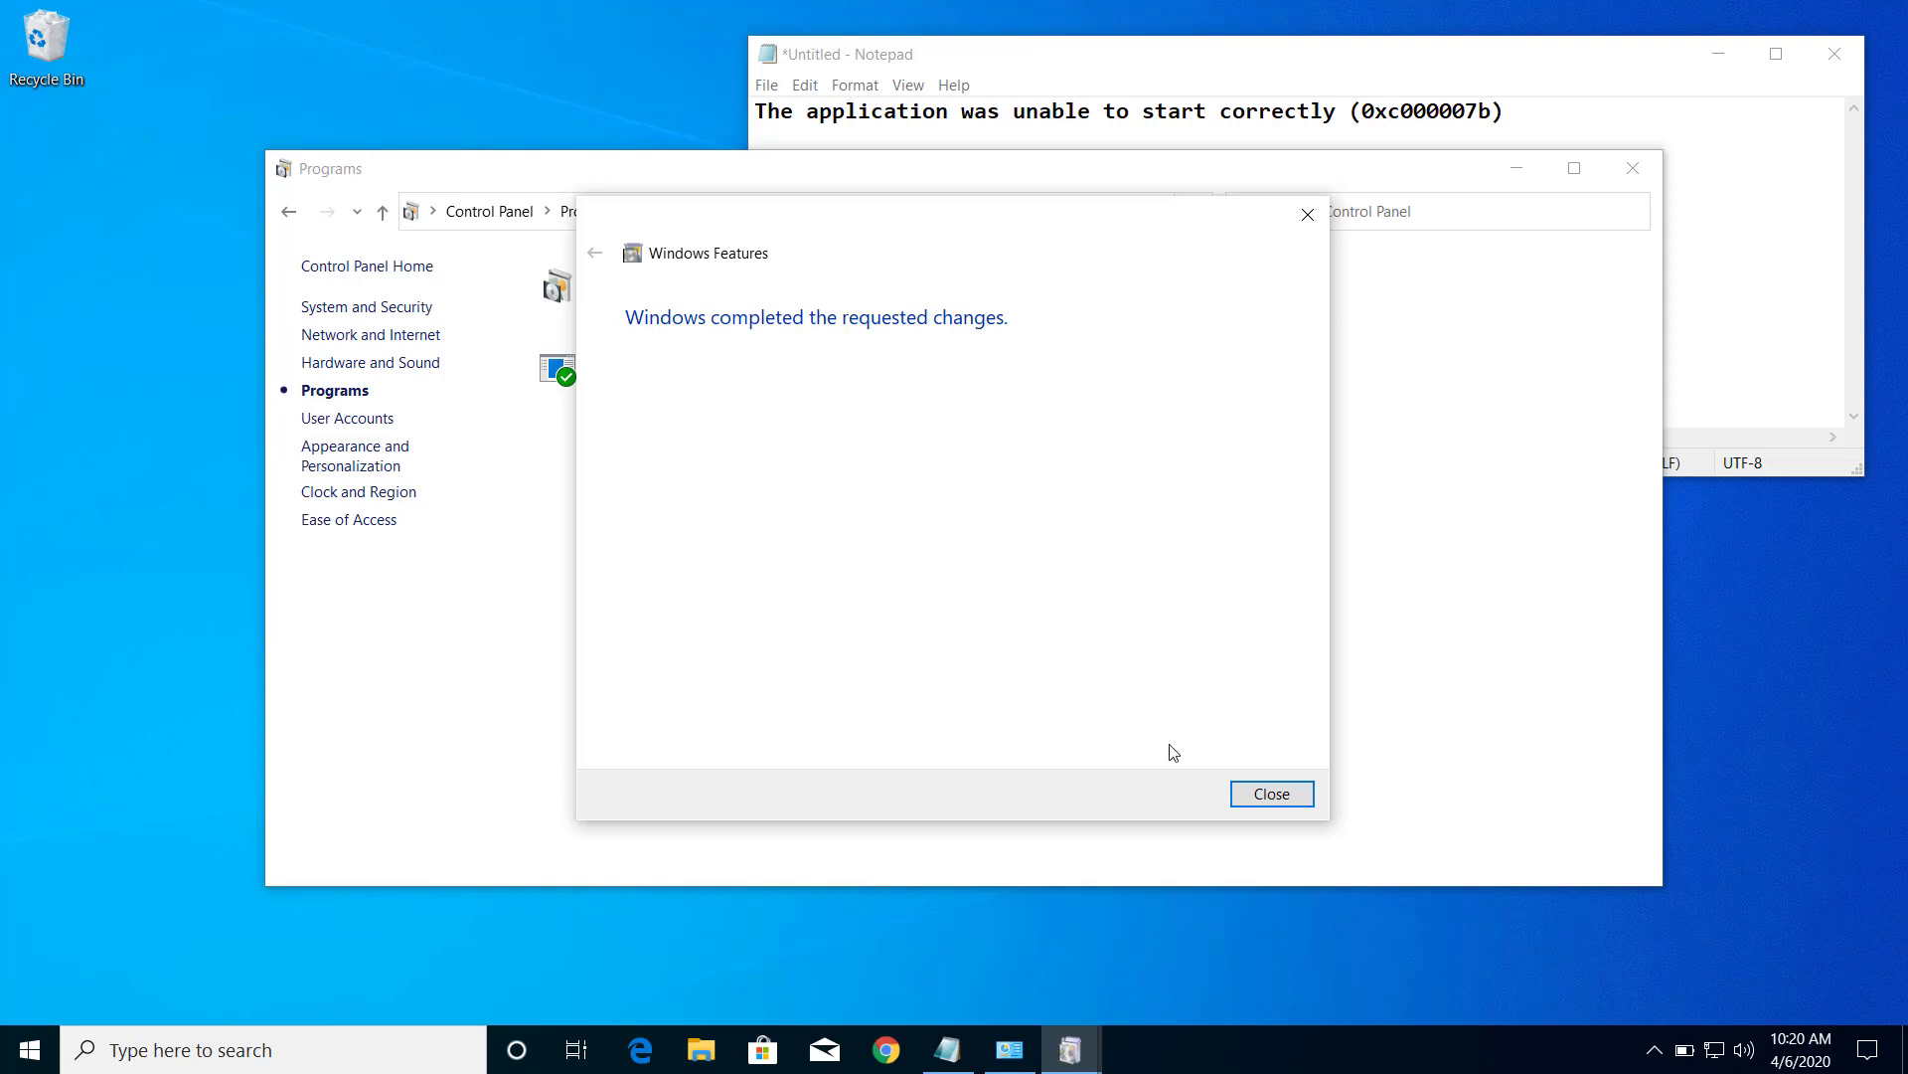
pyautogui.click(1271, 794)
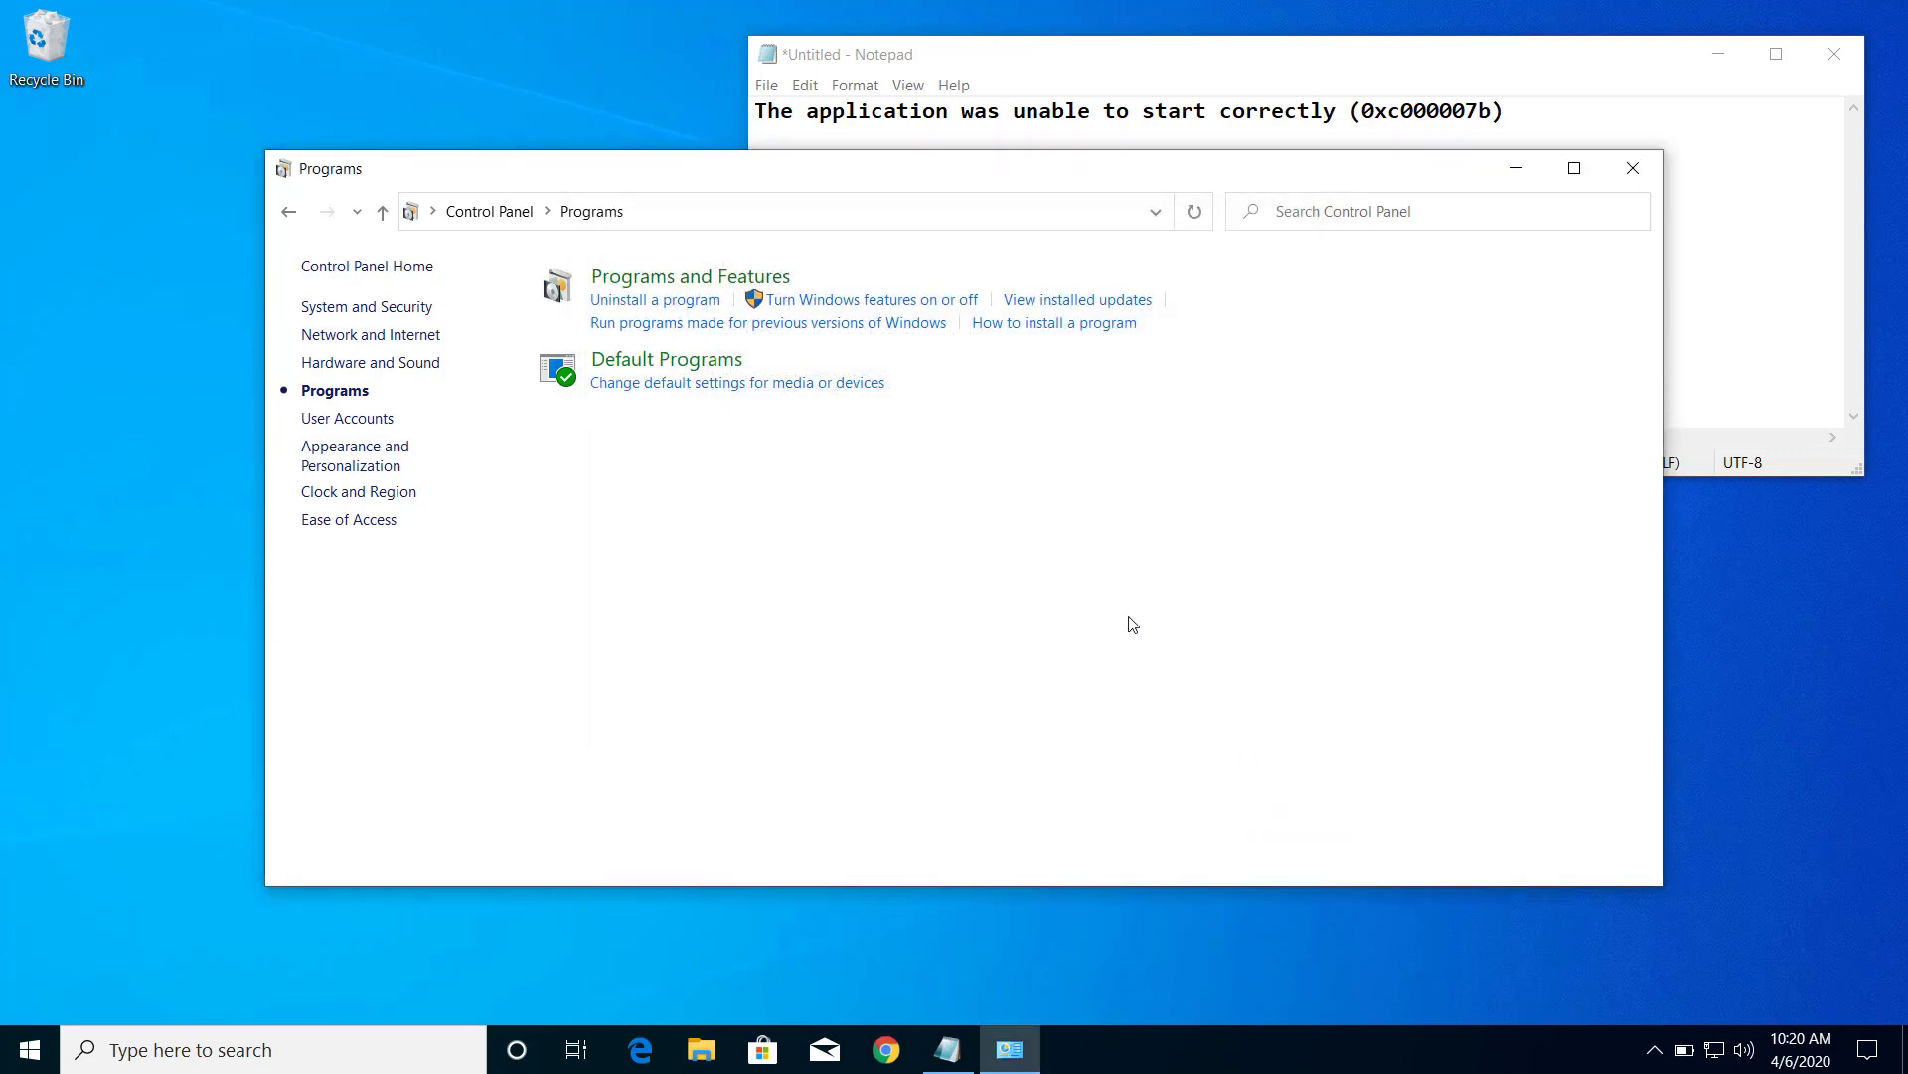
pyautogui.moveTo(1296, 532)
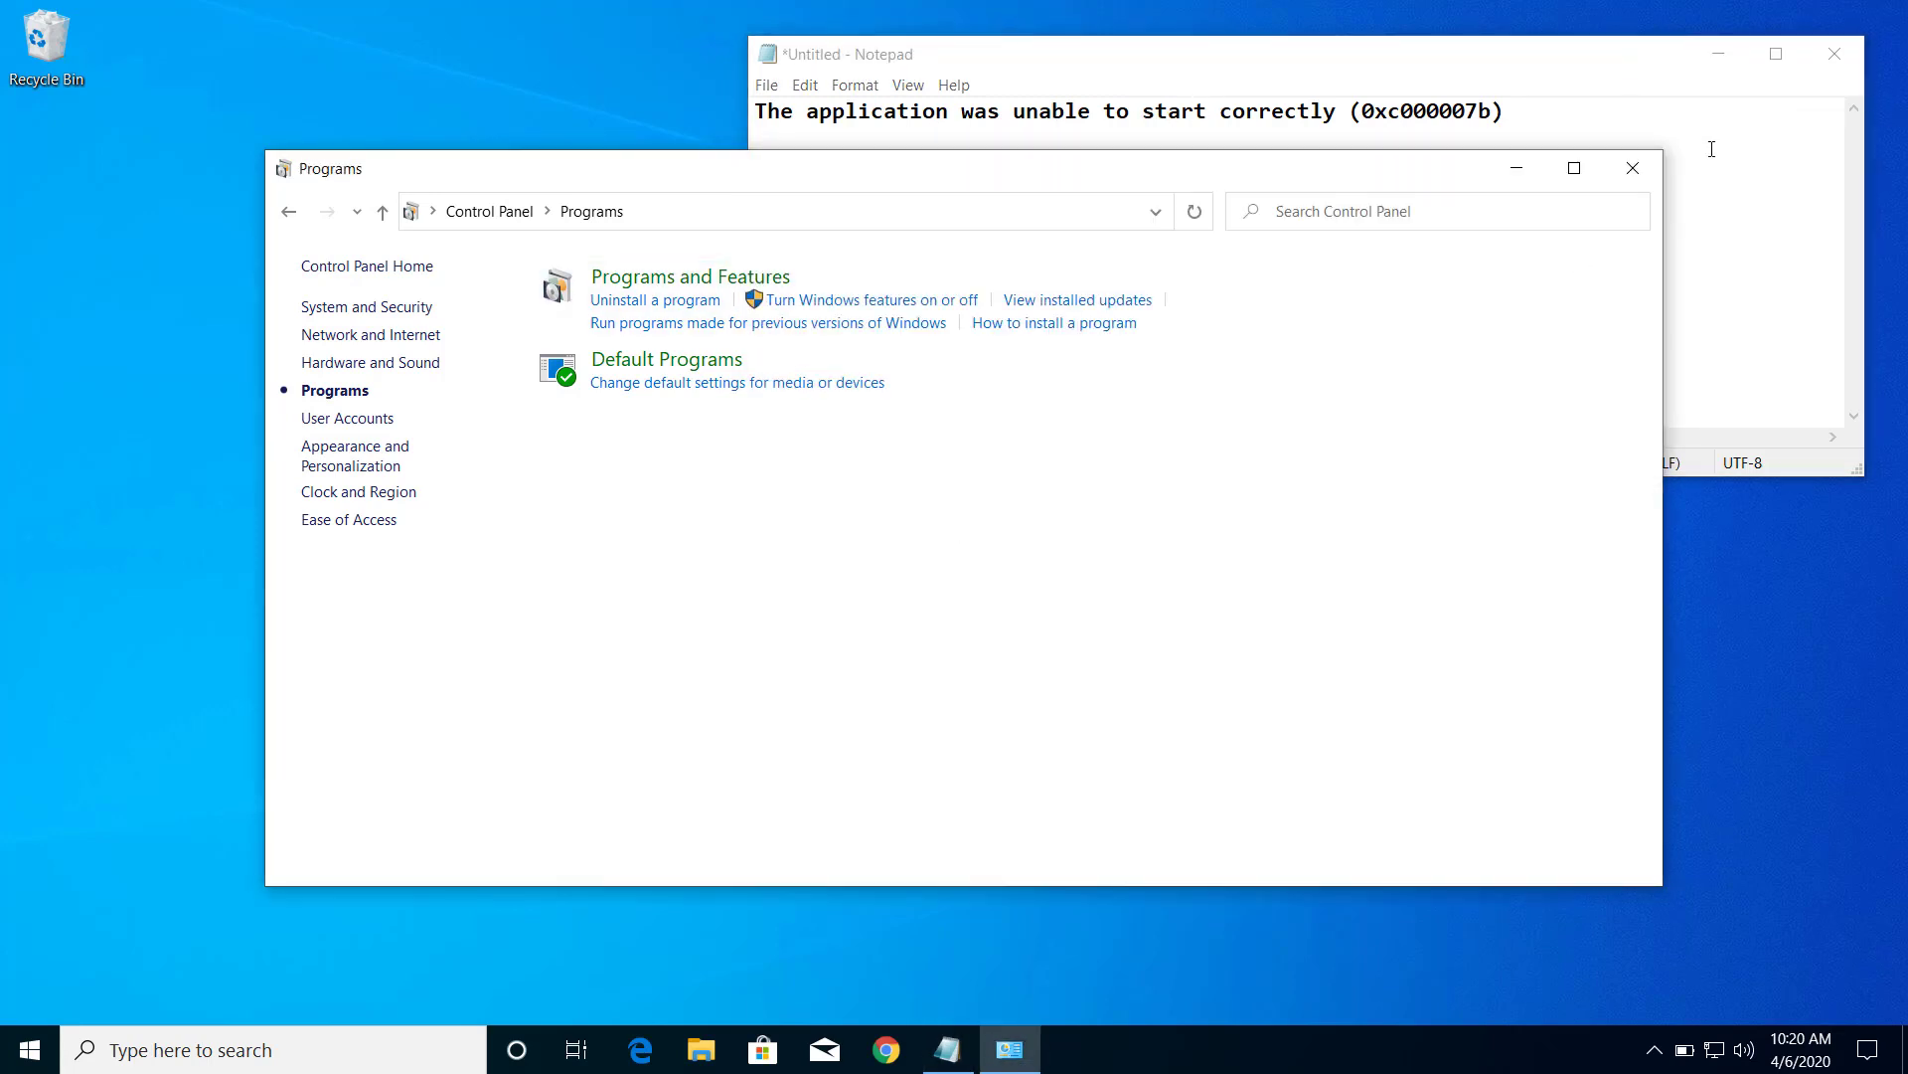
# Close Control Panel, start Chrome and search Google for 'directx end user runtime'.
pyautogui.click(1633, 167)
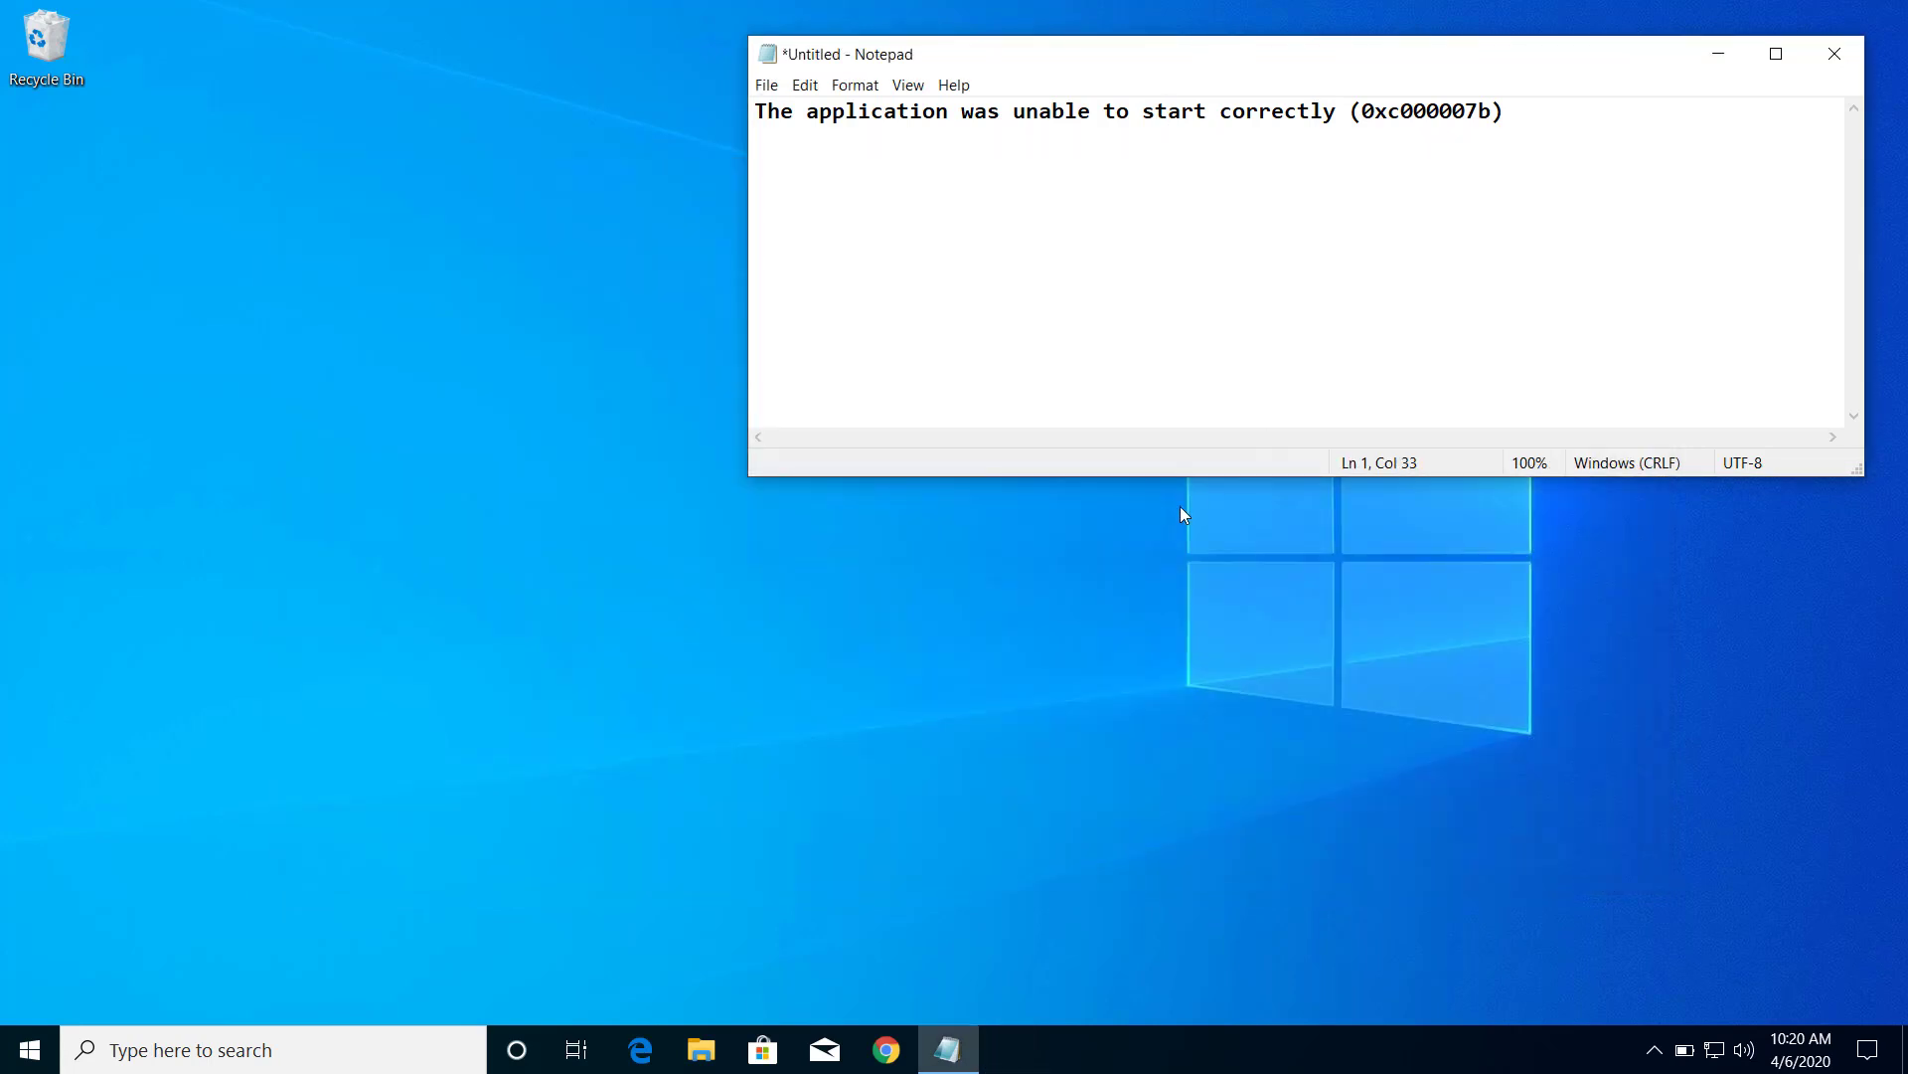
pyautogui.moveTo(1066, 636)
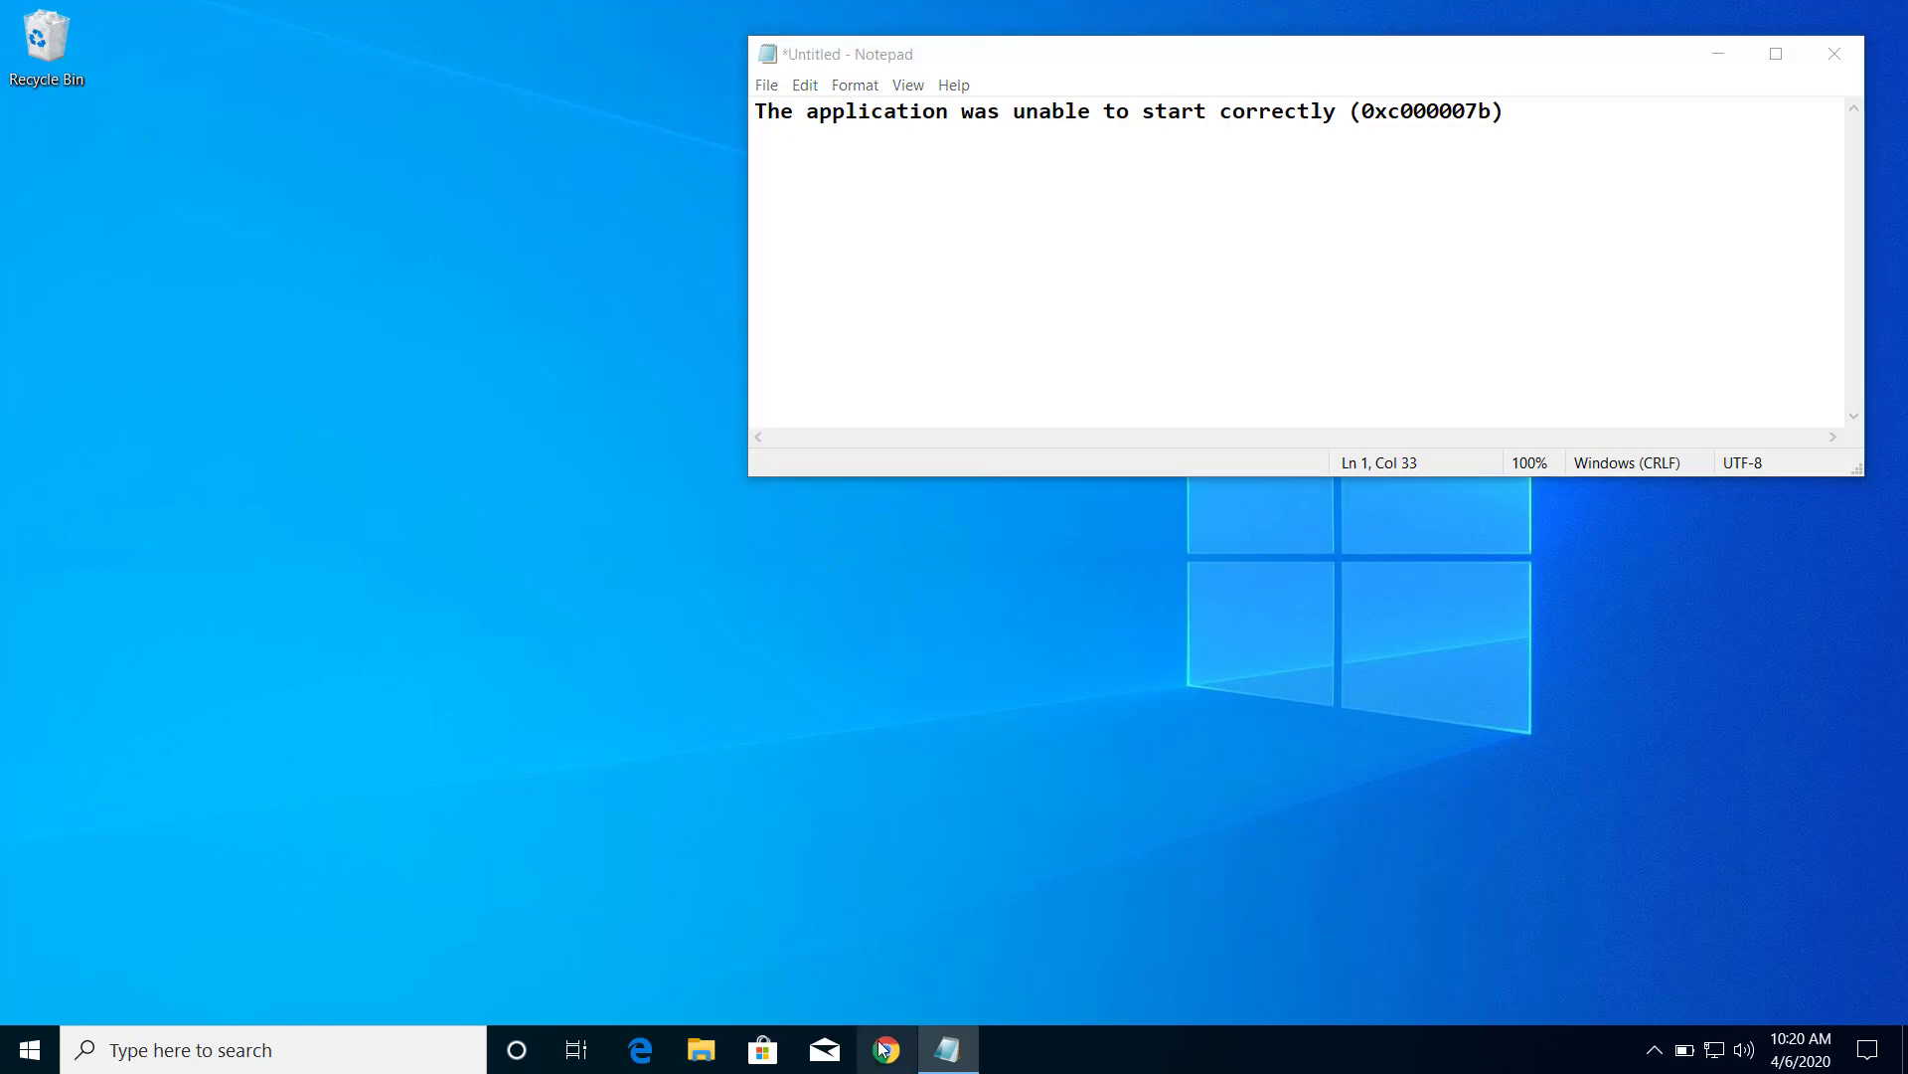
pyautogui.click(887, 1050)
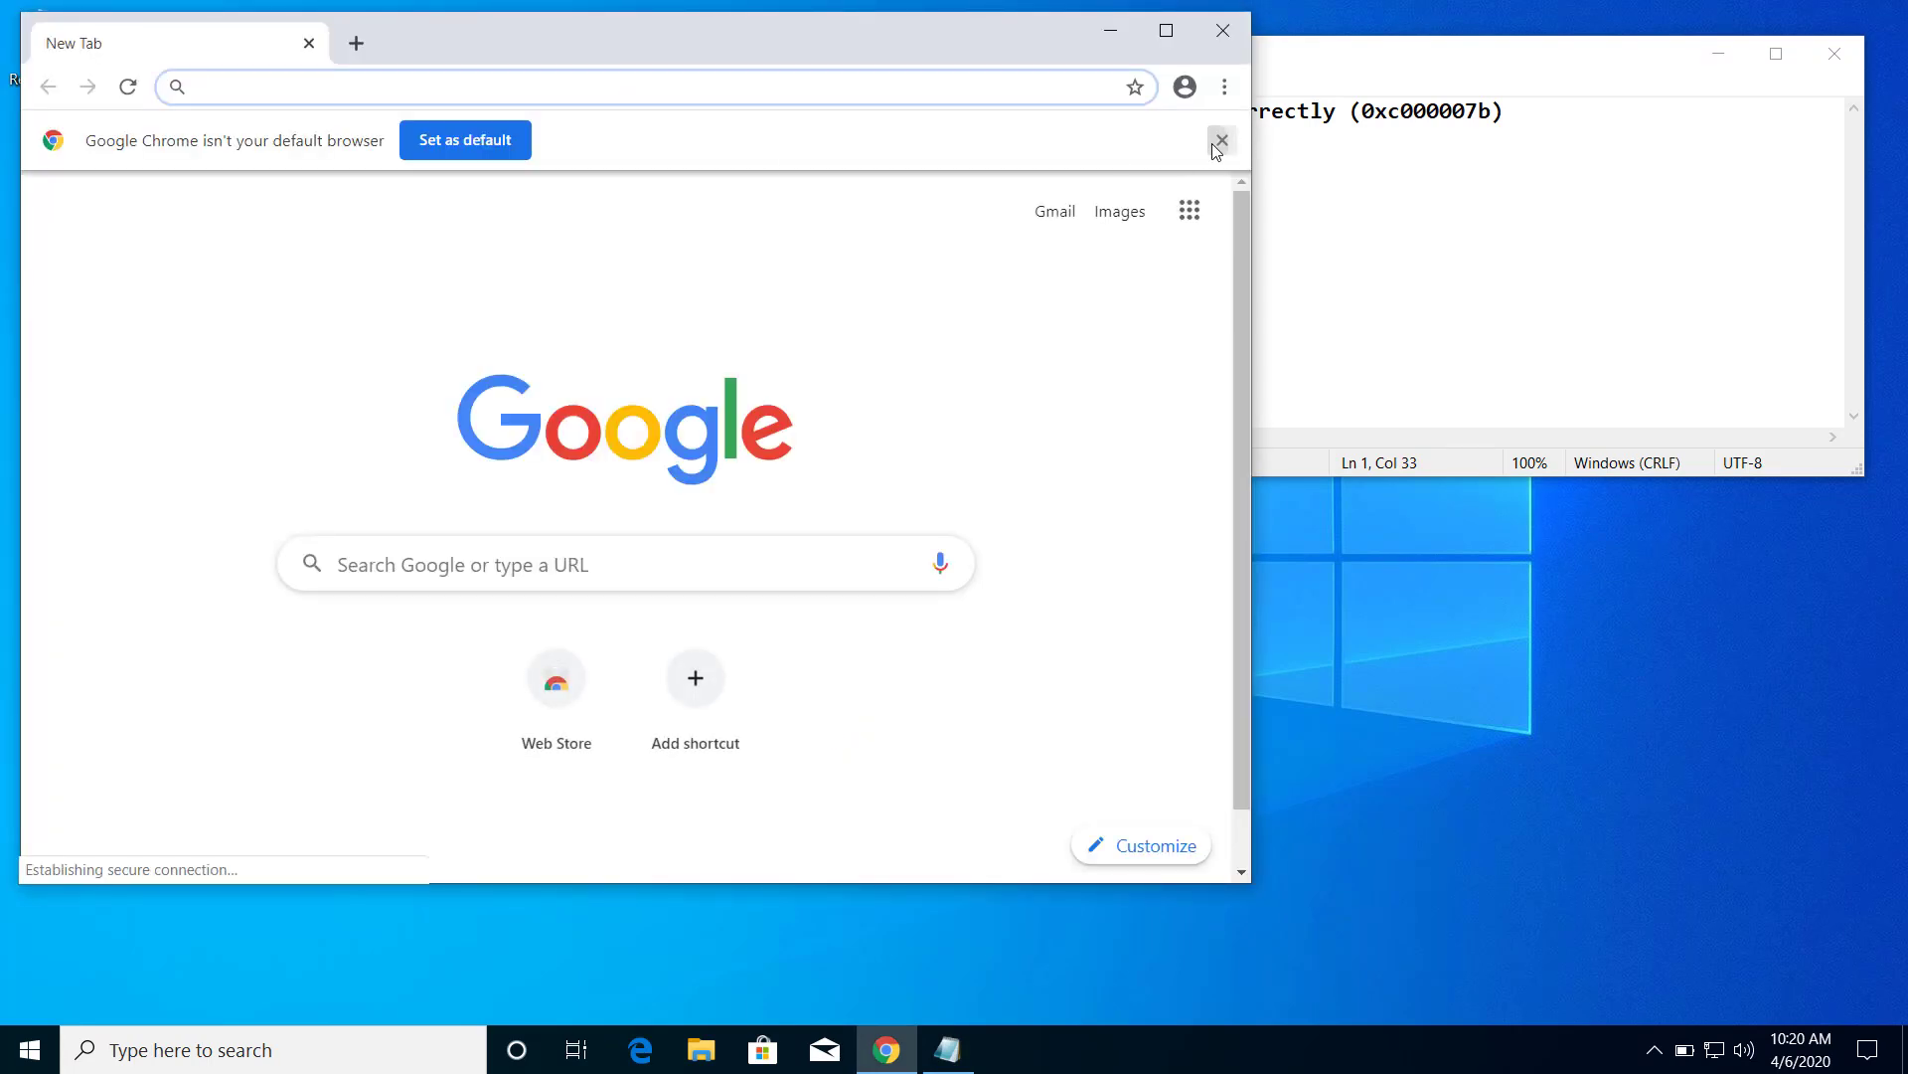
pyautogui.click(1220, 143)
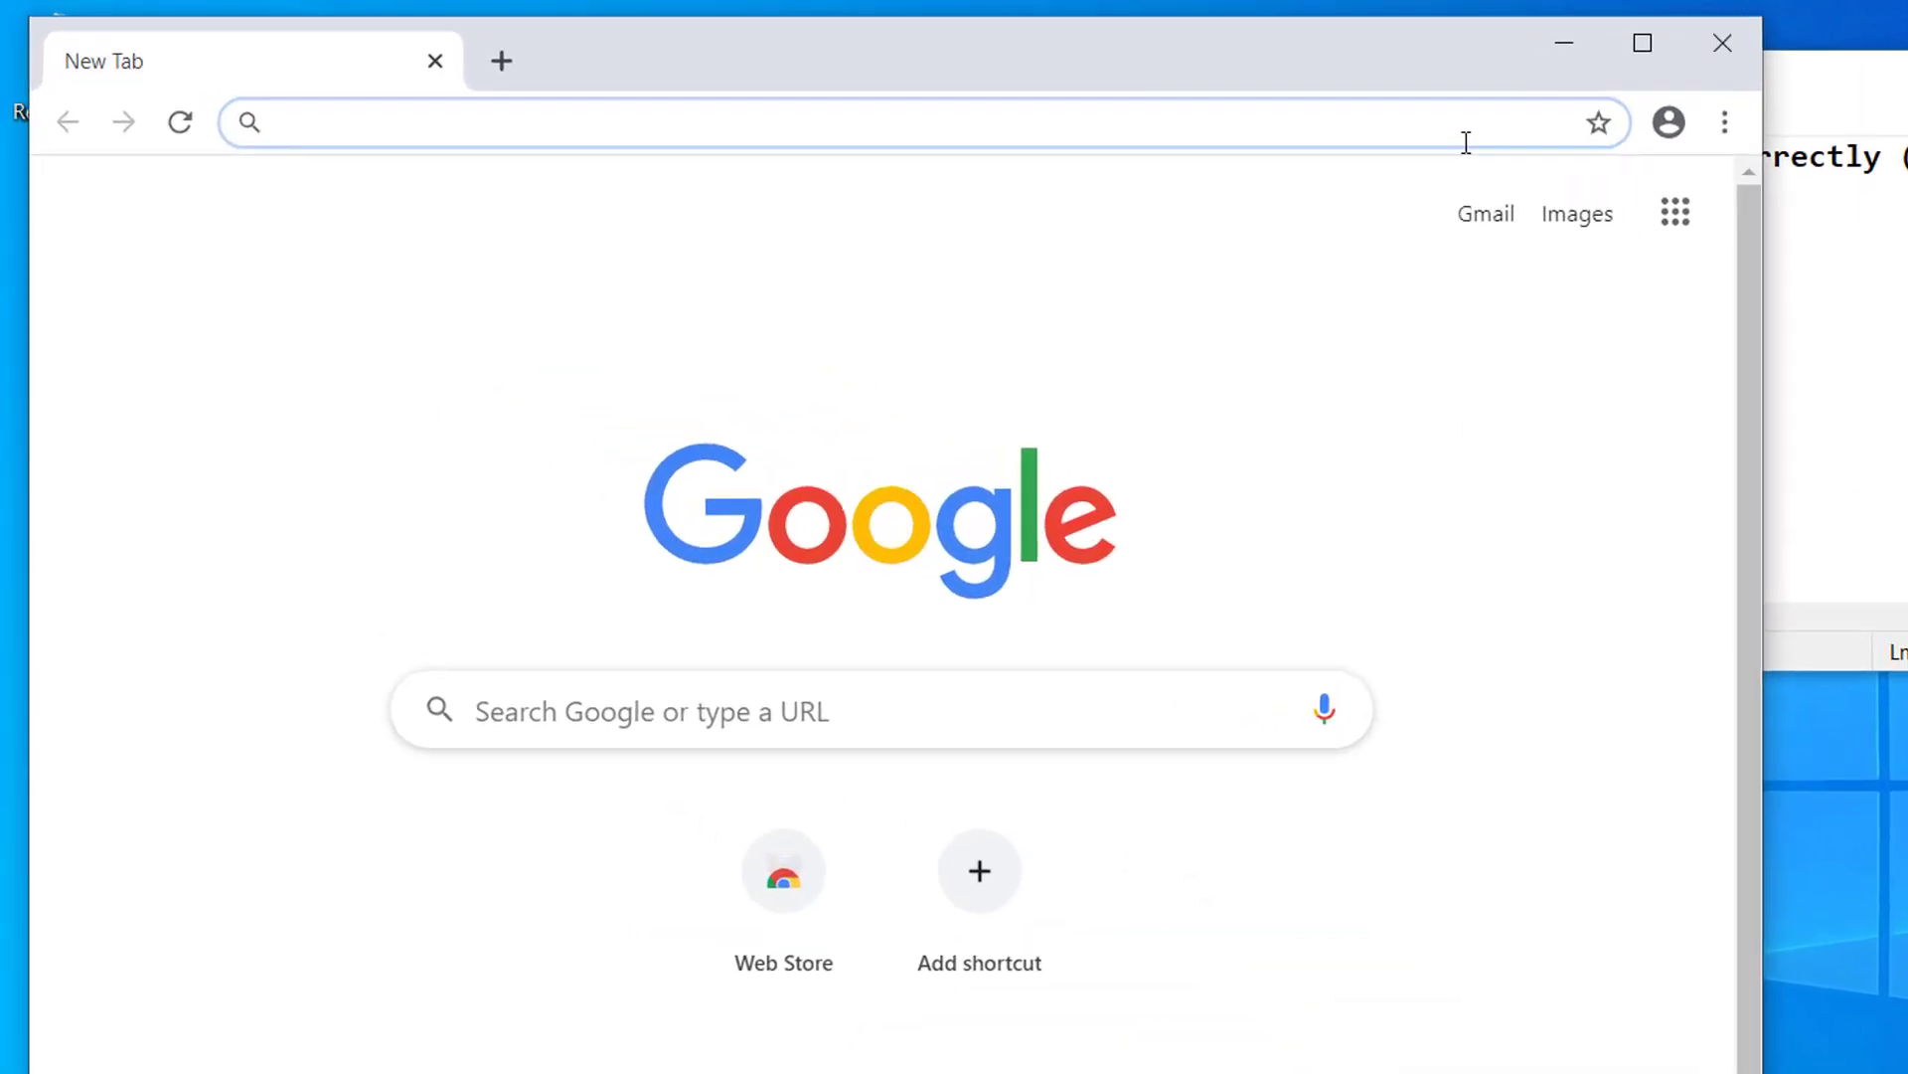
pyautogui.write('directions')
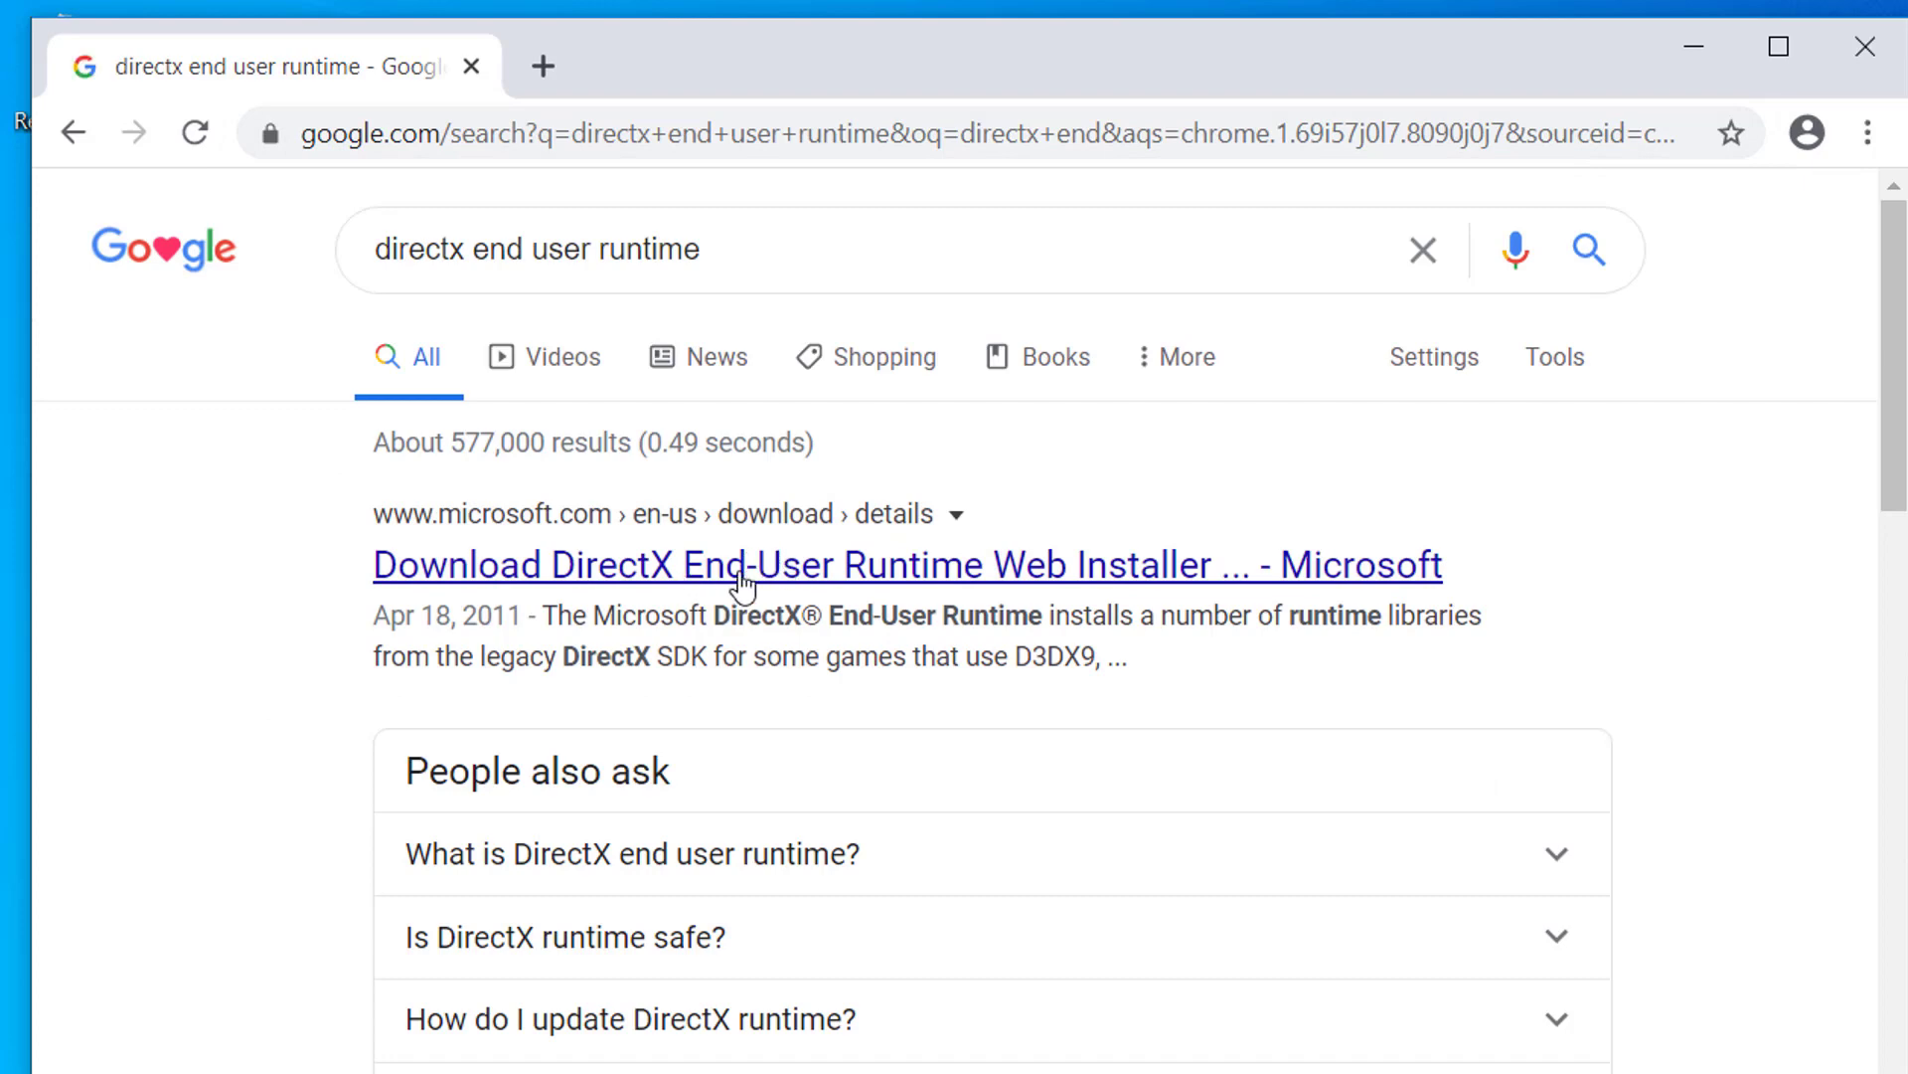
pyautogui.moveTo(626, 548)
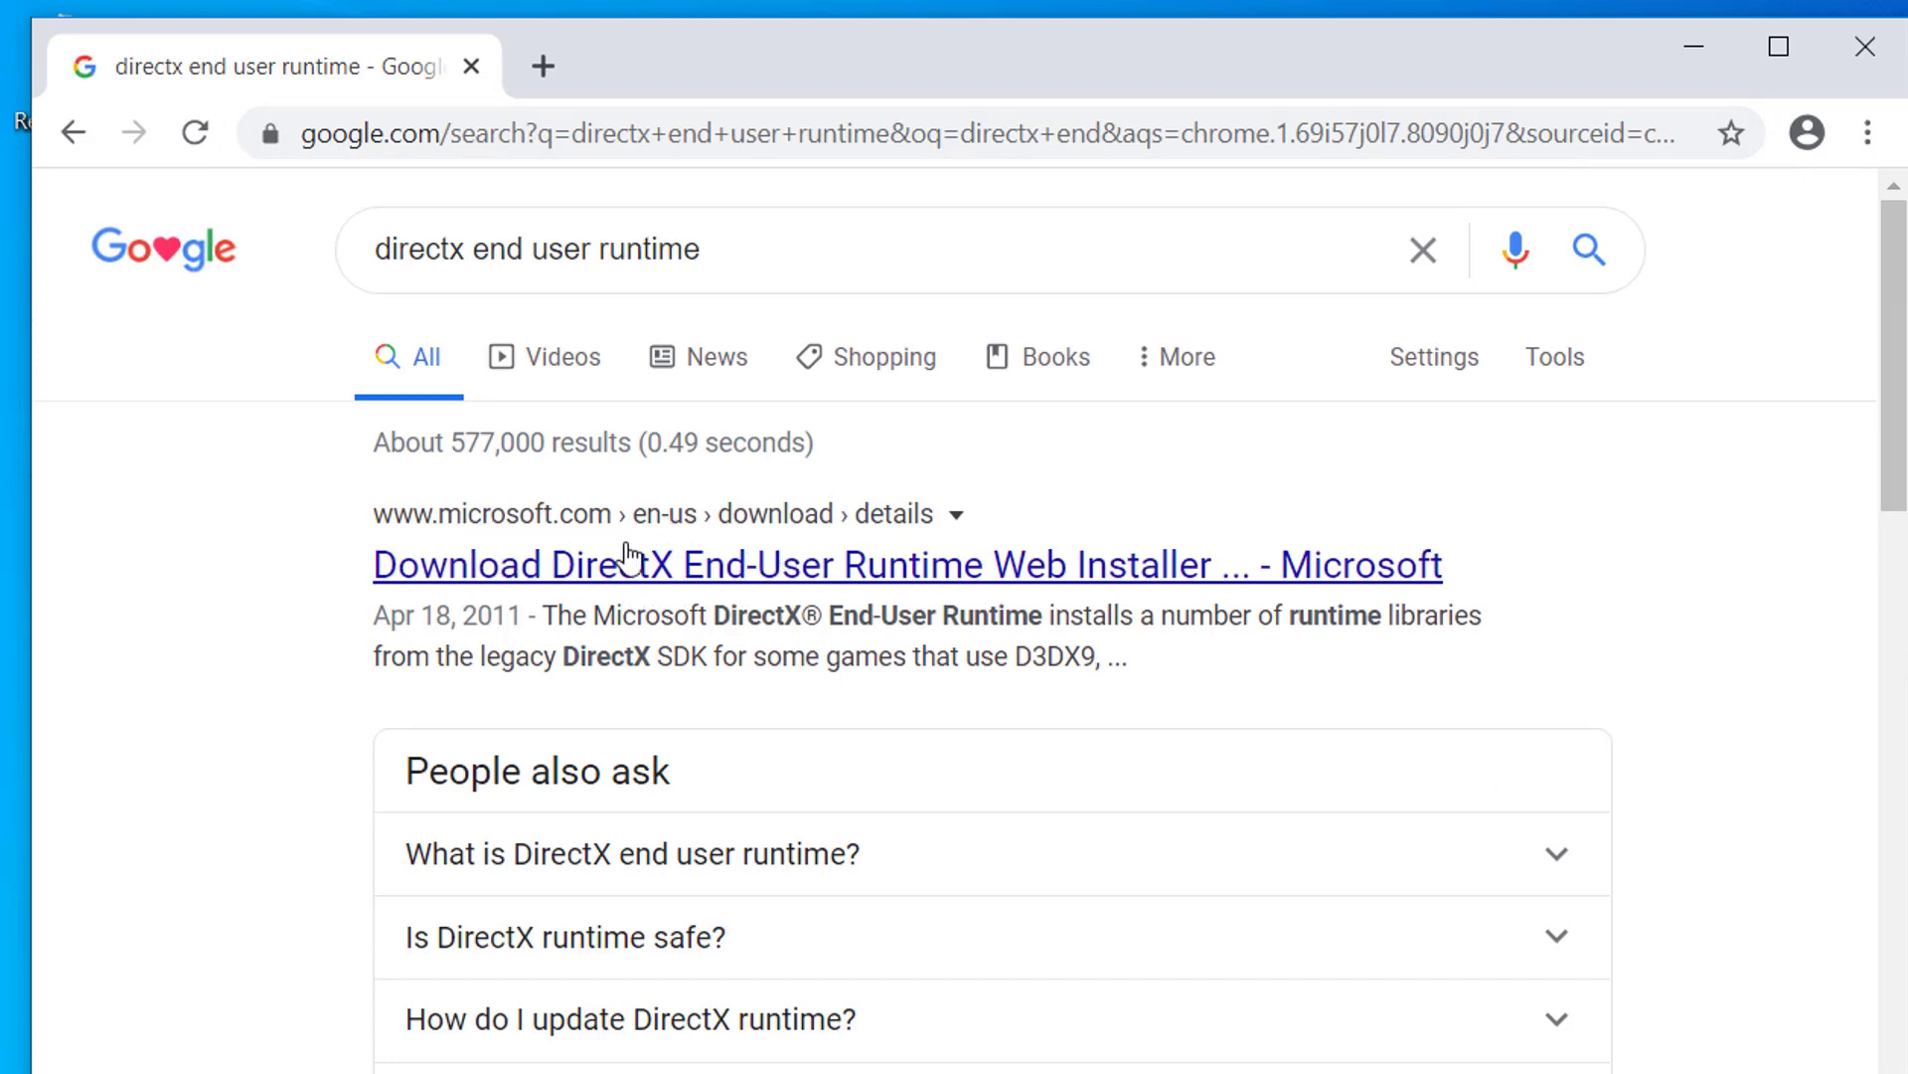
# From Microsoft's download page, download the DirectX End-User Runtime web installer dxwebsetup.exe.
pyautogui.click(907, 562)
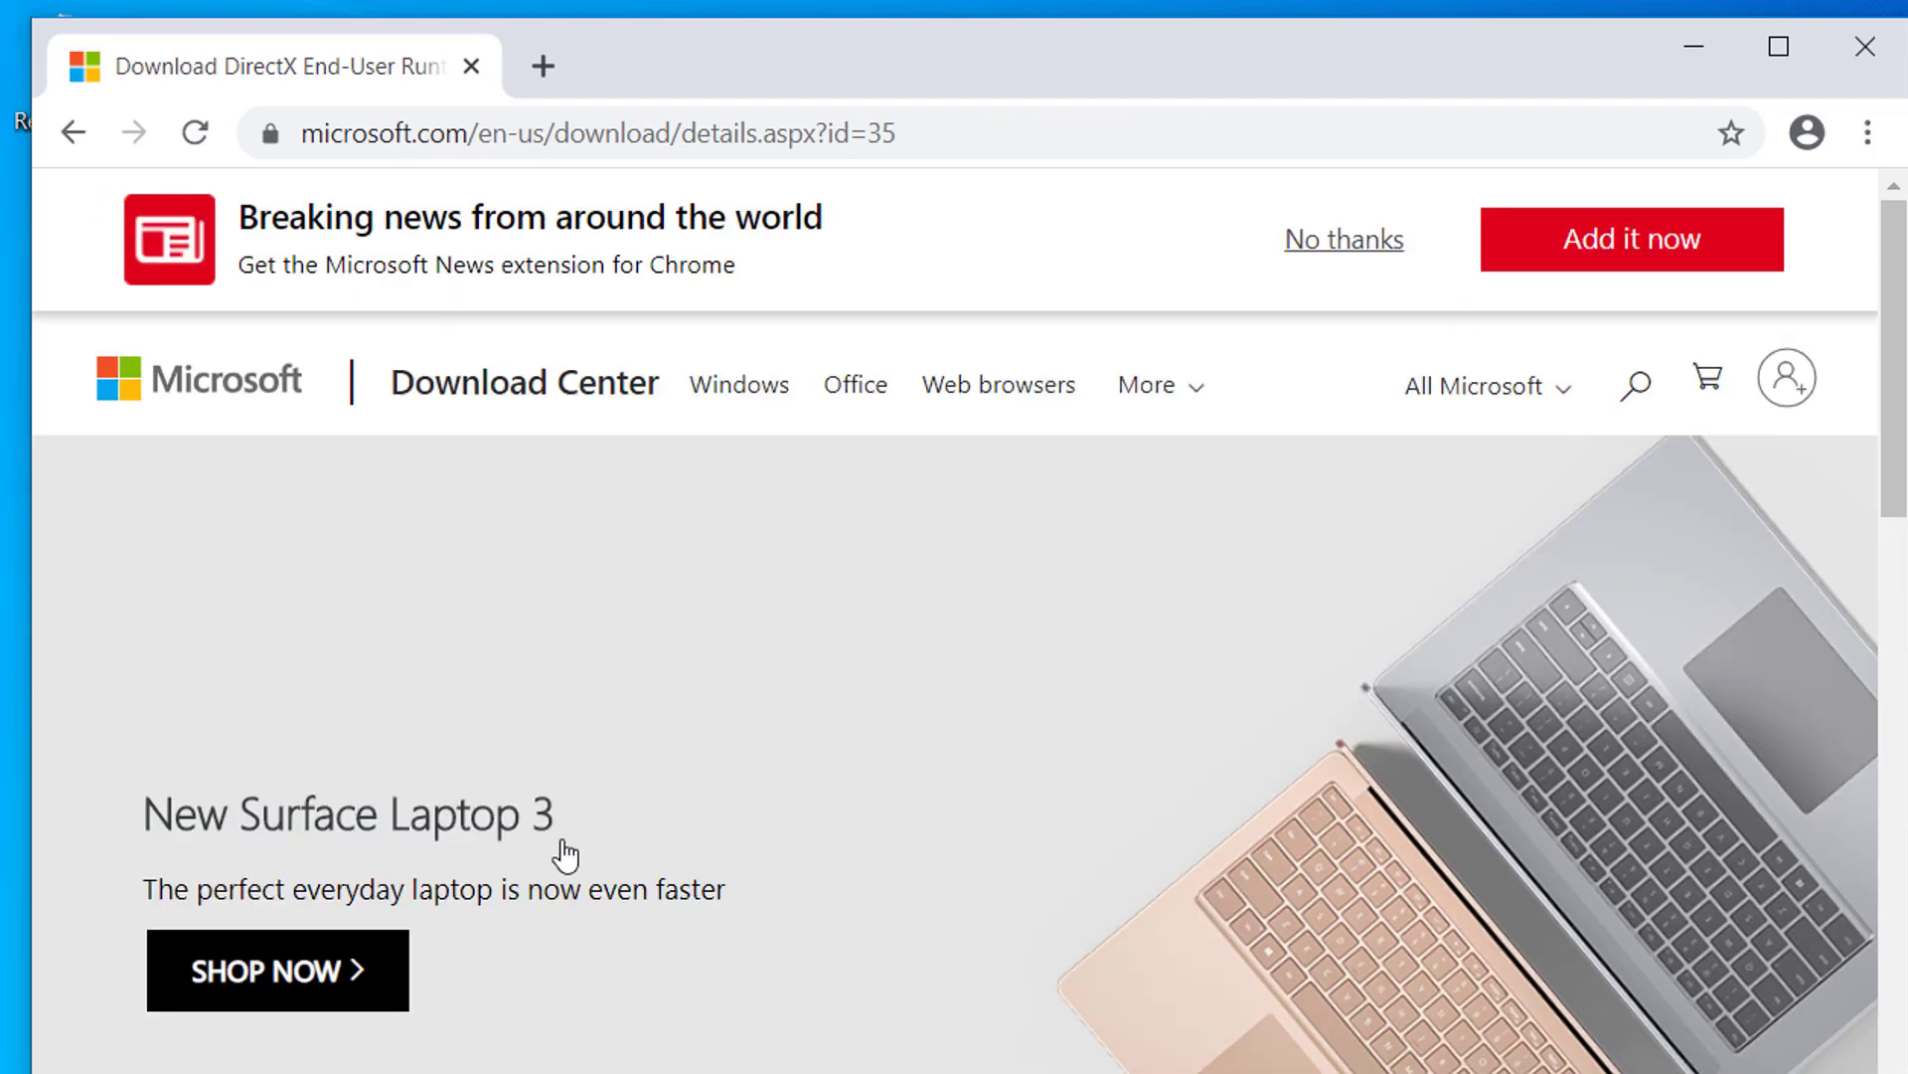
pyautogui.scroll(-3)
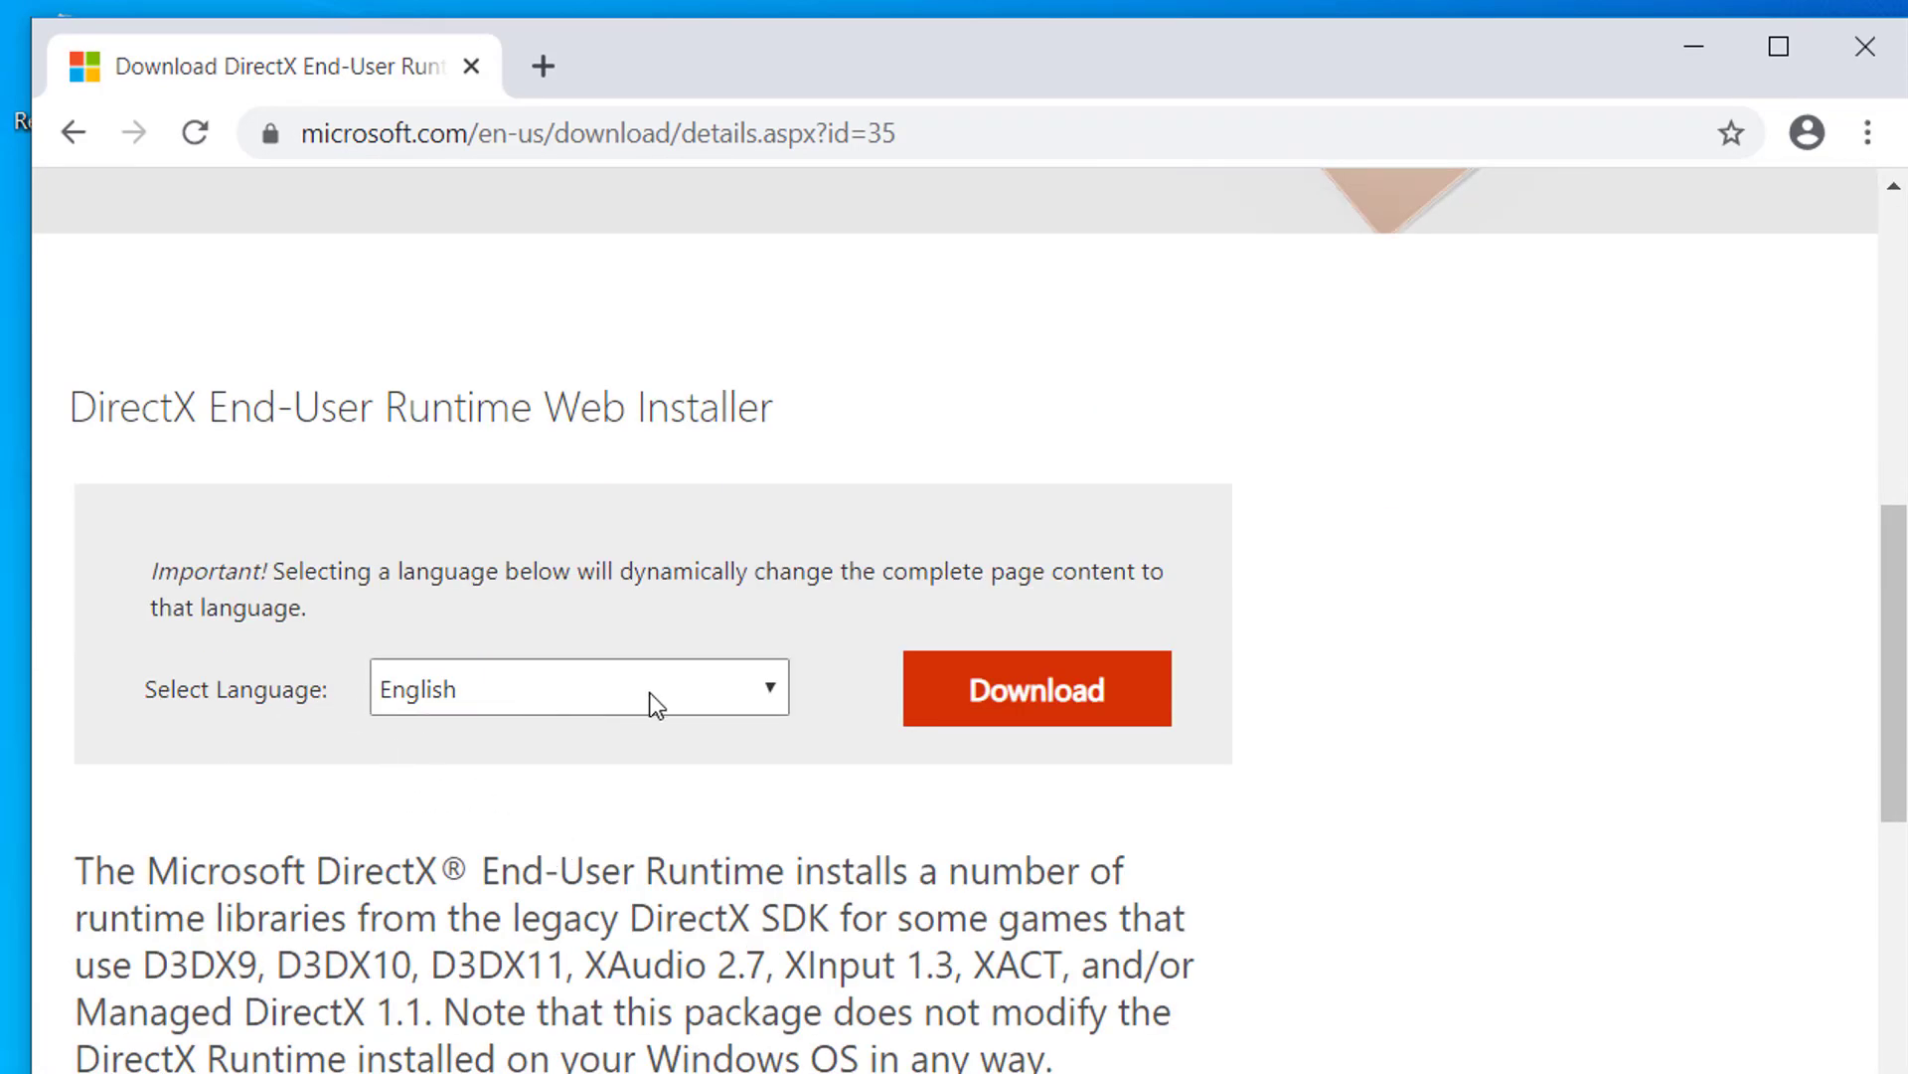
pyautogui.moveTo(1036, 718)
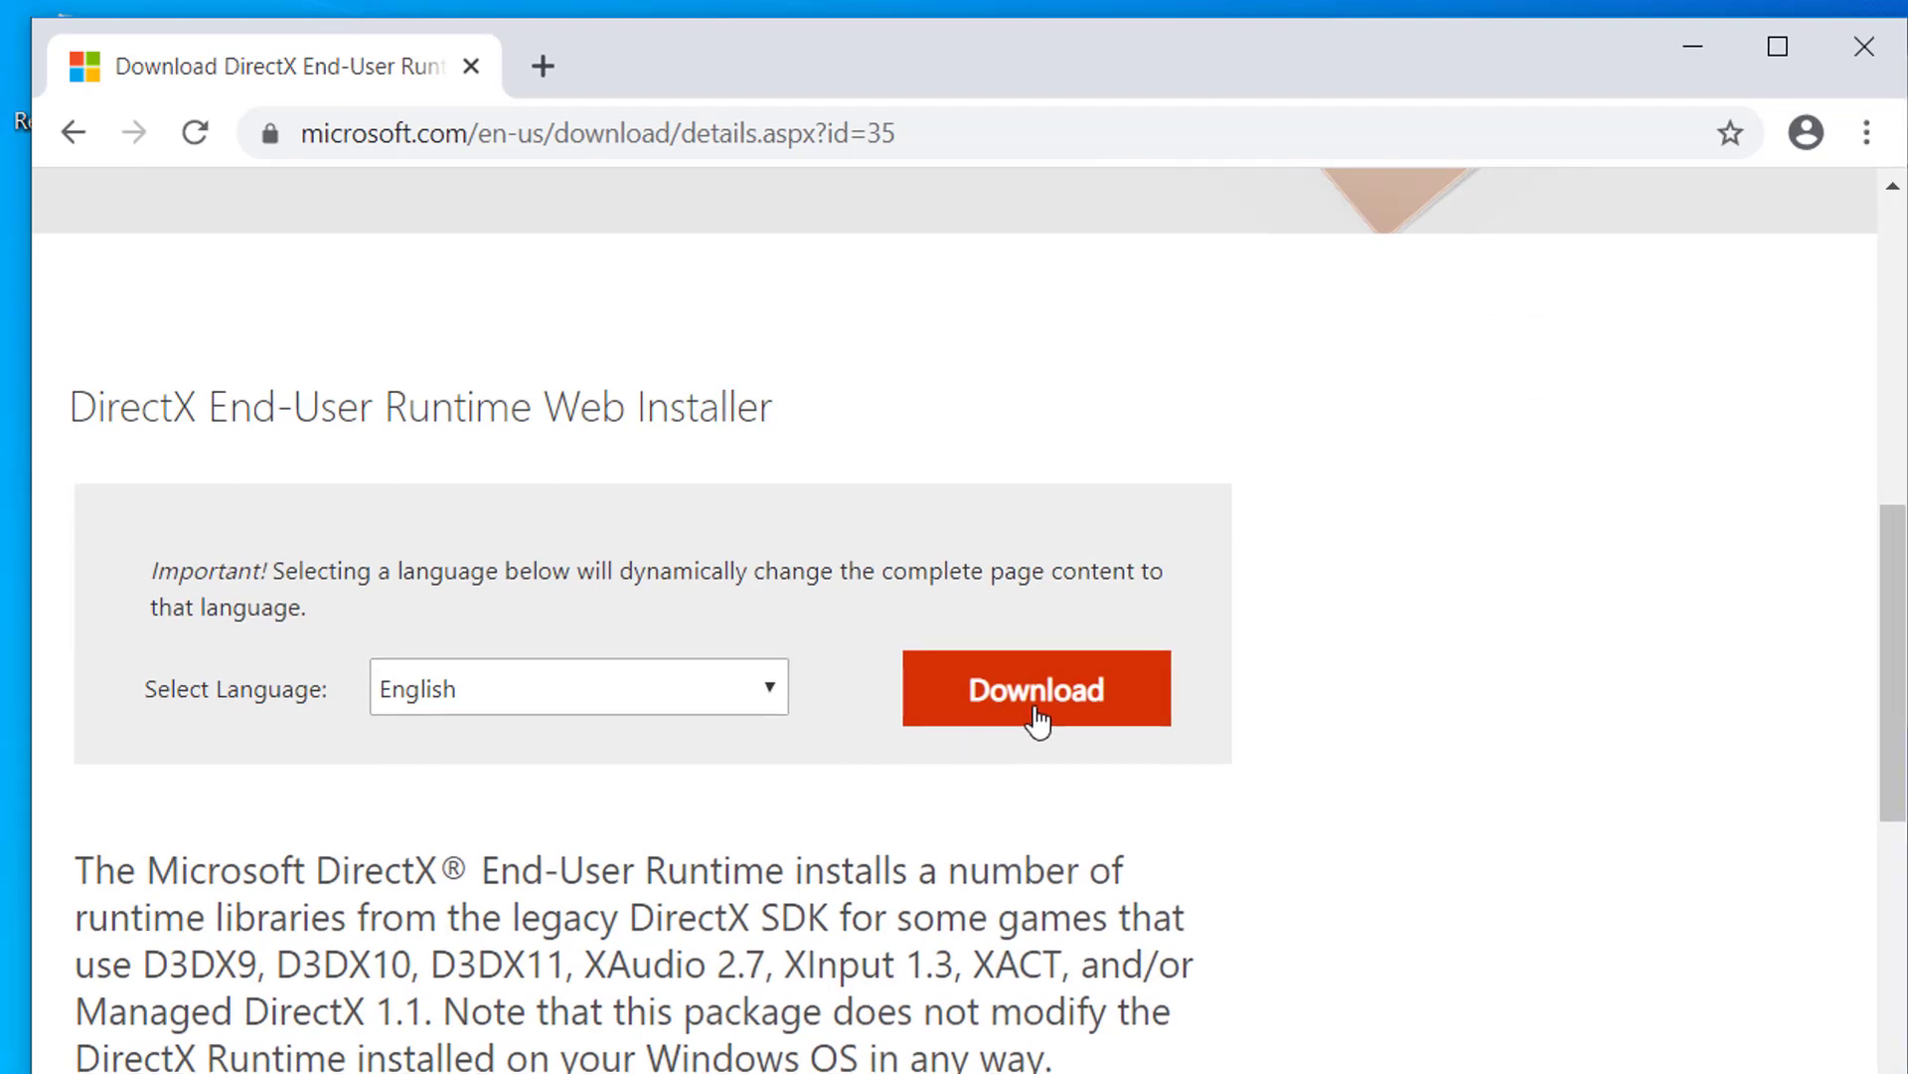
pyautogui.click(1034, 688)
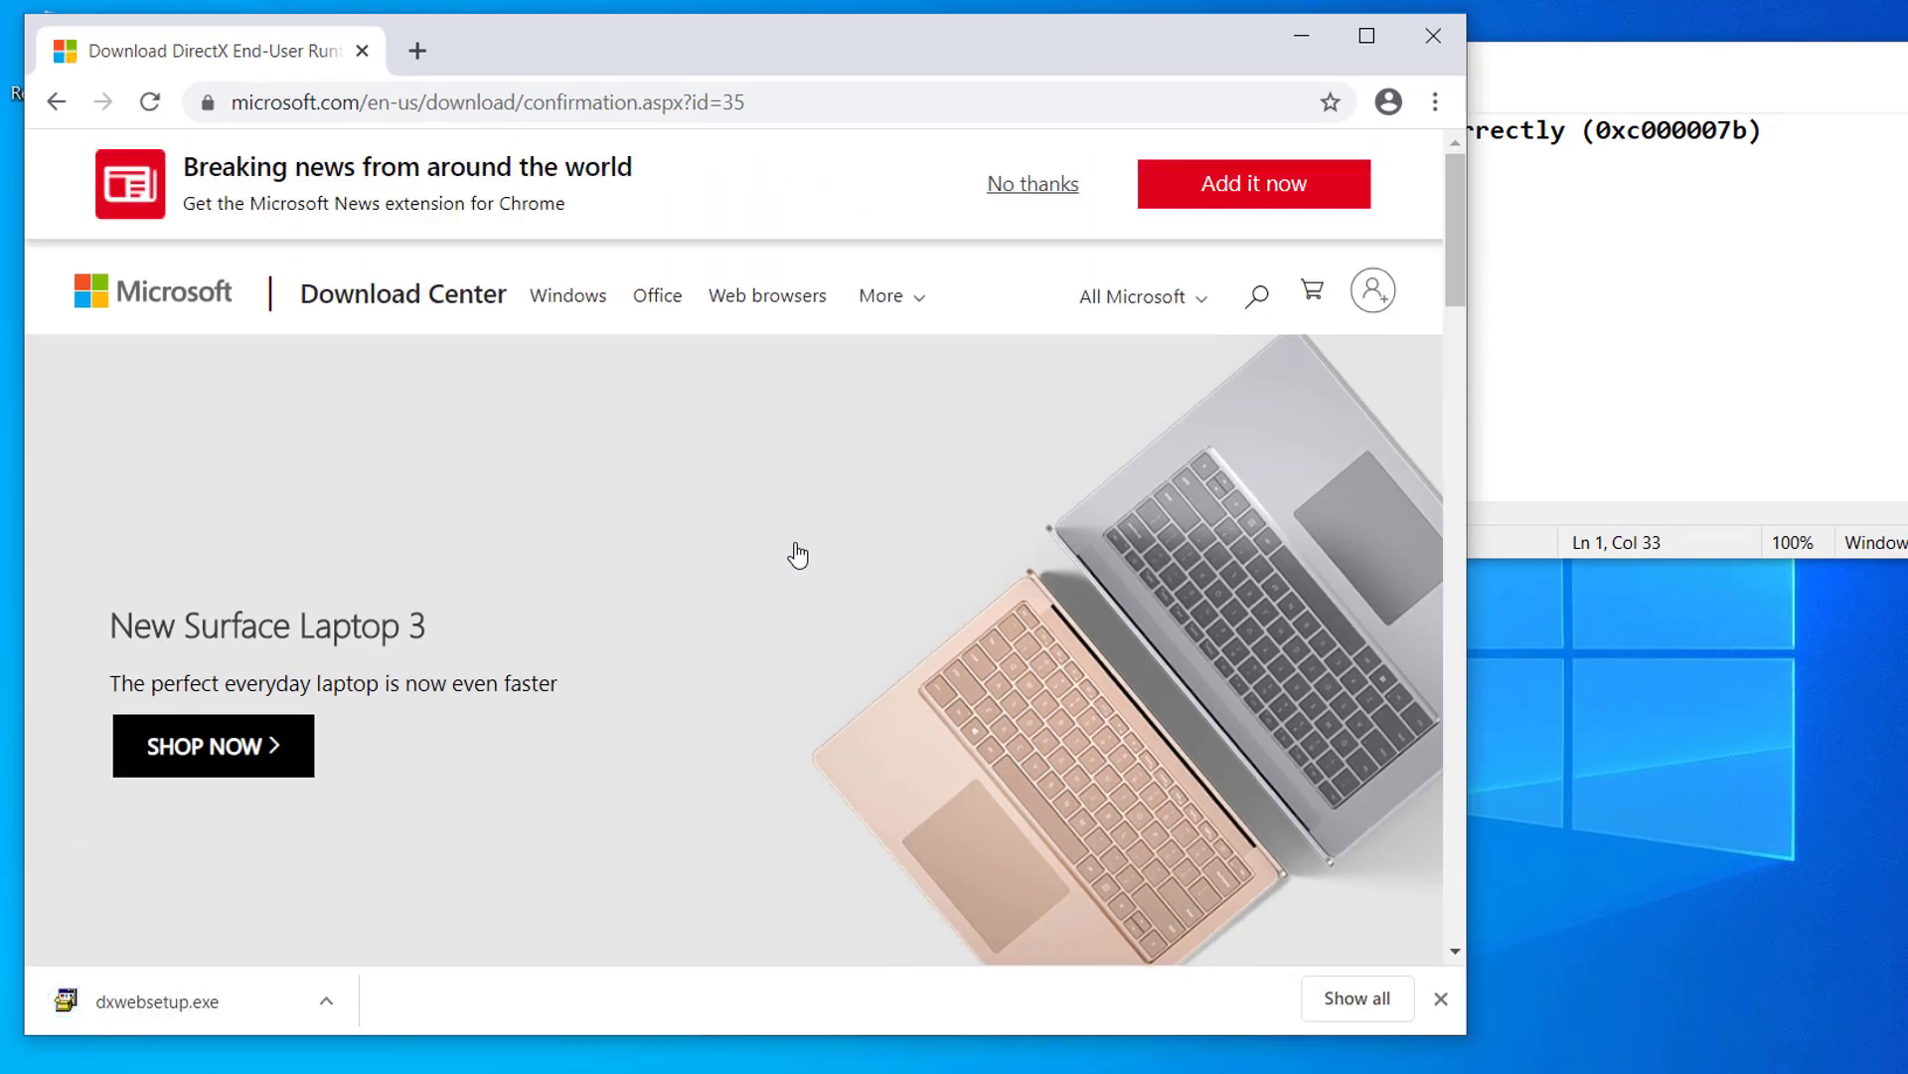
# Run dxwebsetup.exe, allow UAC and accept the DirectX license agreement.
pyautogui.click(155, 1000)
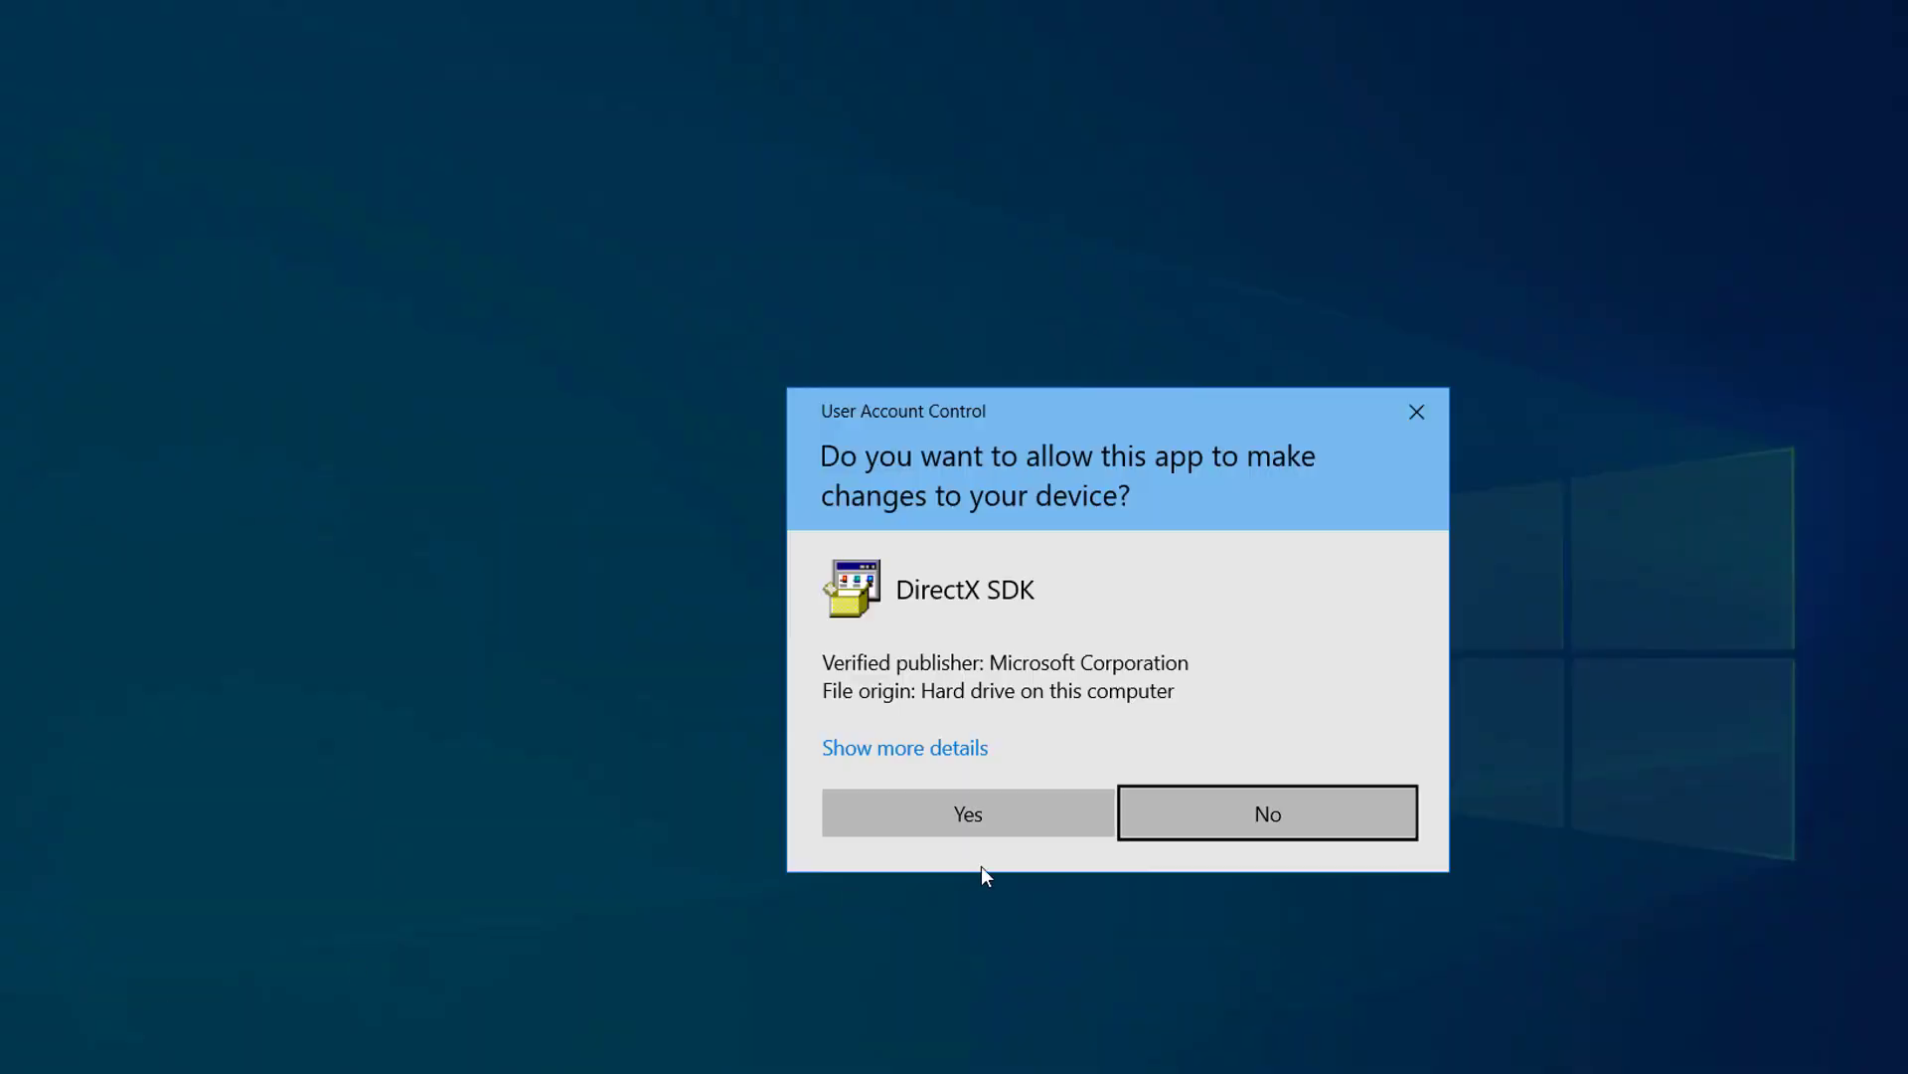
pyautogui.click(966, 813)
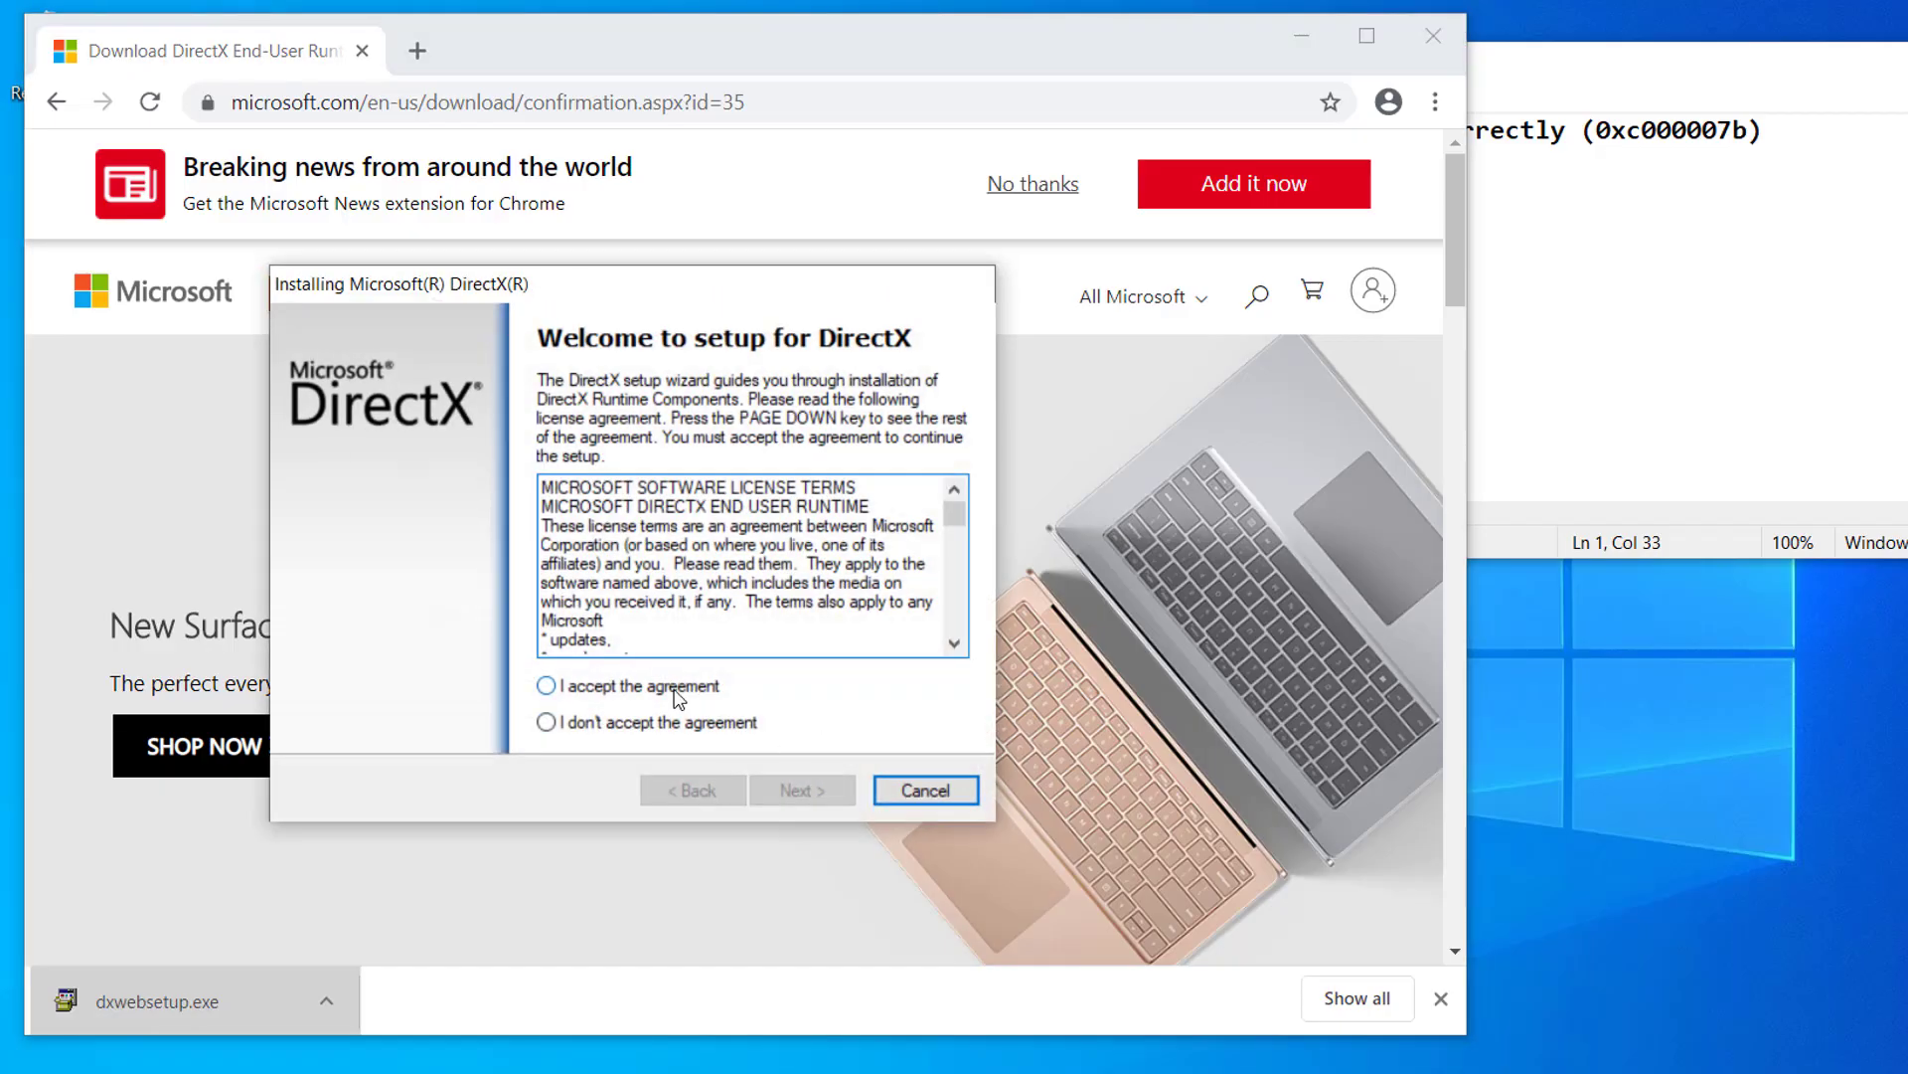
pyautogui.click(546, 686)
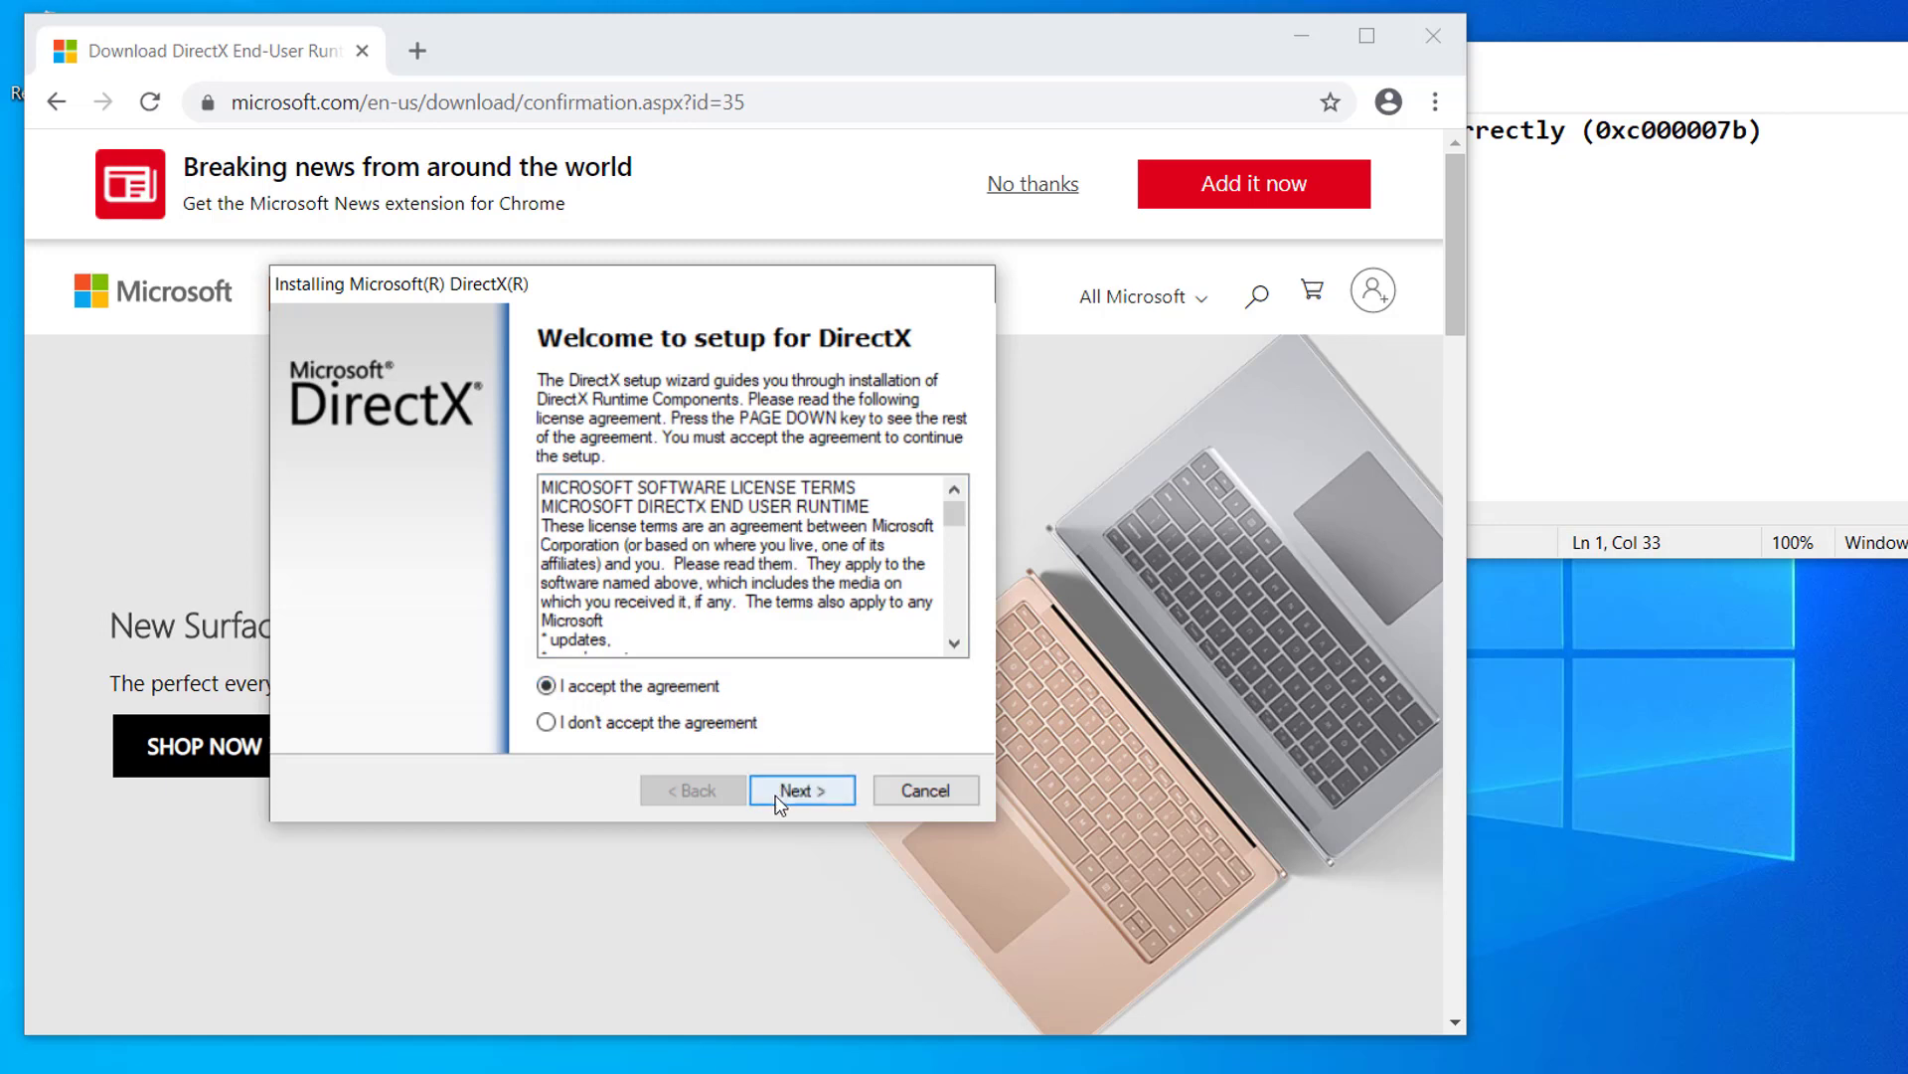
pyautogui.click(801, 789)
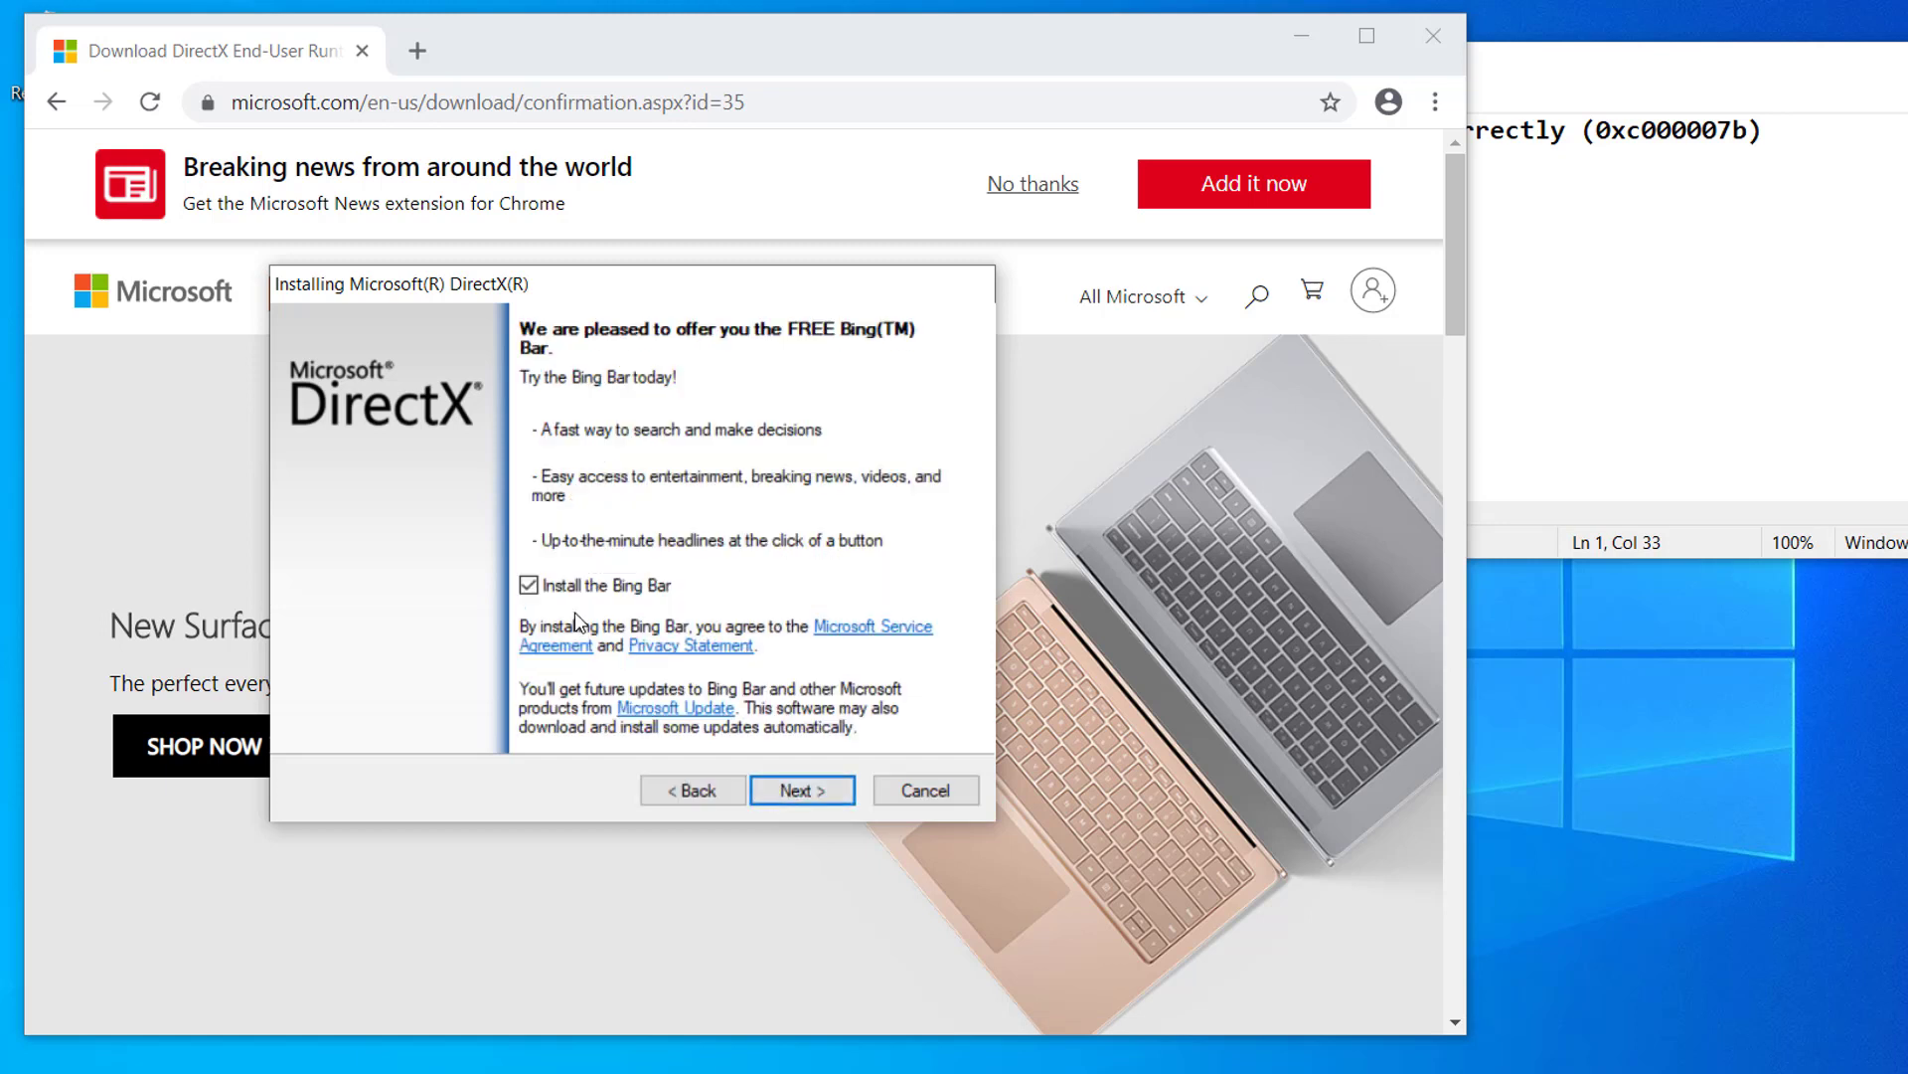
# Untick the Bing Bar offer, install the DirectX runtime components and finish setup.
pyautogui.click(529, 585)
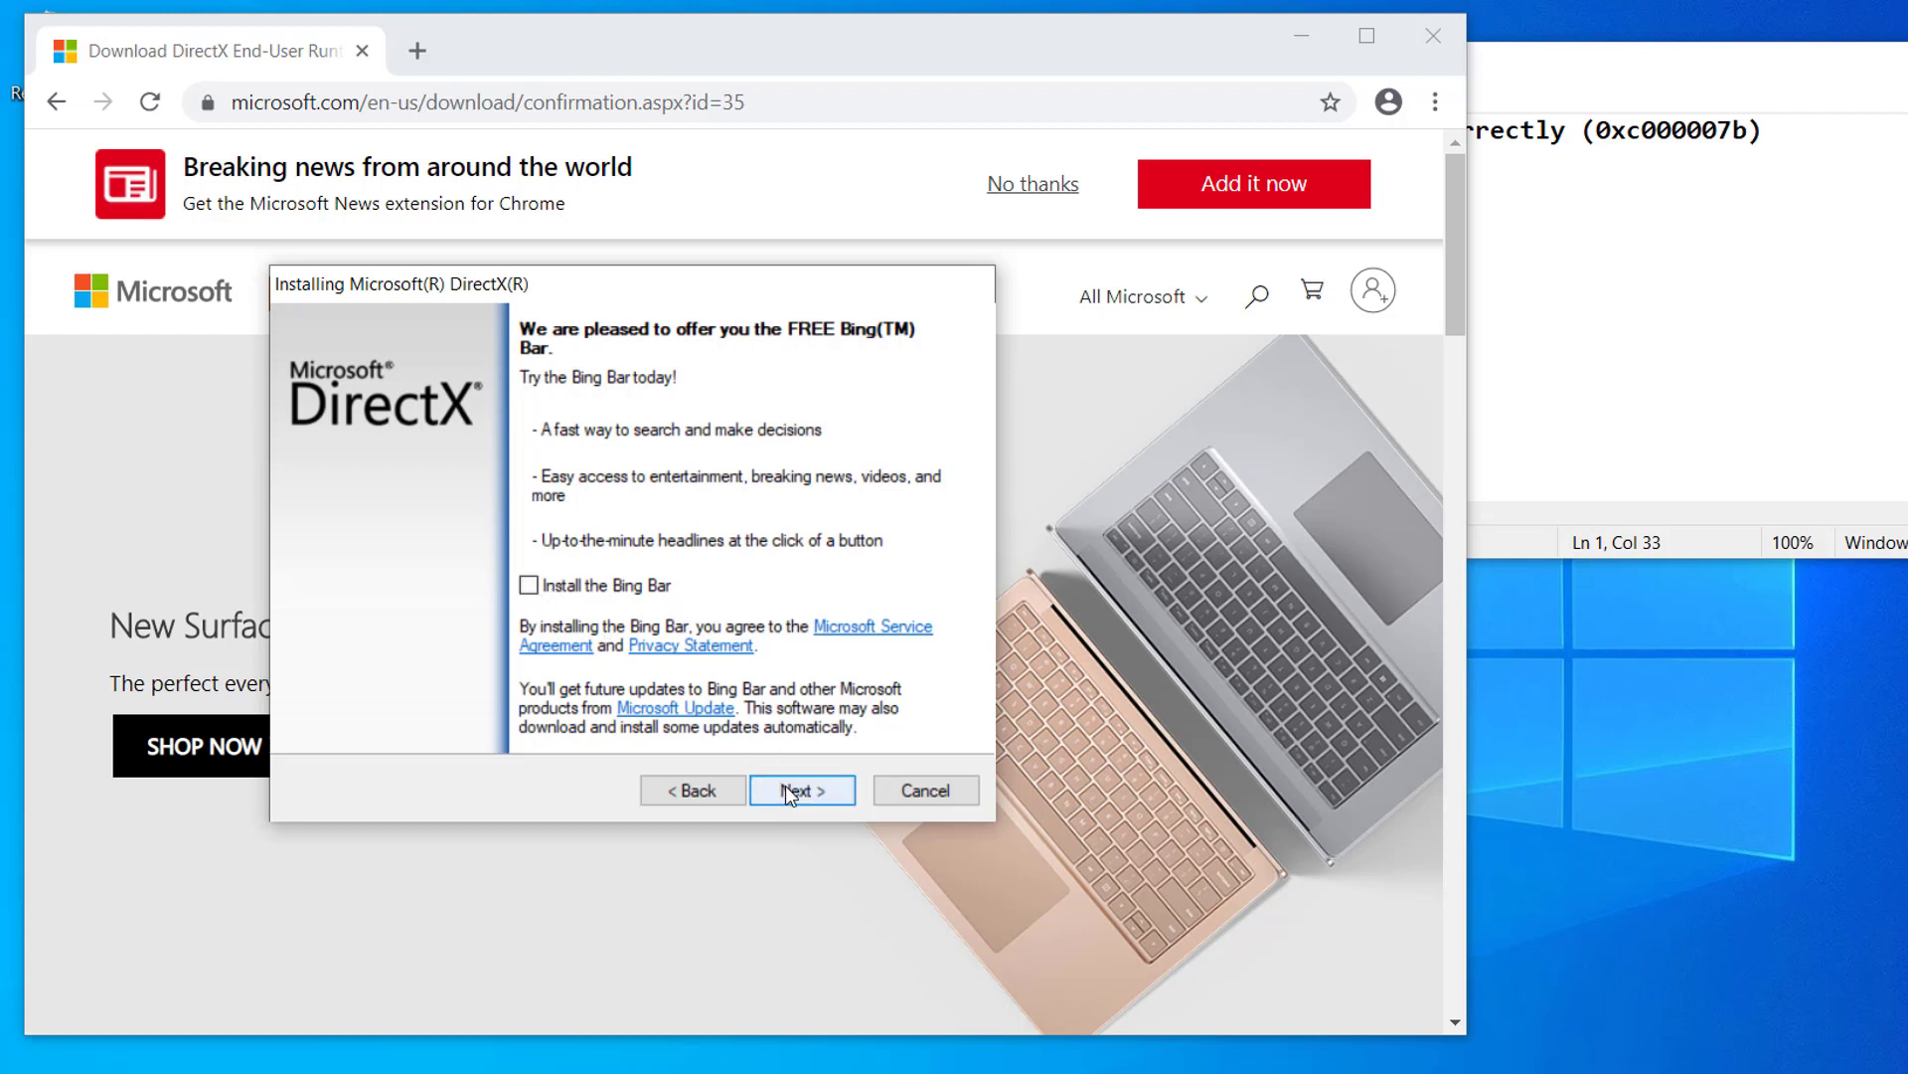
pyautogui.click(801, 789)
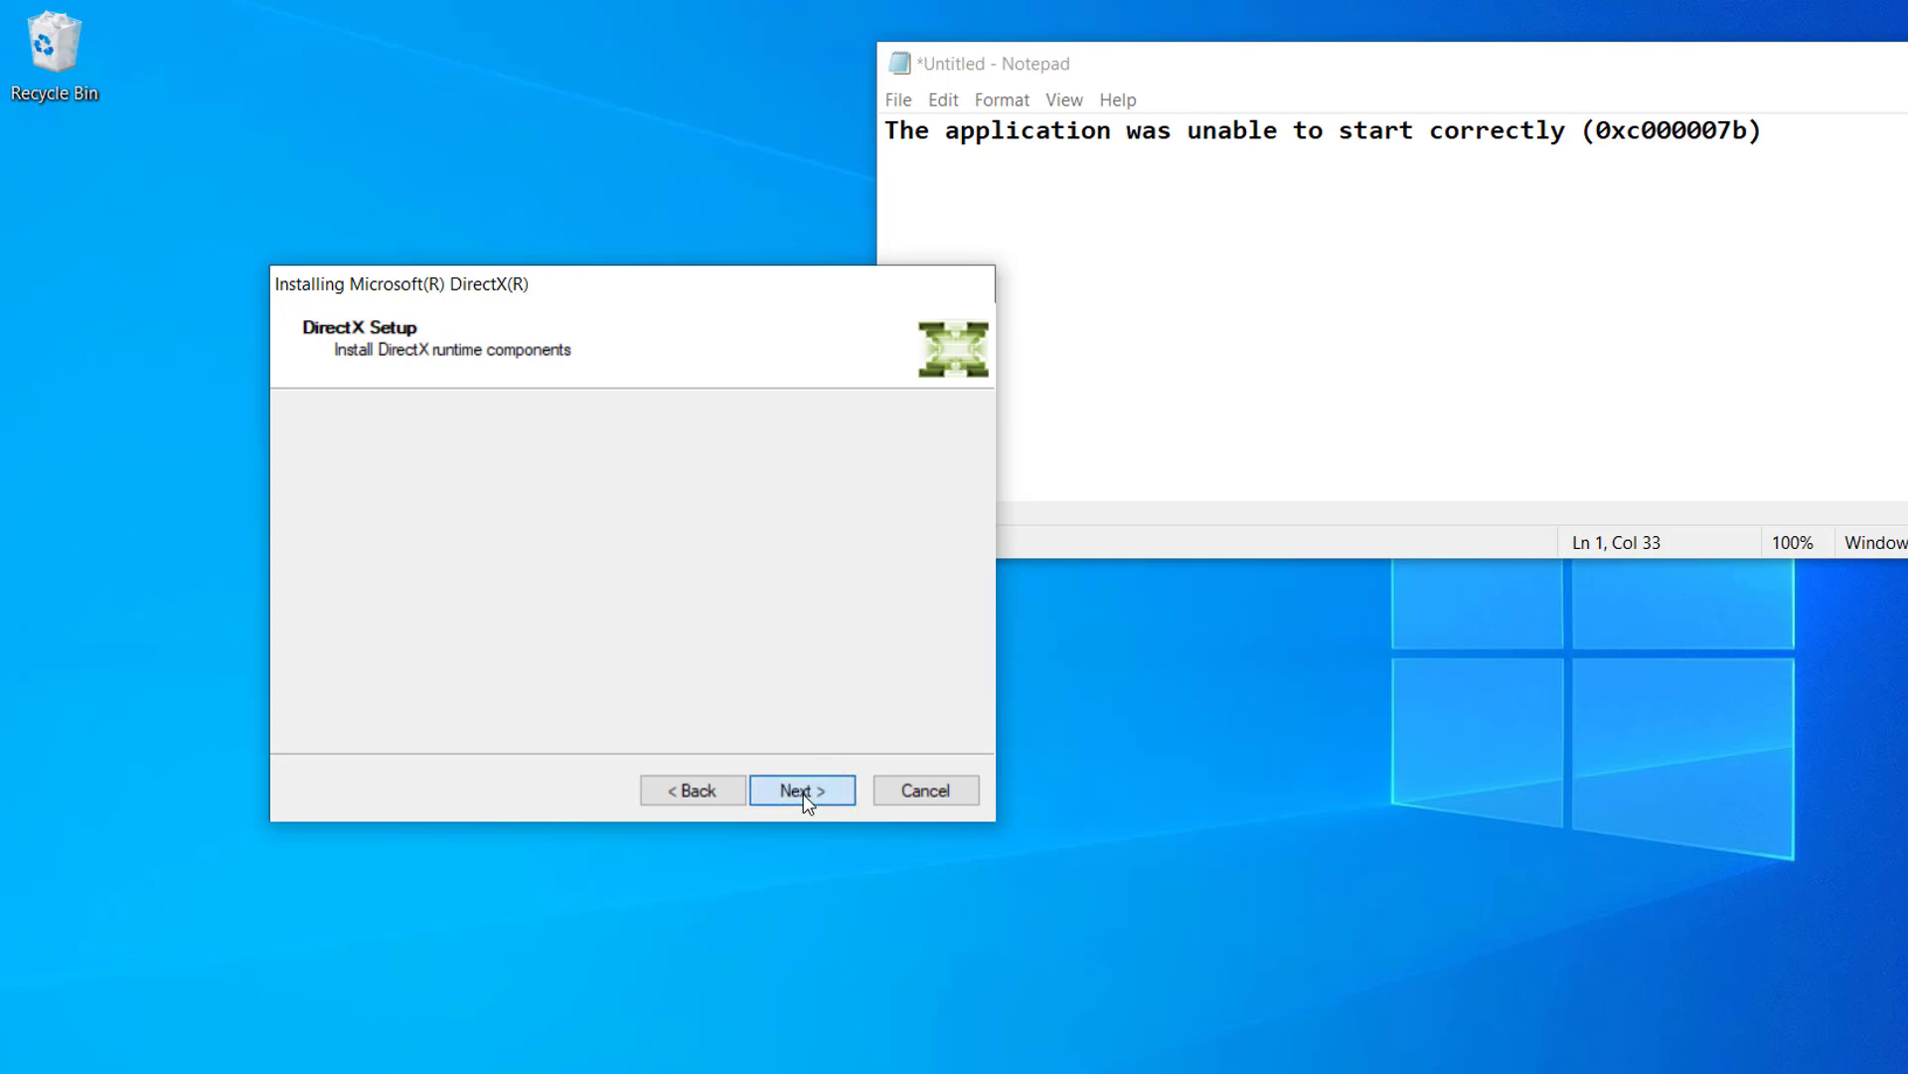
pyautogui.click(802, 789)
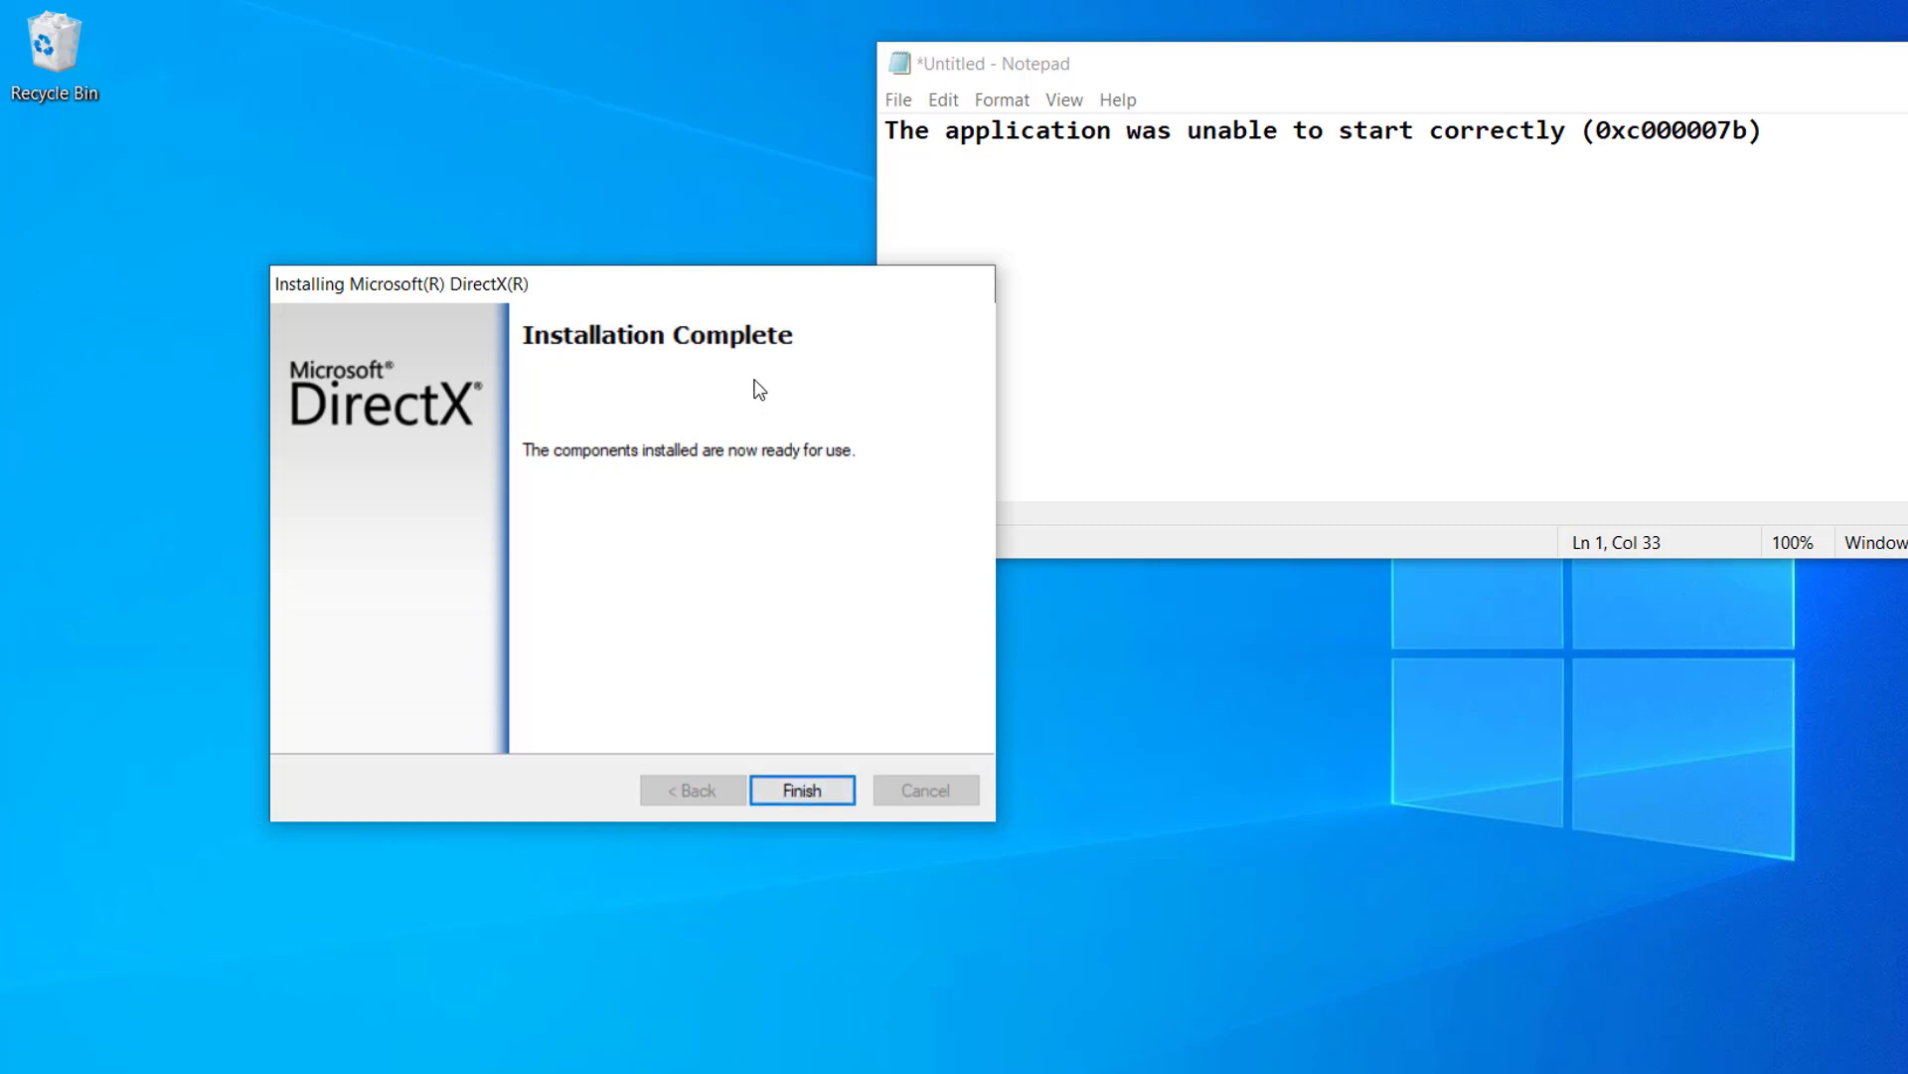
pyautogui.click(801, 789)
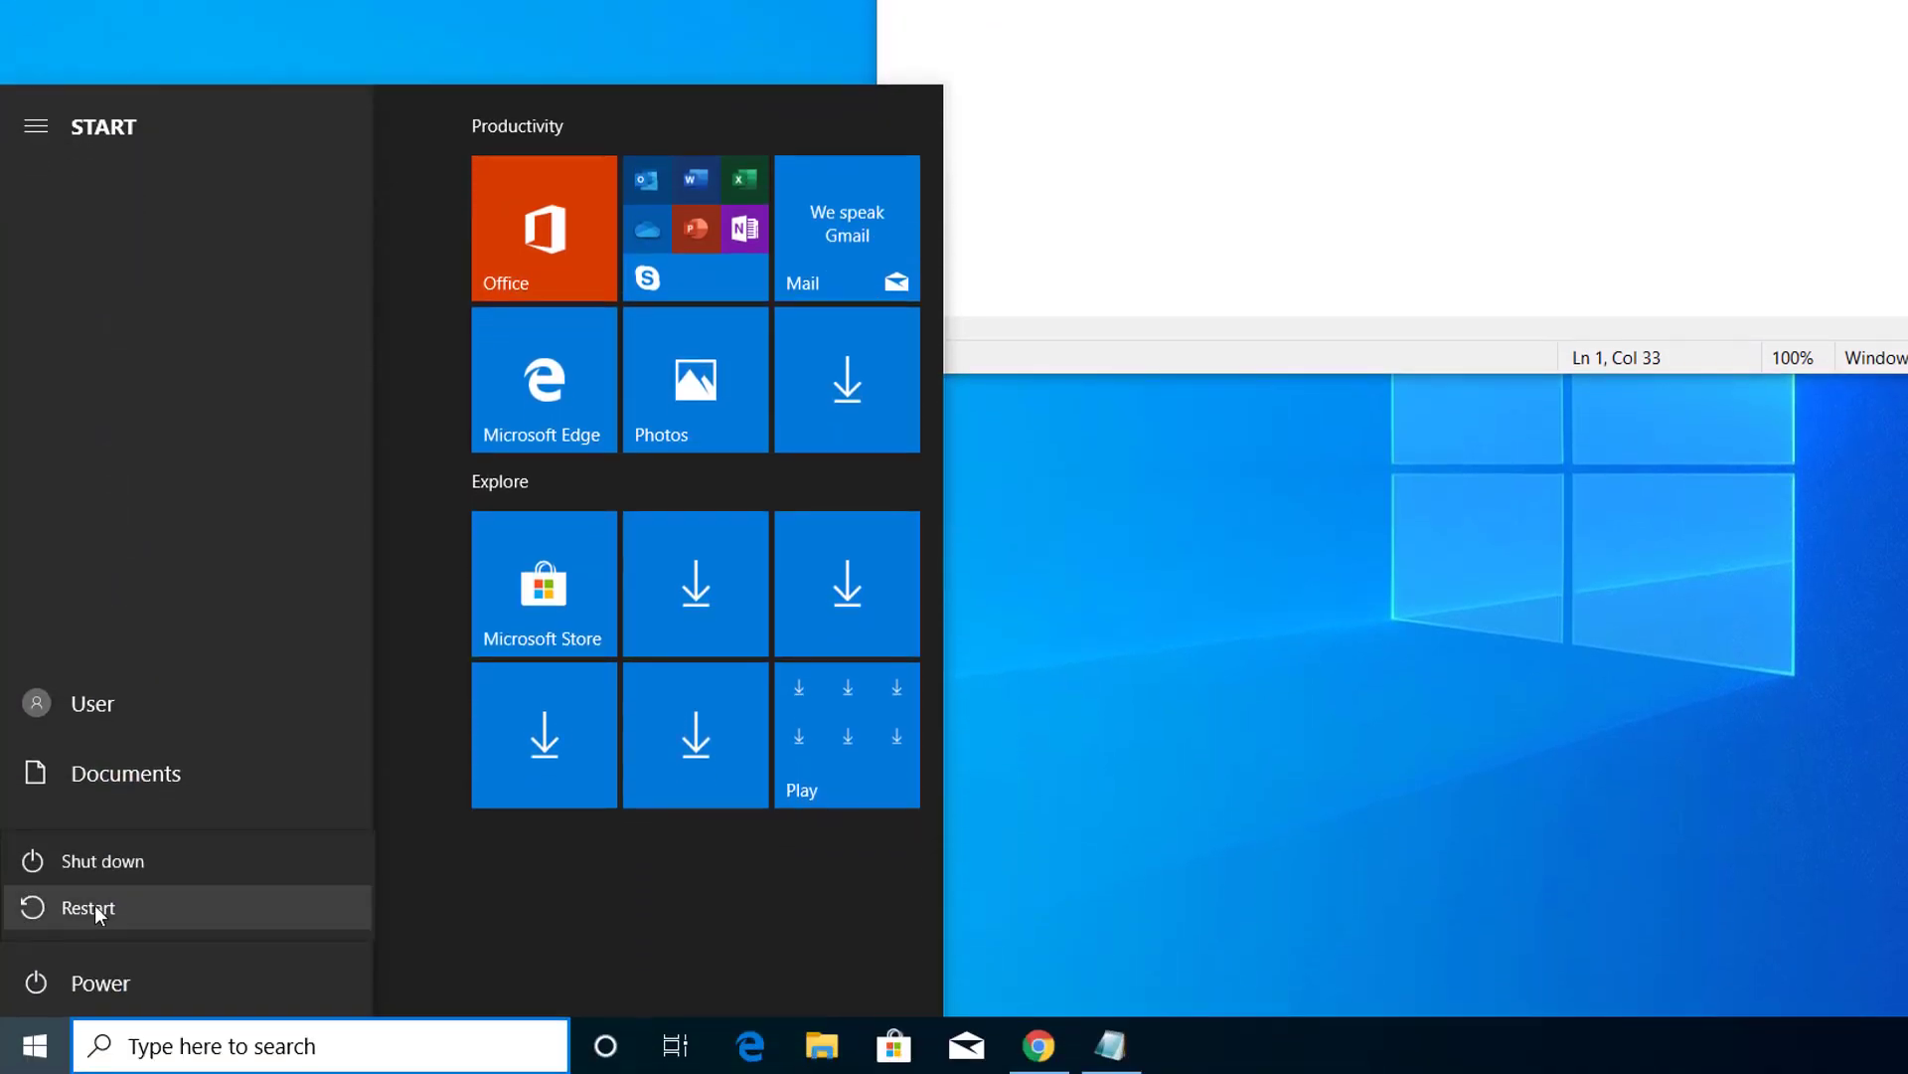
pyautogui.moveTo(12, 893)
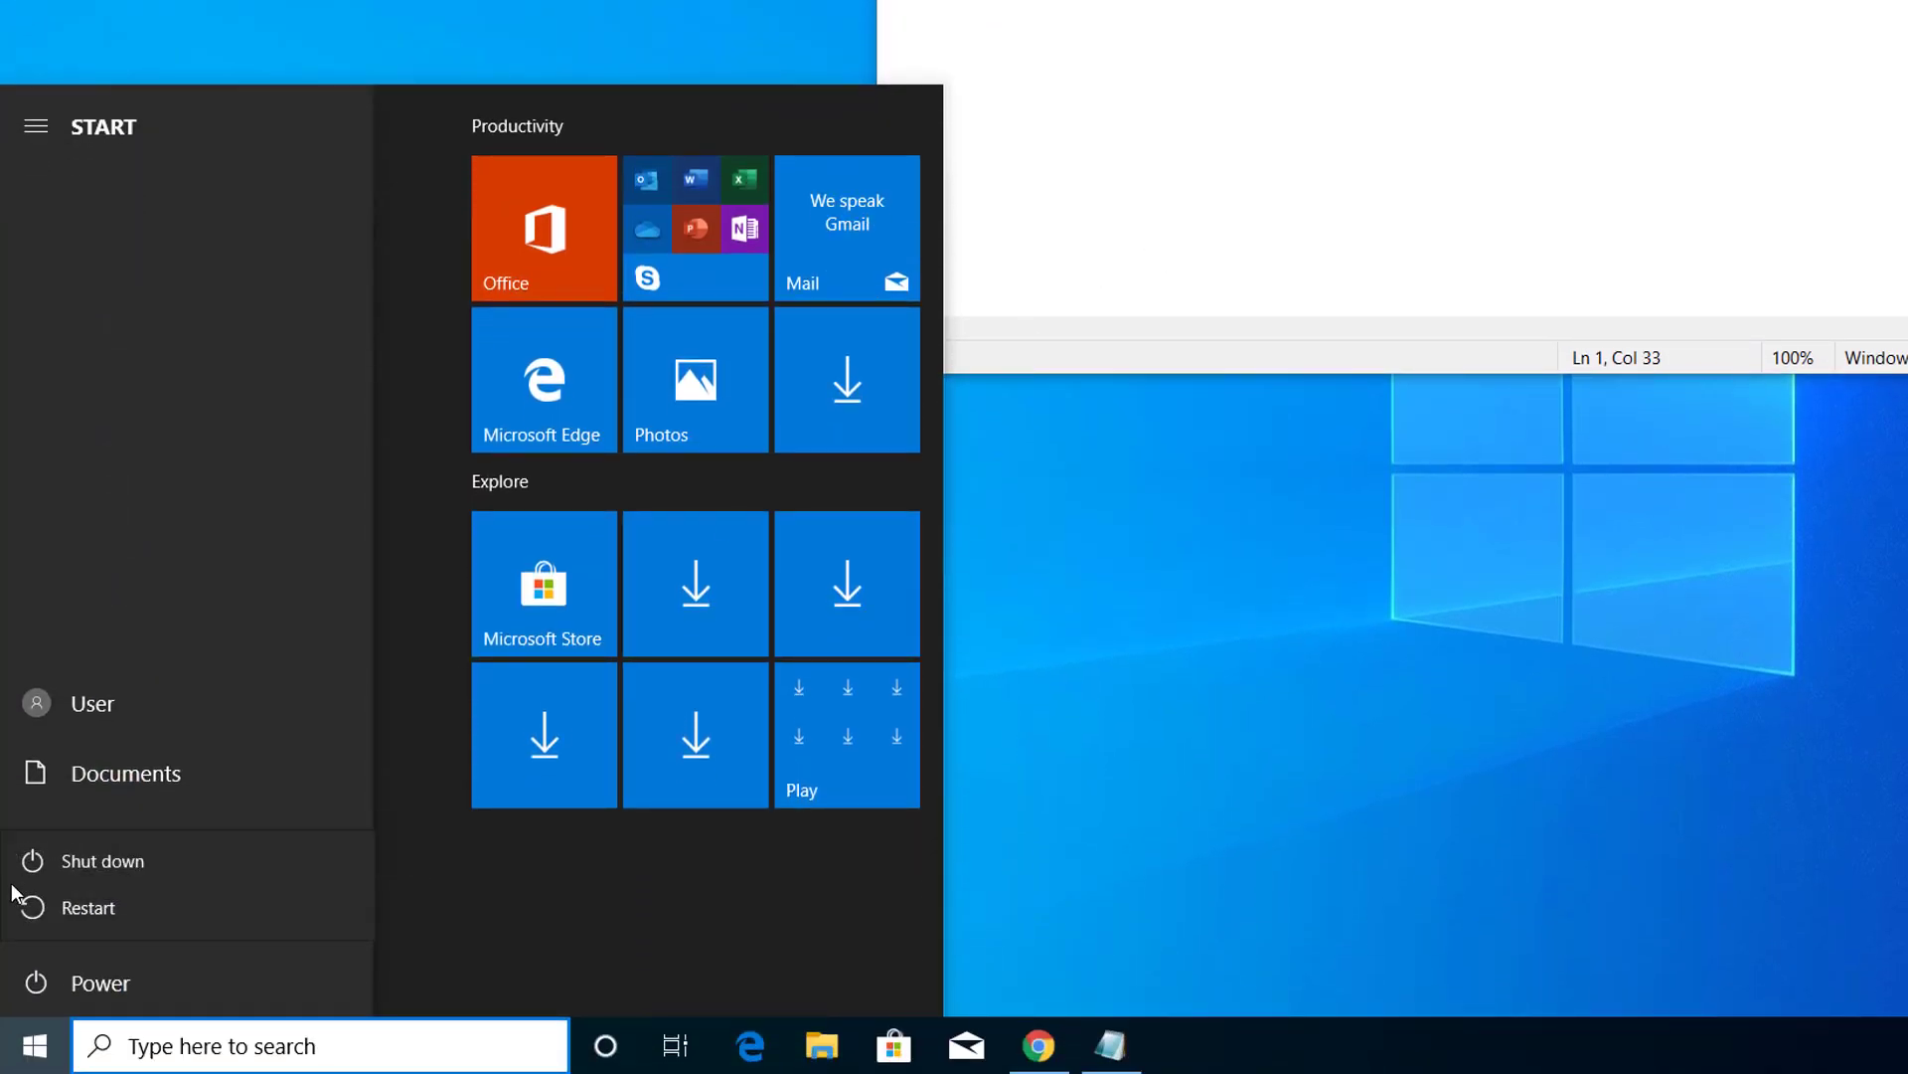
pyautogui.moveTo(86, 907)
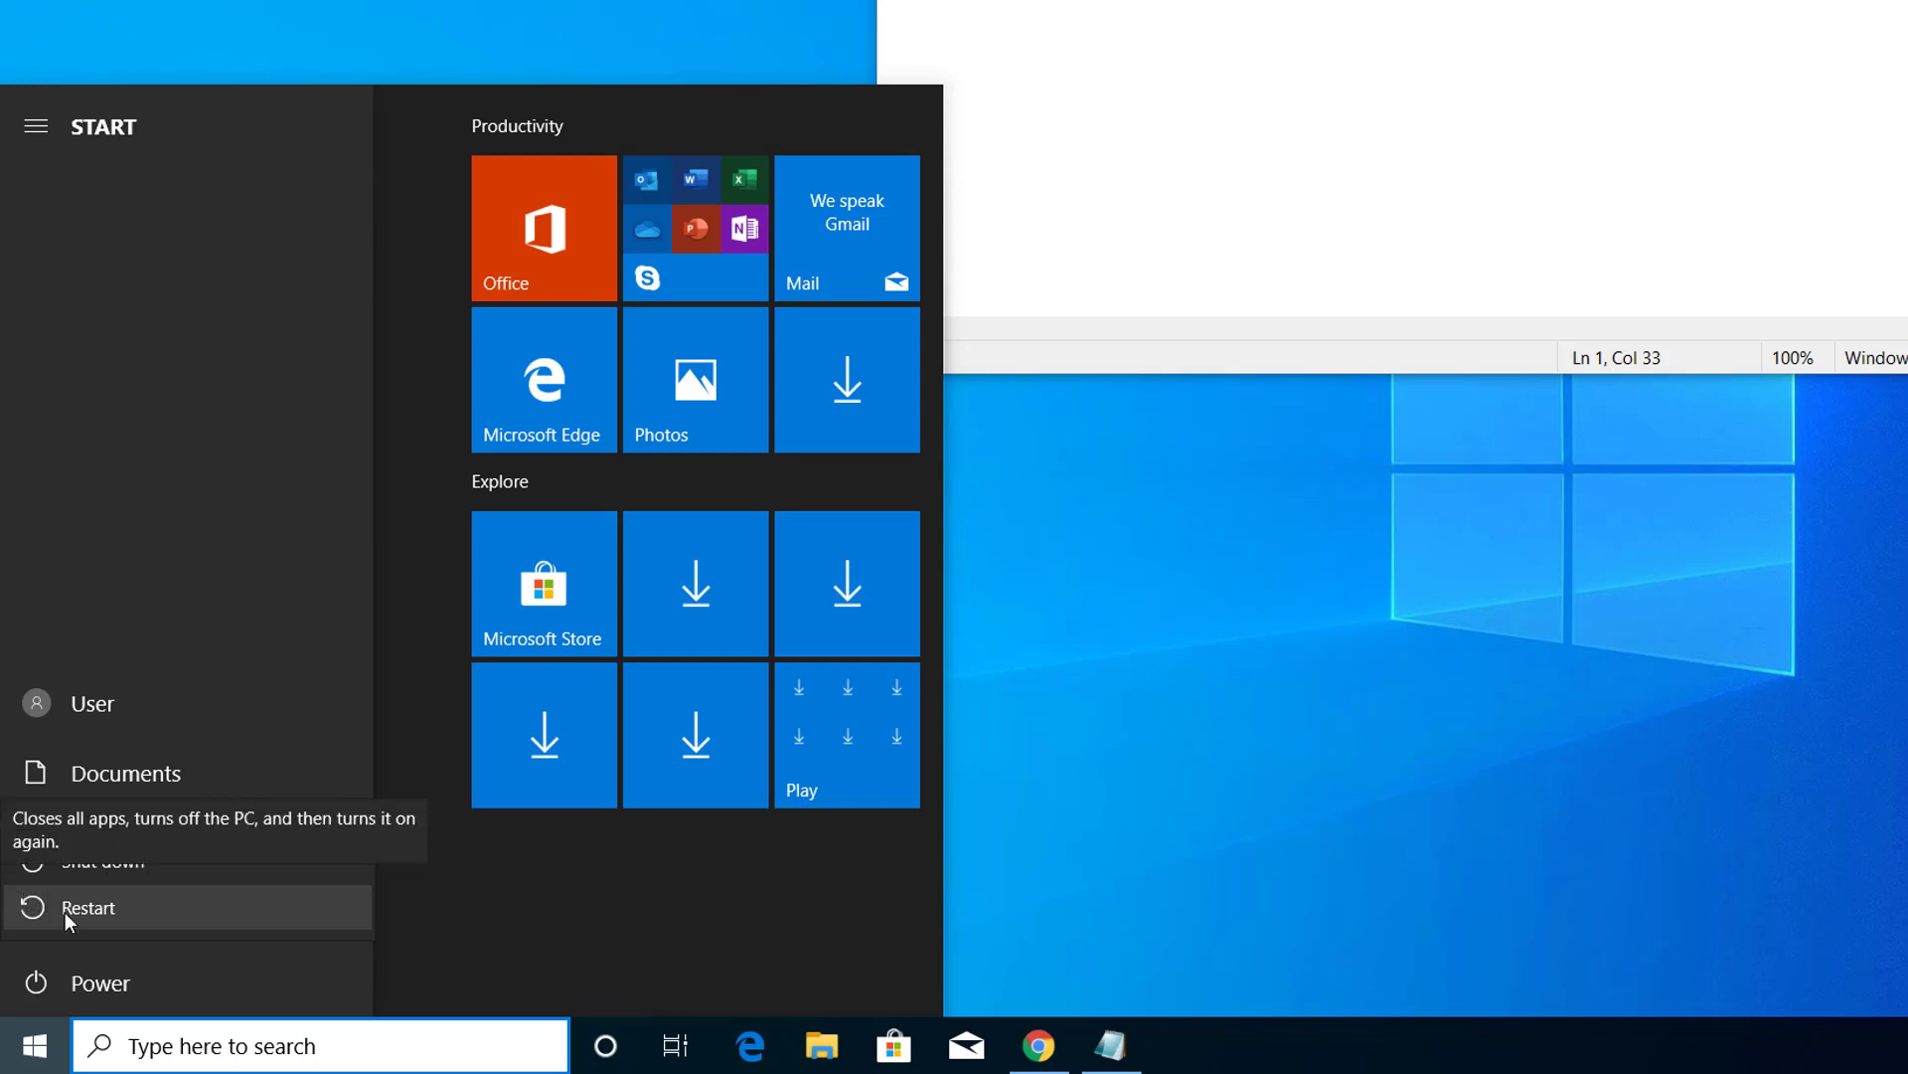